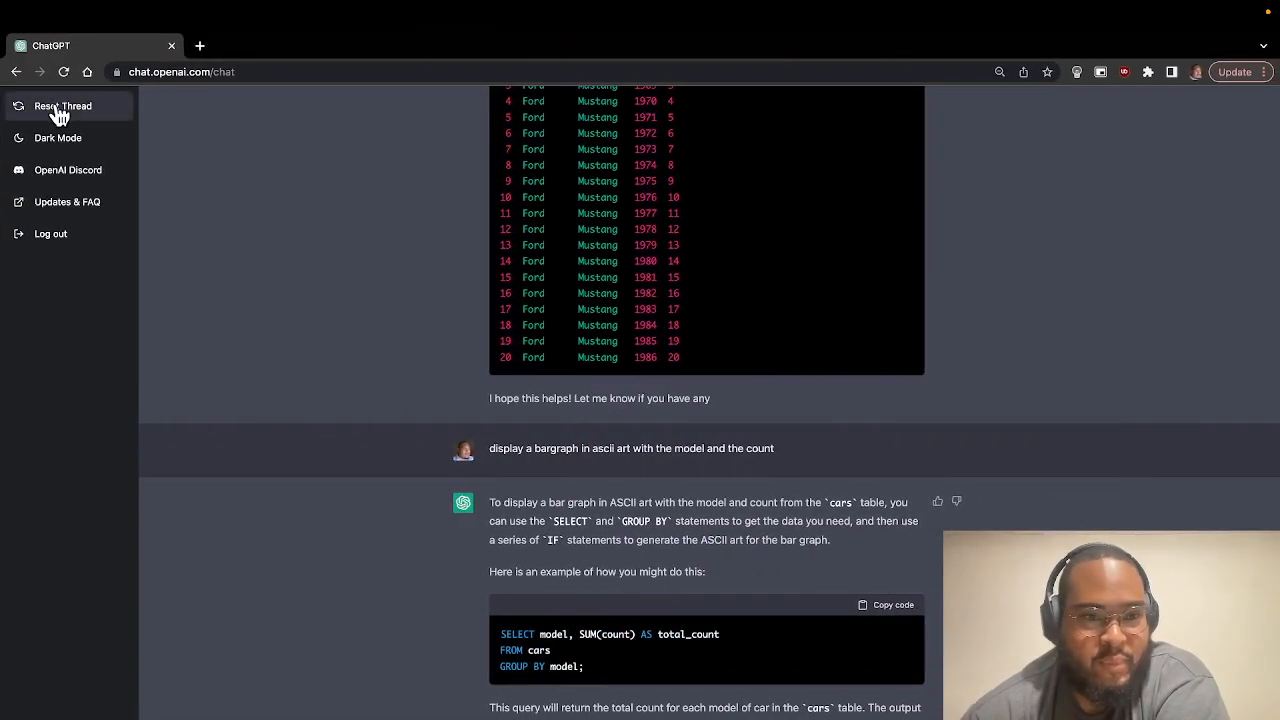
# Reset the thread so the car-table conversation is cleared and an empty chat shows.
pyautogui.click(64, 106)
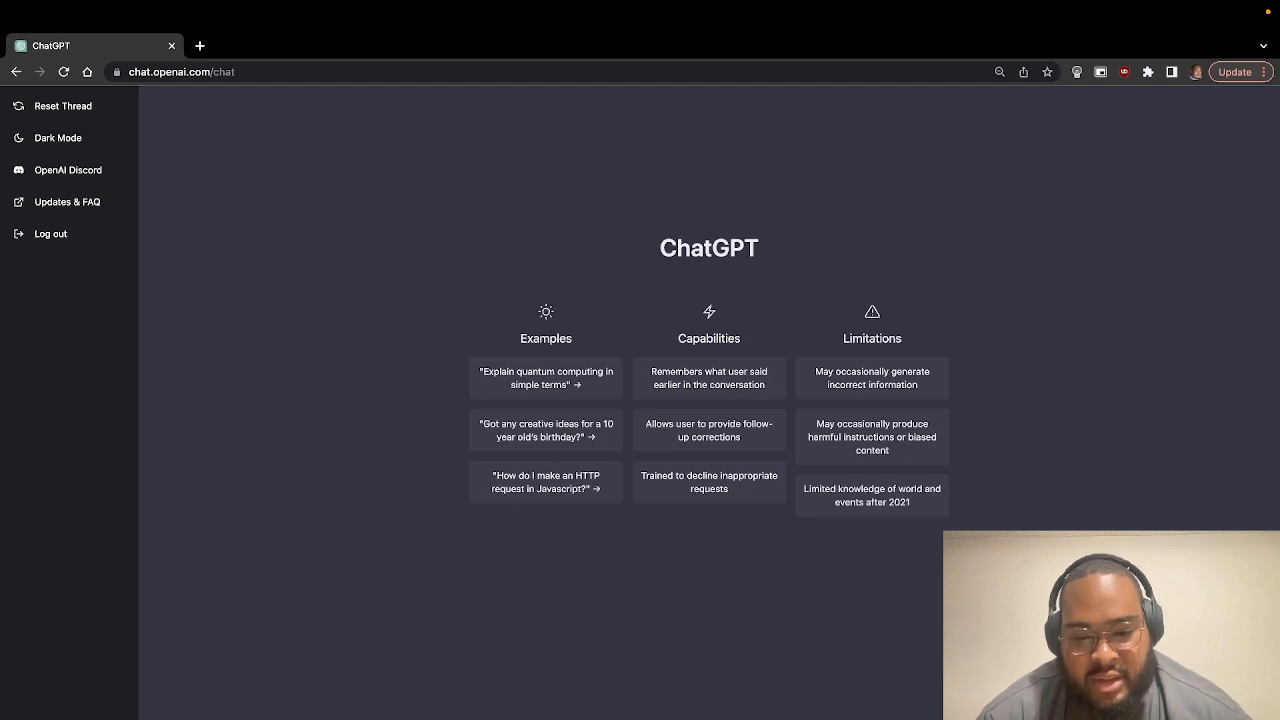
# Send 'create a basic functional component in react jsx' and read the generated component.
pyautogui.press('Return')
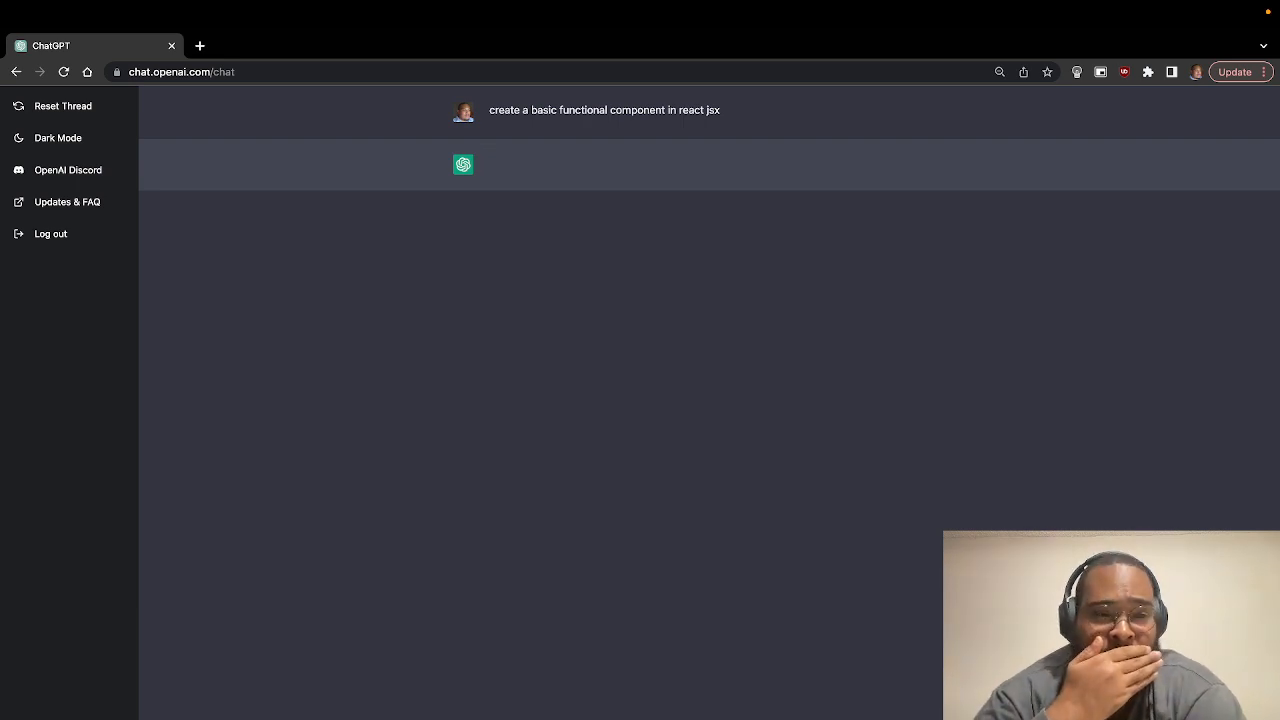
pyautogui.moveTo(936, 672)
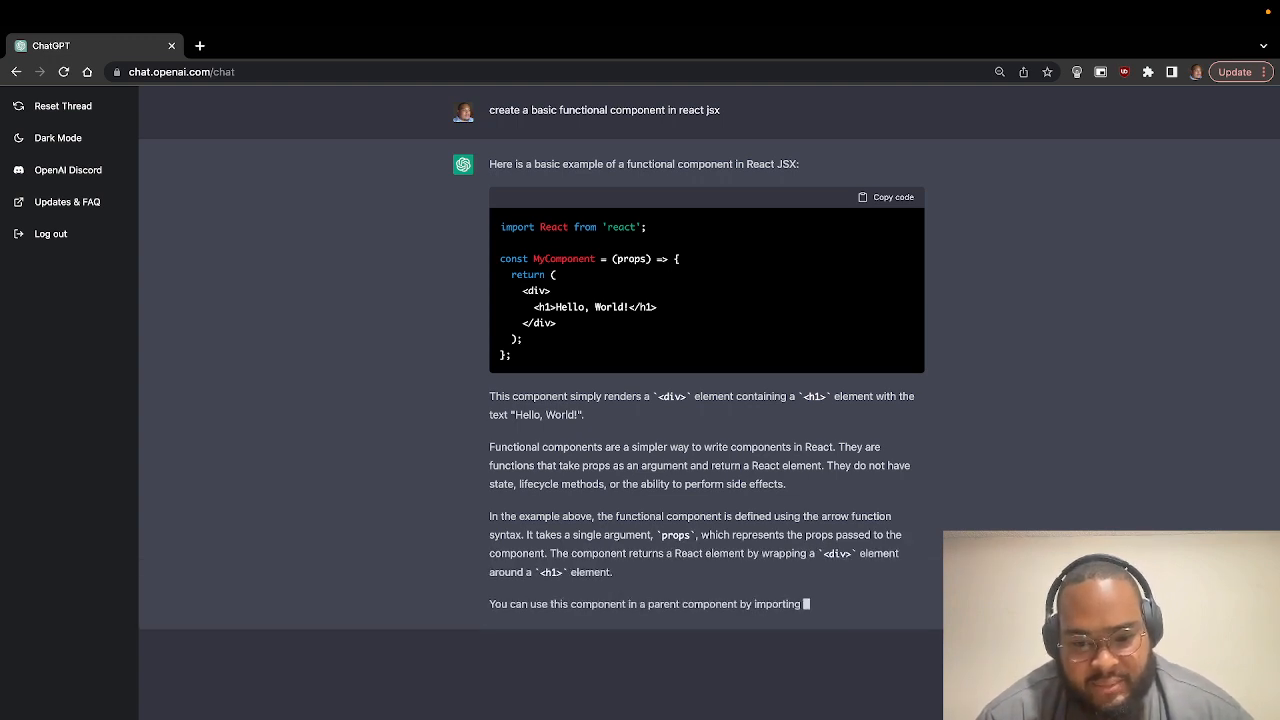
pyautogui.scroll(-3)
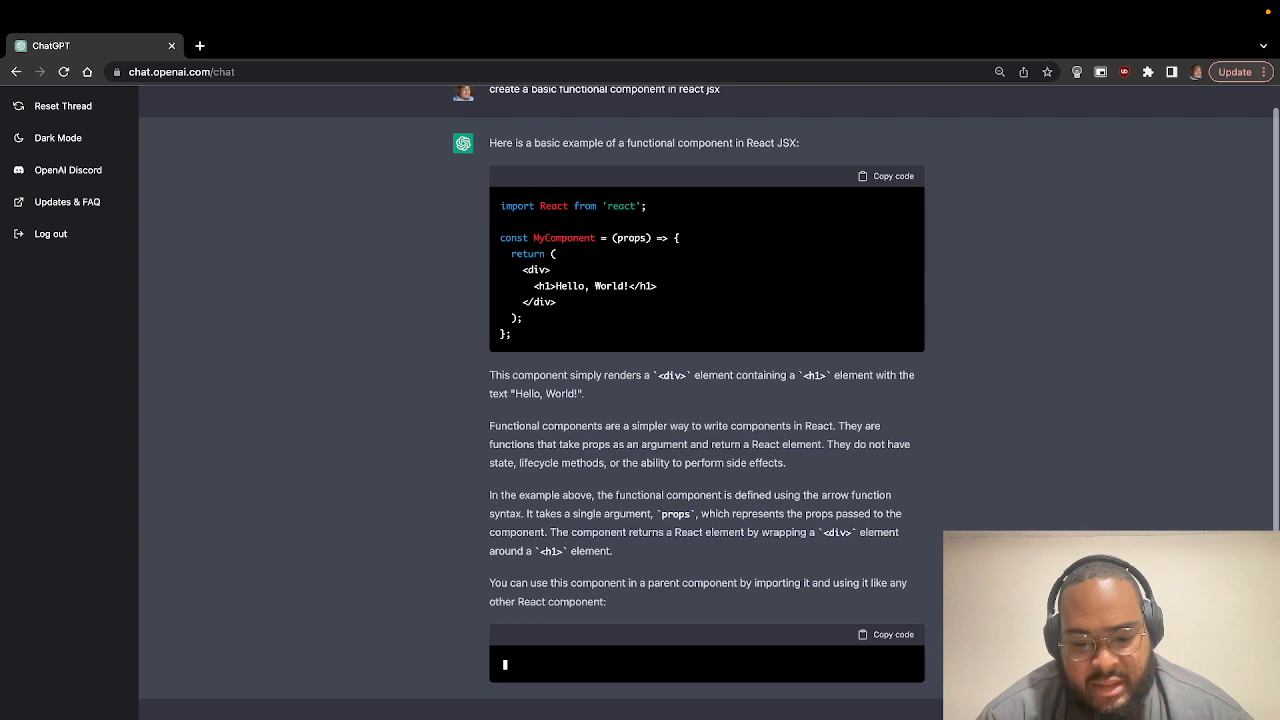
pyautogui.scroll(-3)
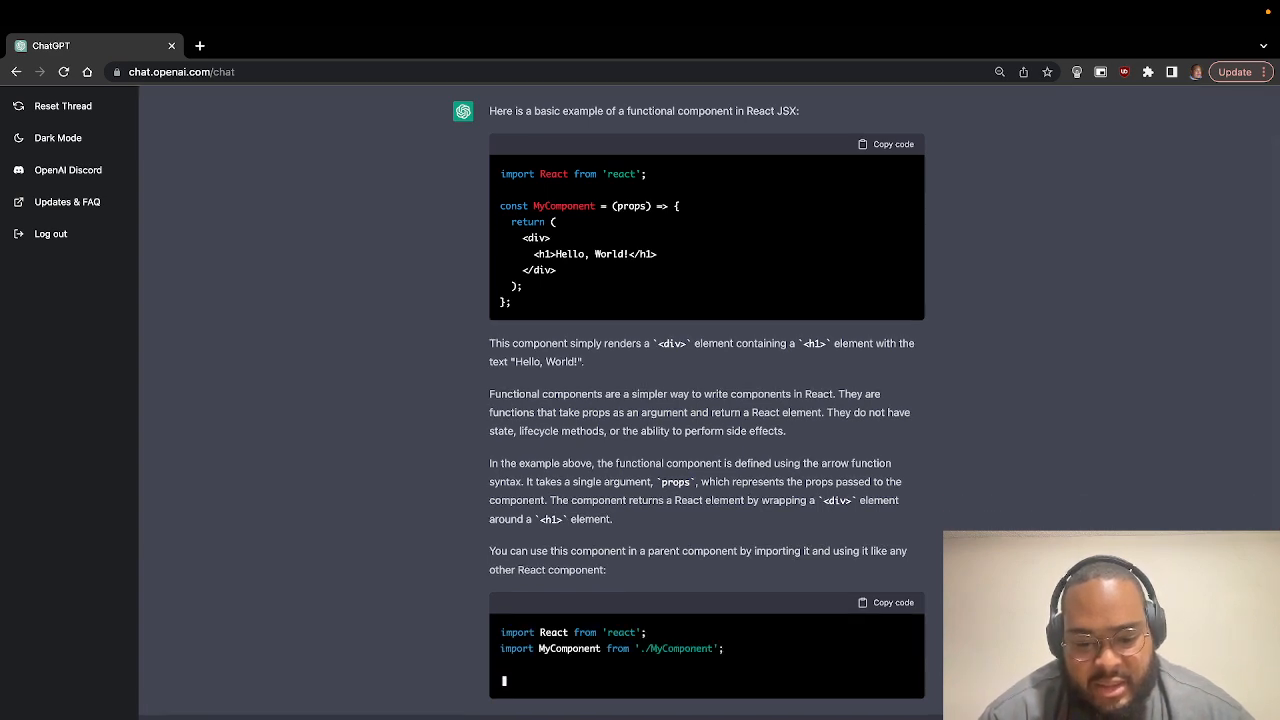
pyautogui.scroll(-3)
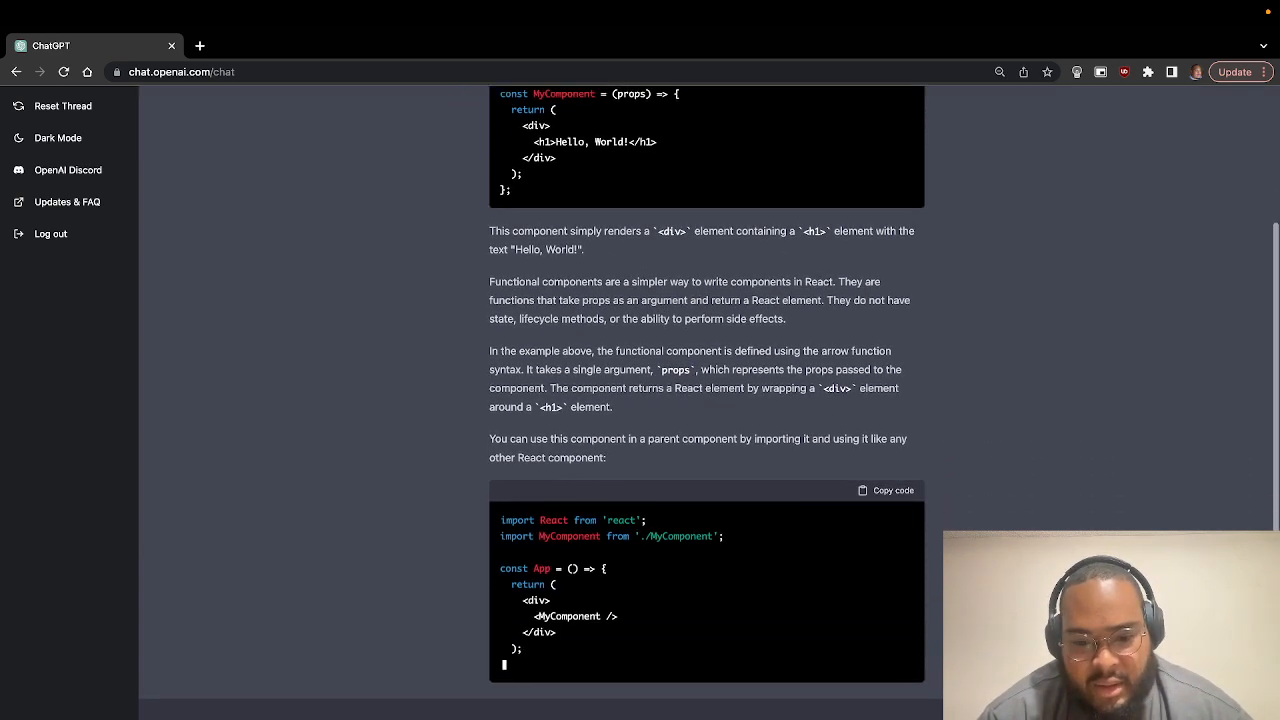
pyautogui.scroll(-3)
pyautogui.write('add a button to the component that increments by 1 every click')
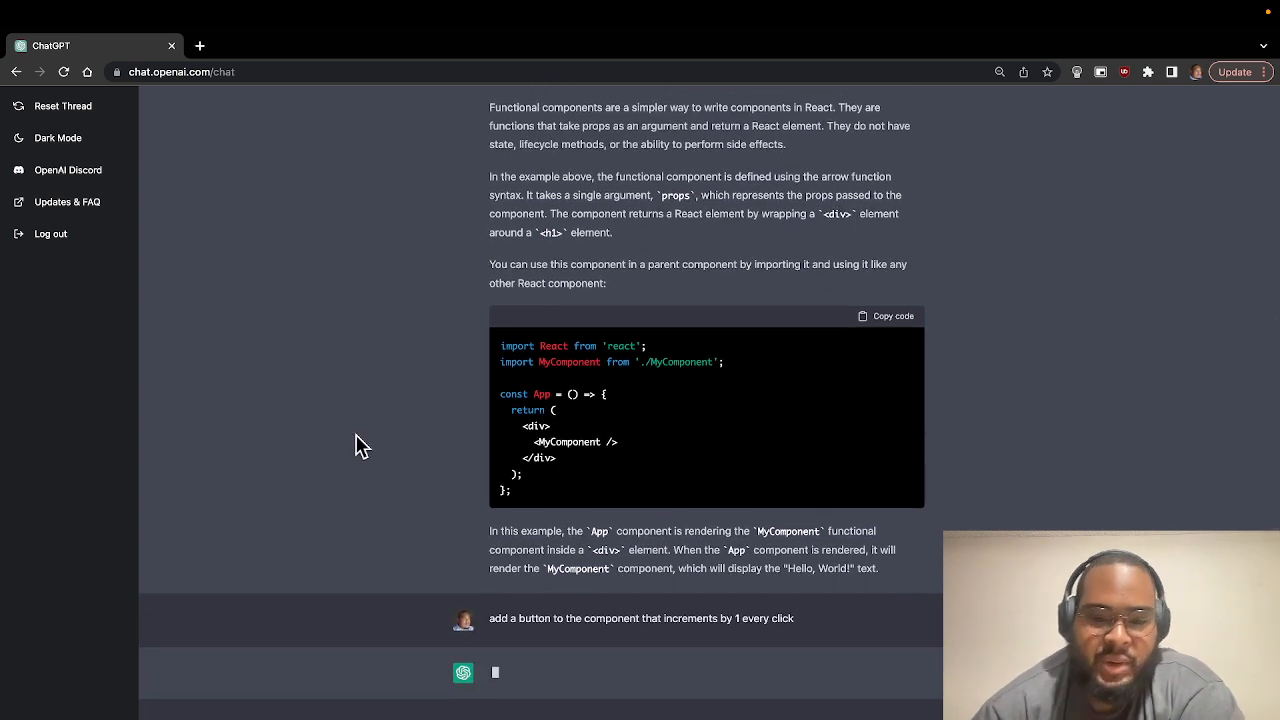
pyautogui.moveTo(356, 496)
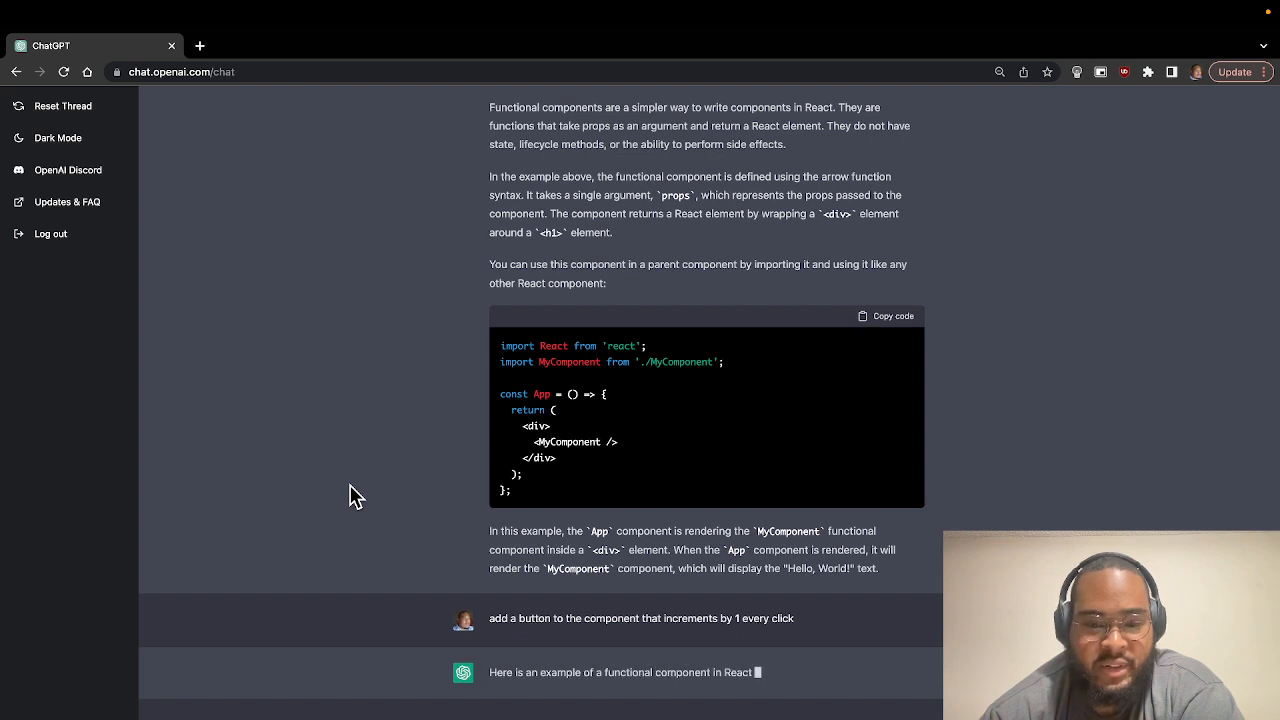
# Read through the useState counter answer before asking 'convert to microsoft blazor'.
pyautogui.scroll(-3)
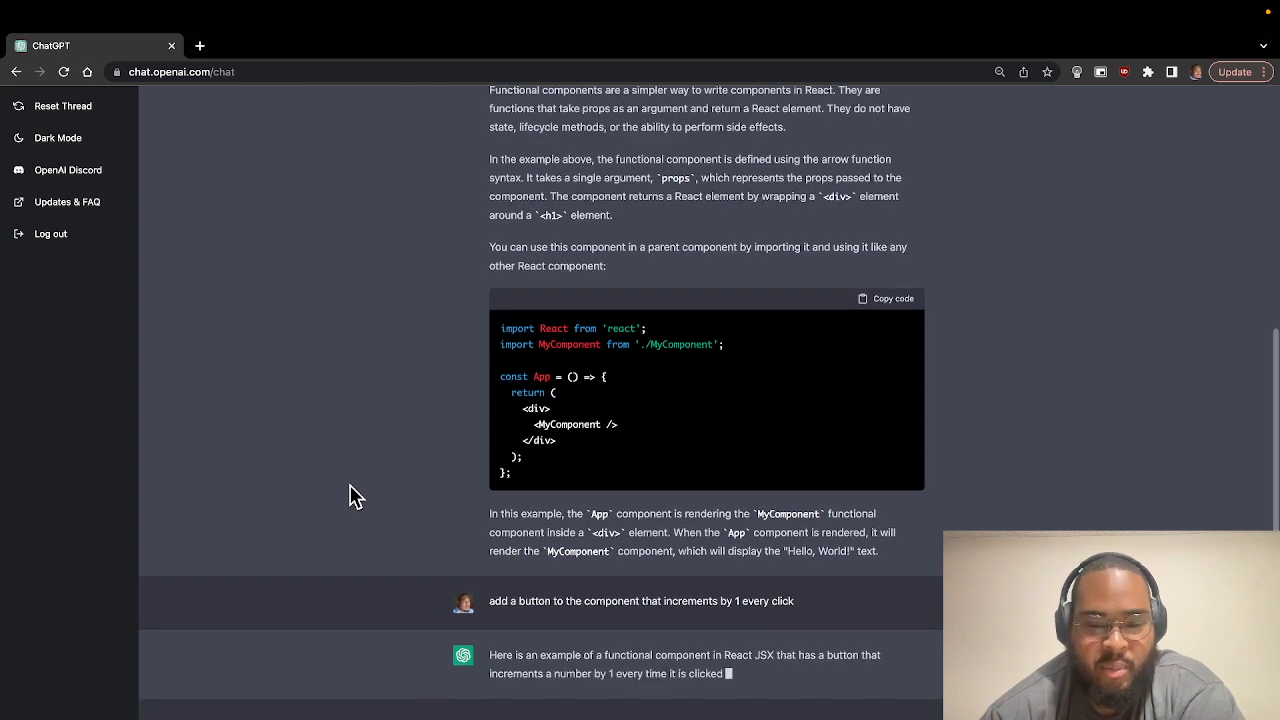
pyautogui.scroll(-3)
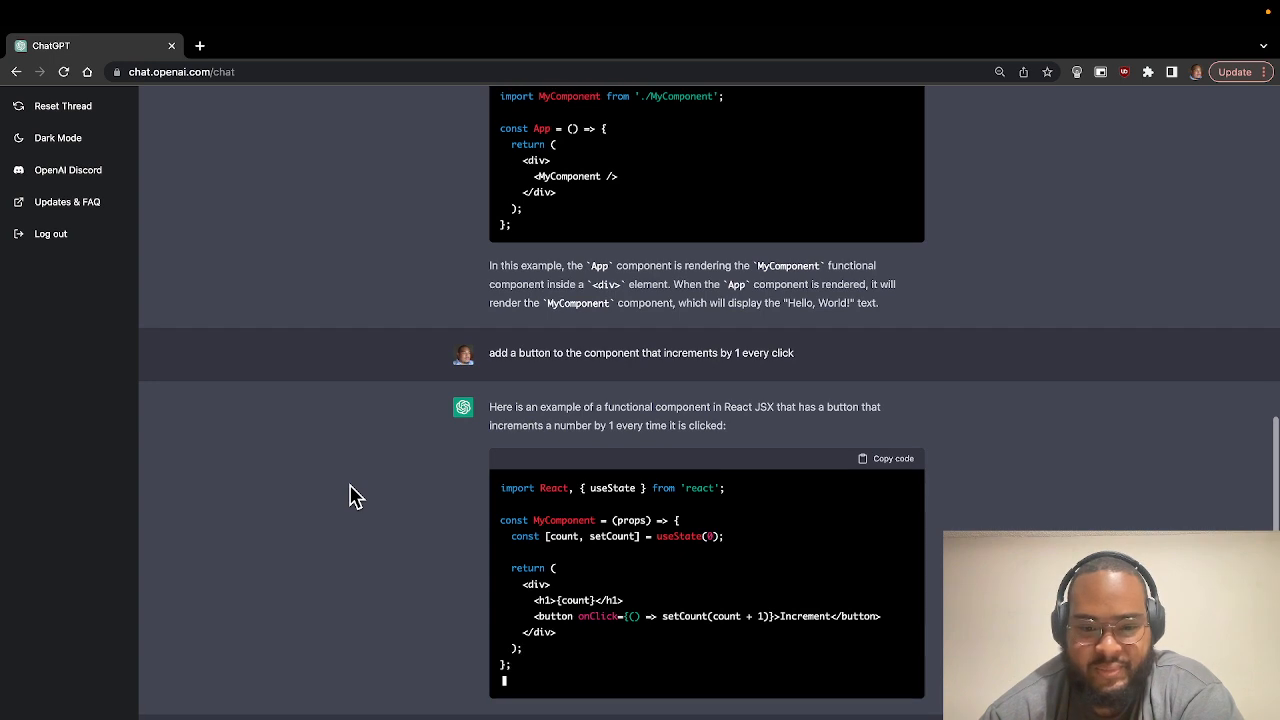
pyautogui.scroll(-3)
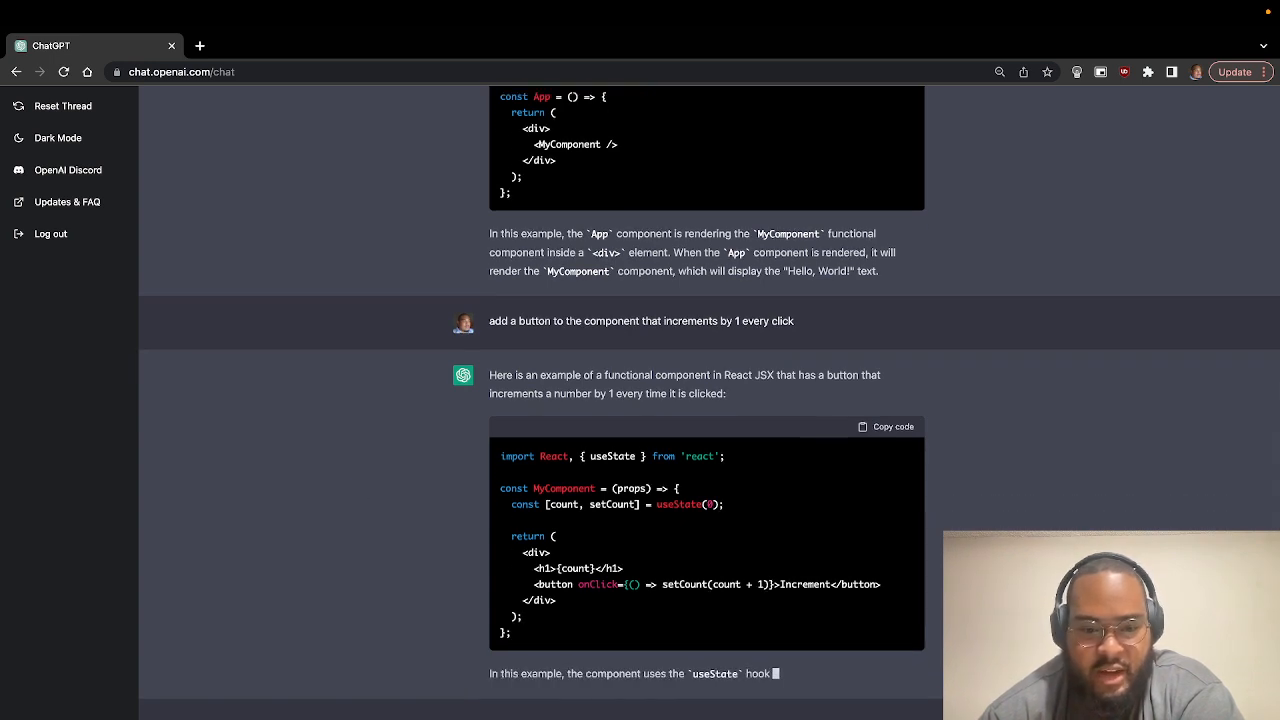
pyautogui.scroll(-3)
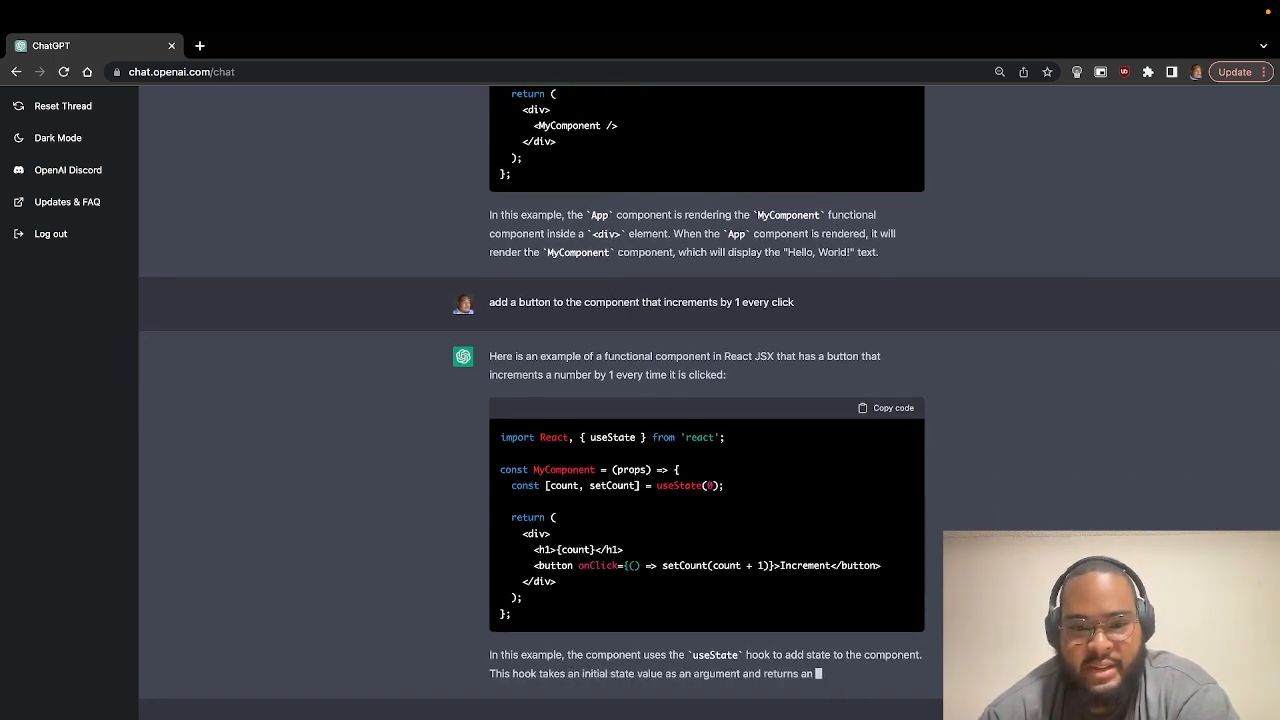
pyautogui.scroll(-3)
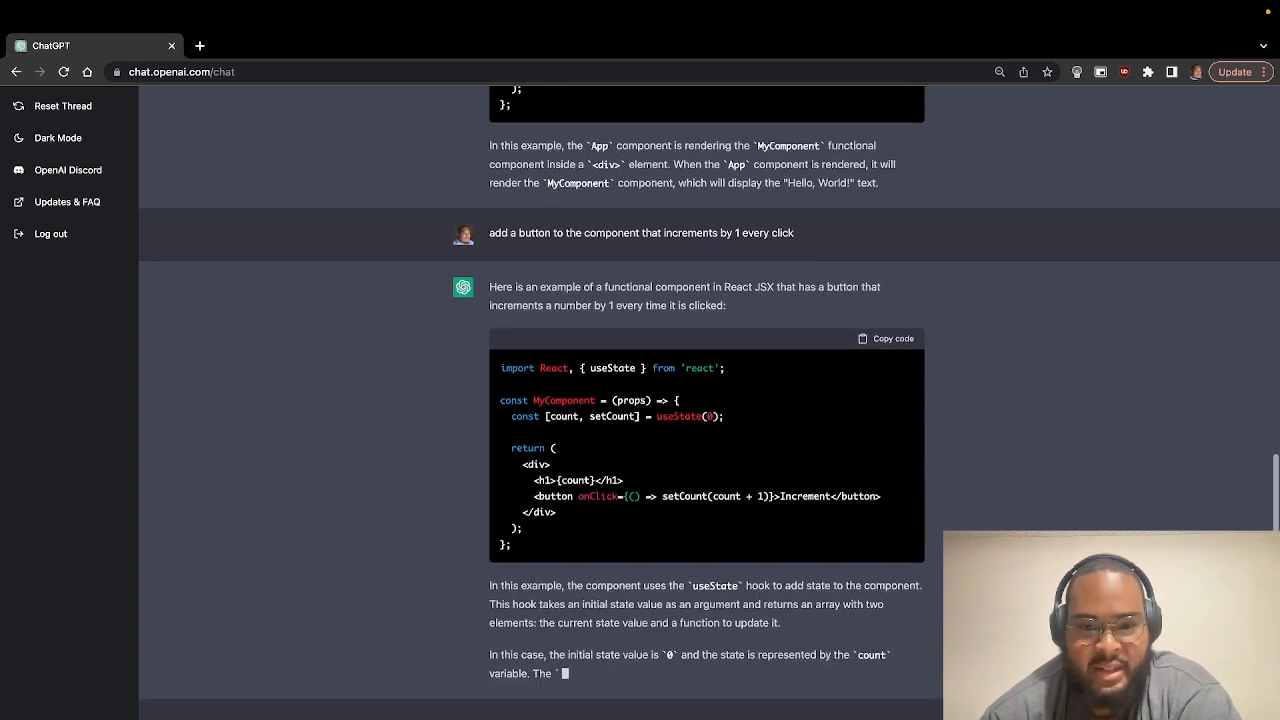
pyautogui.scroll(-3)
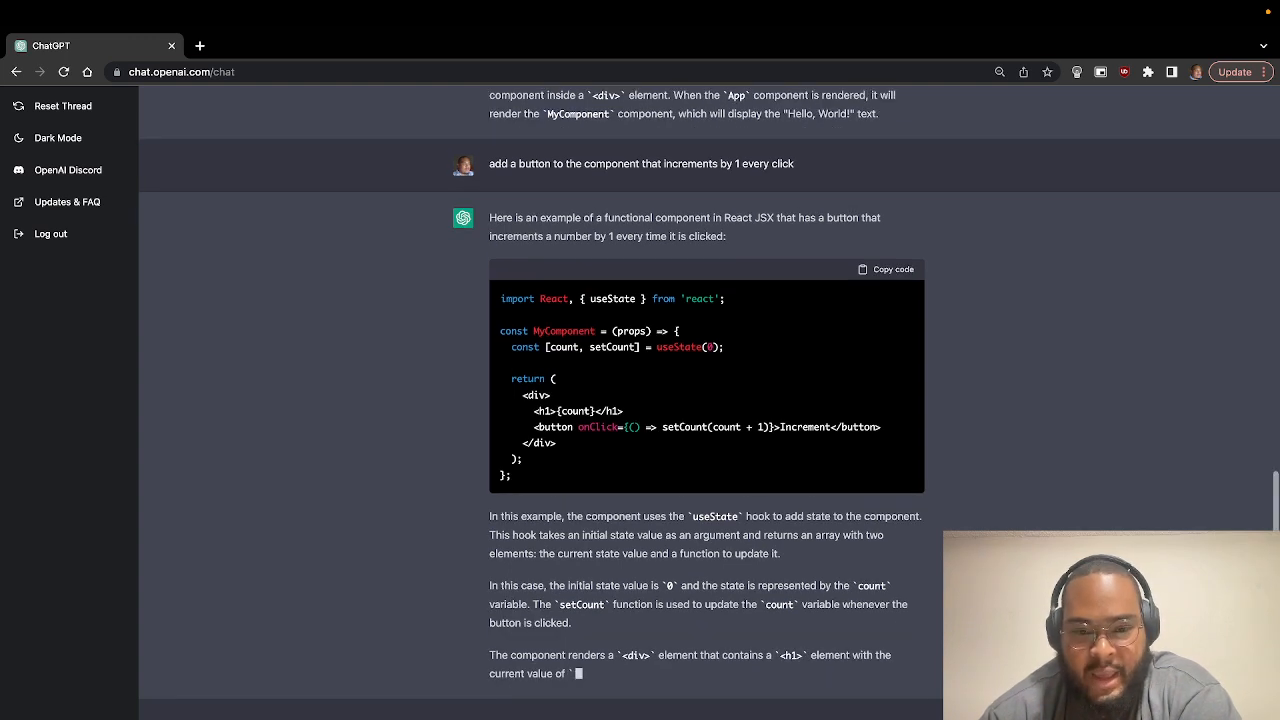
pyautogui.scroll(-3)
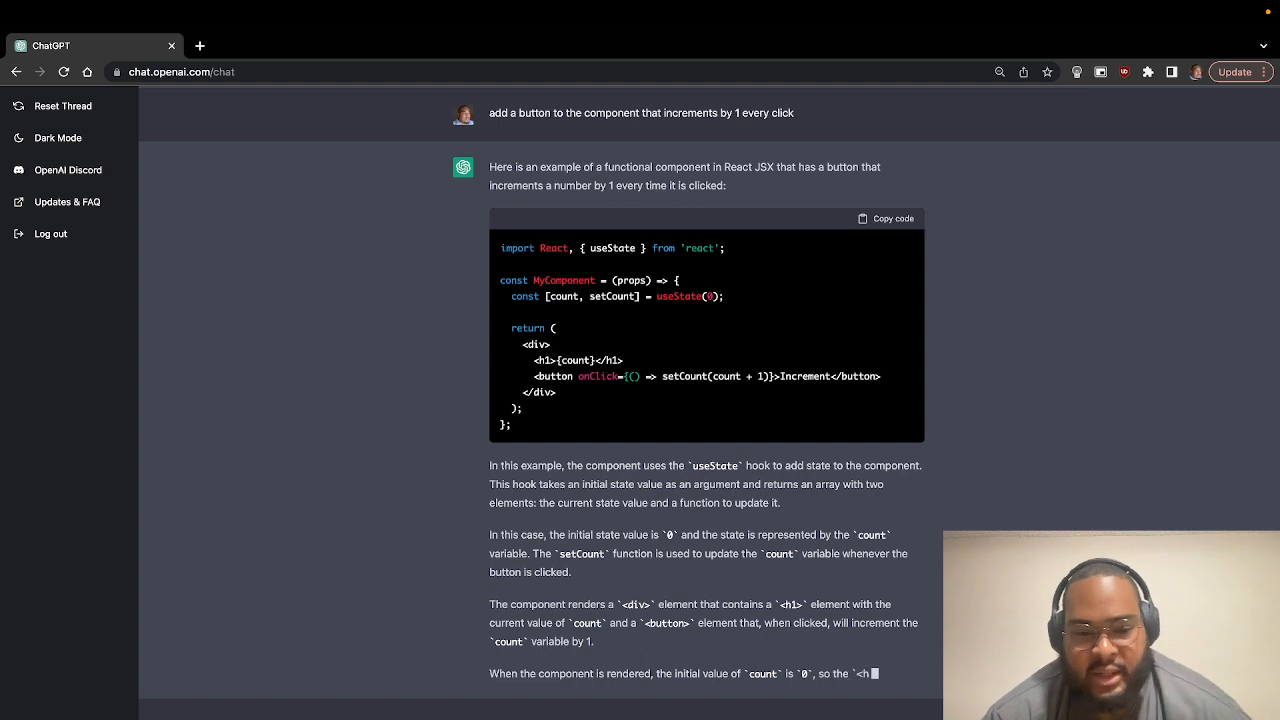
pyautogui.scroll(-3)
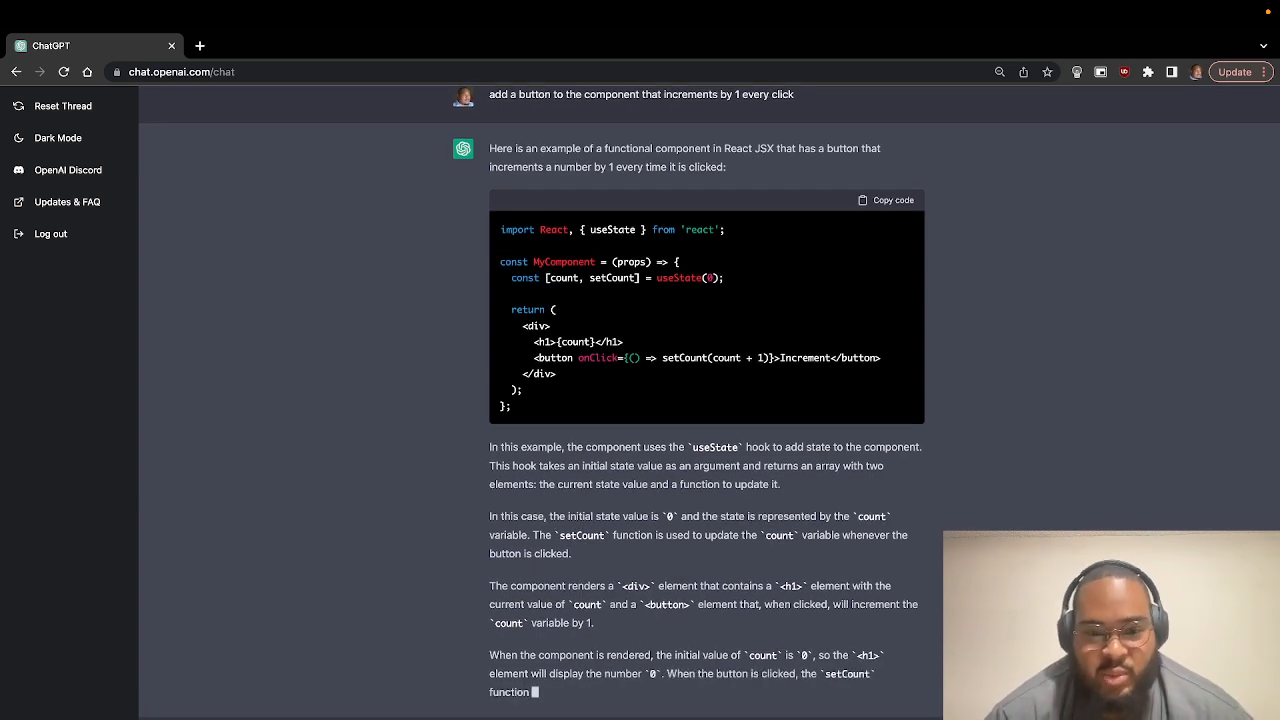
pyautogui.scroll(-3)
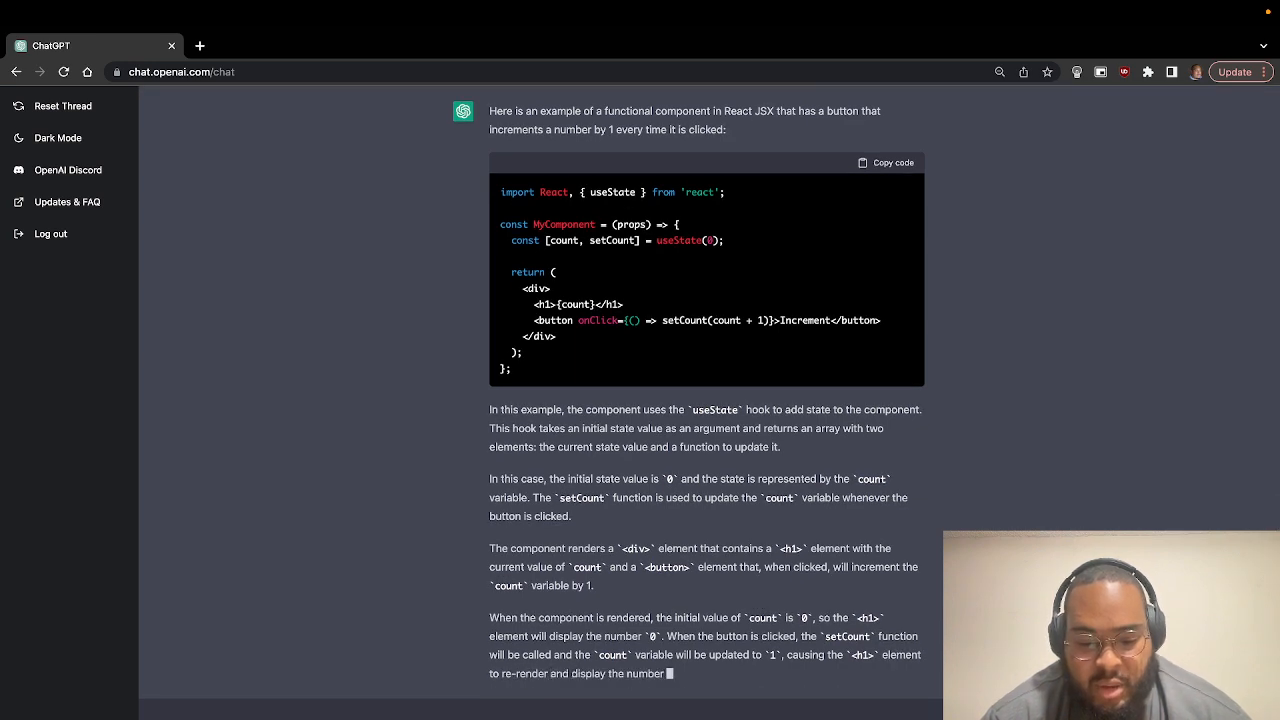
pyautogui.scroll(-3)
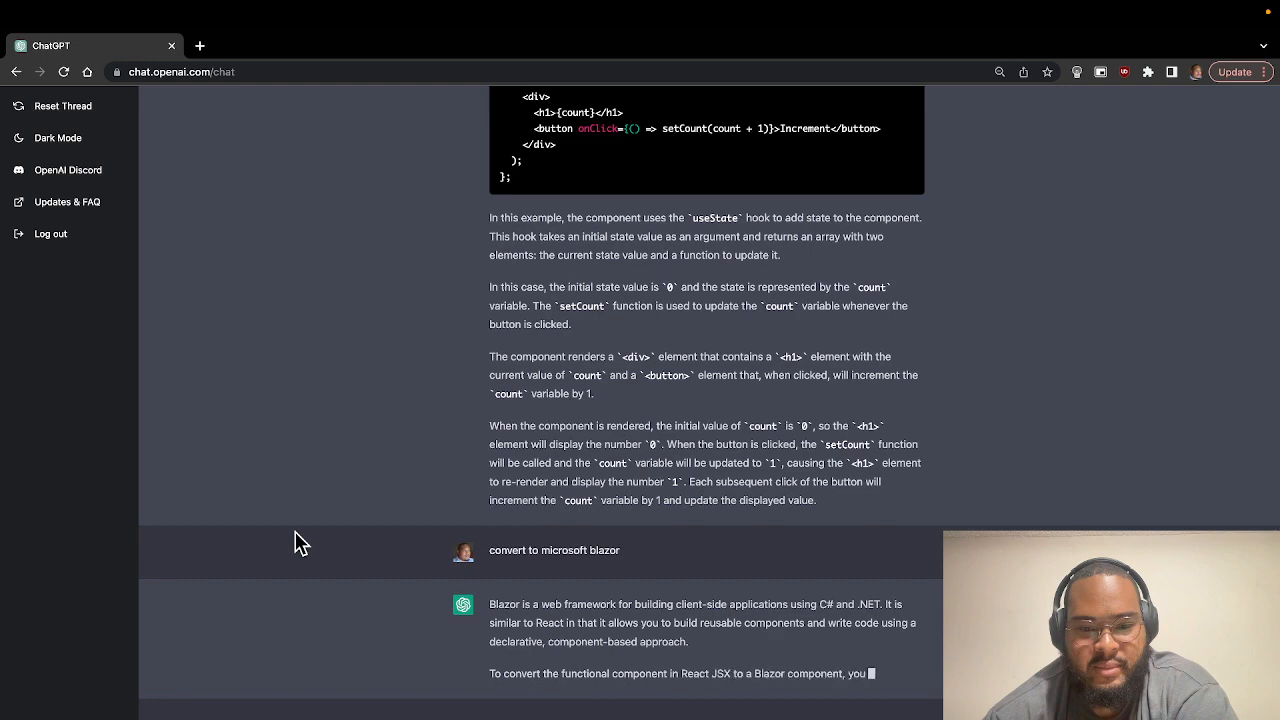
pyautogui.scroll(-3)
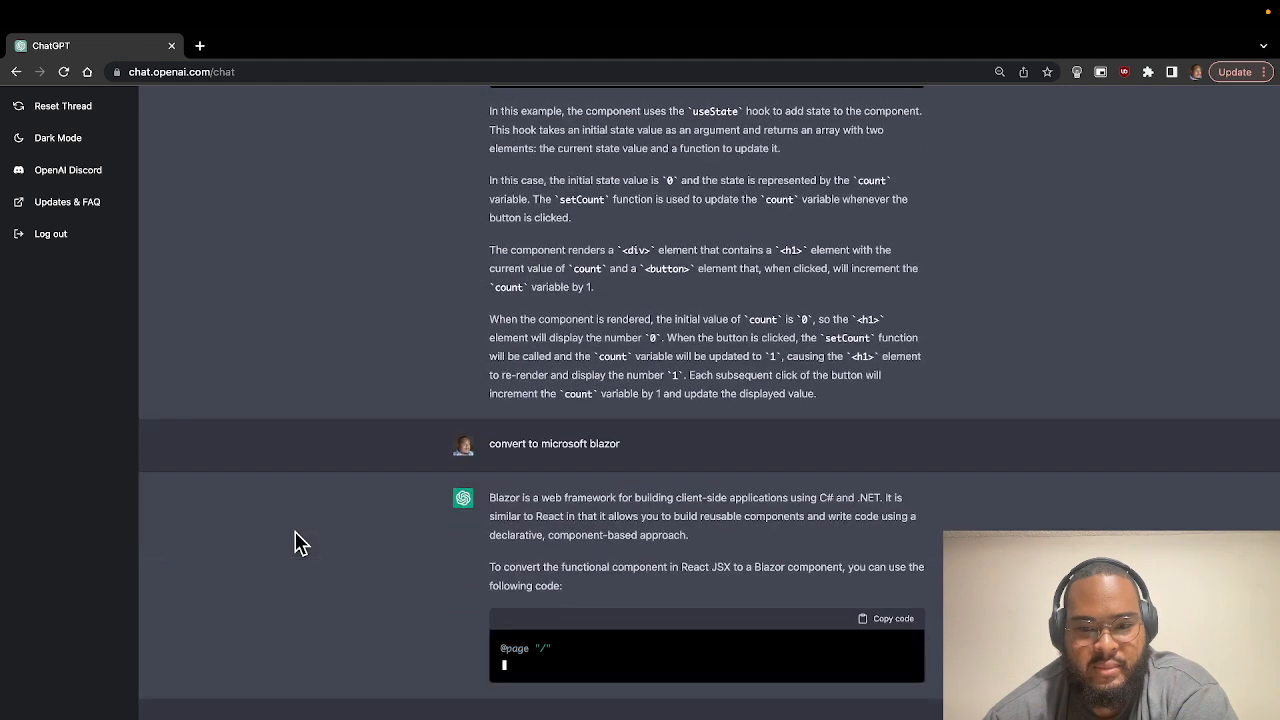
pyautogui.scroll(-3)
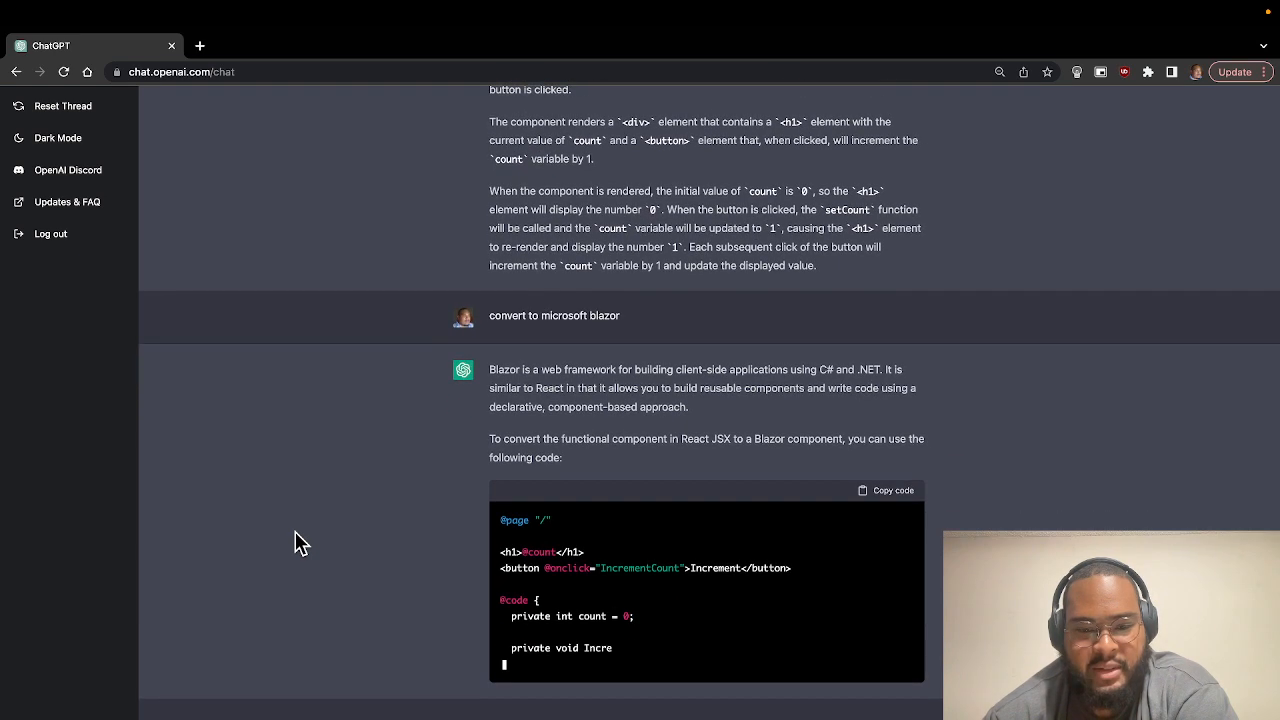
pyautogui.scroll(-3)
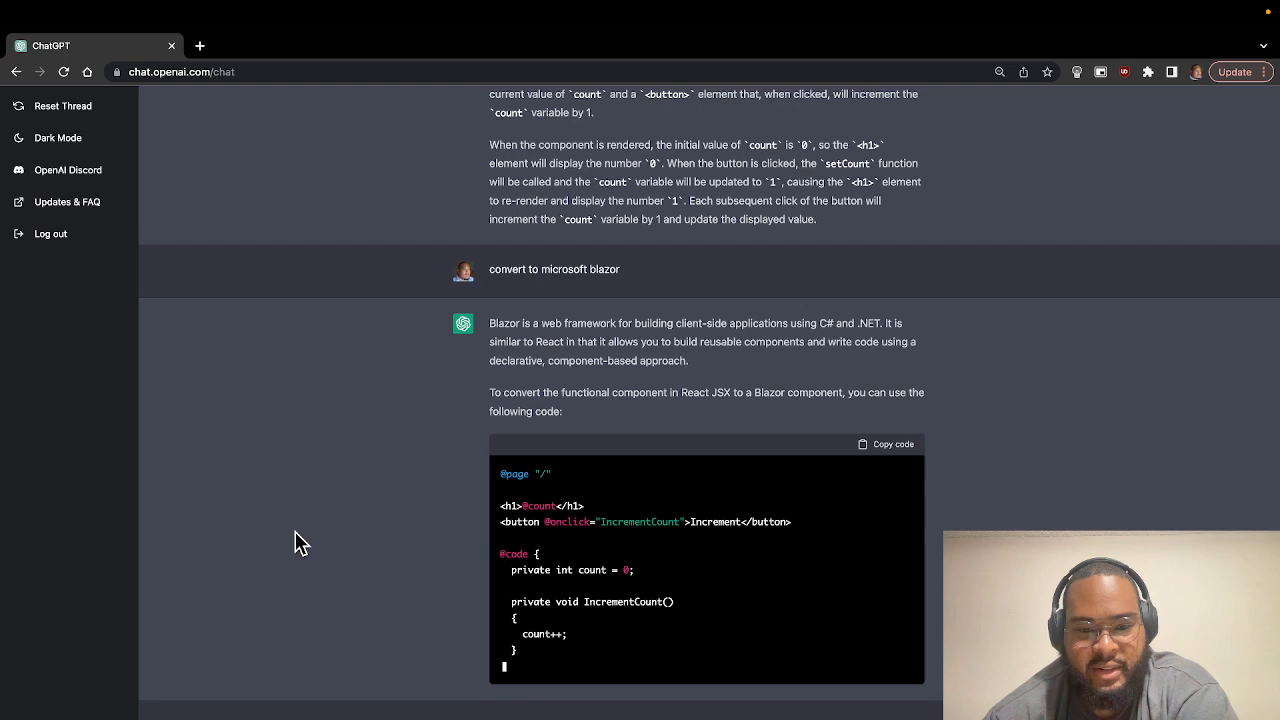
pyautogui.scroll(-3)
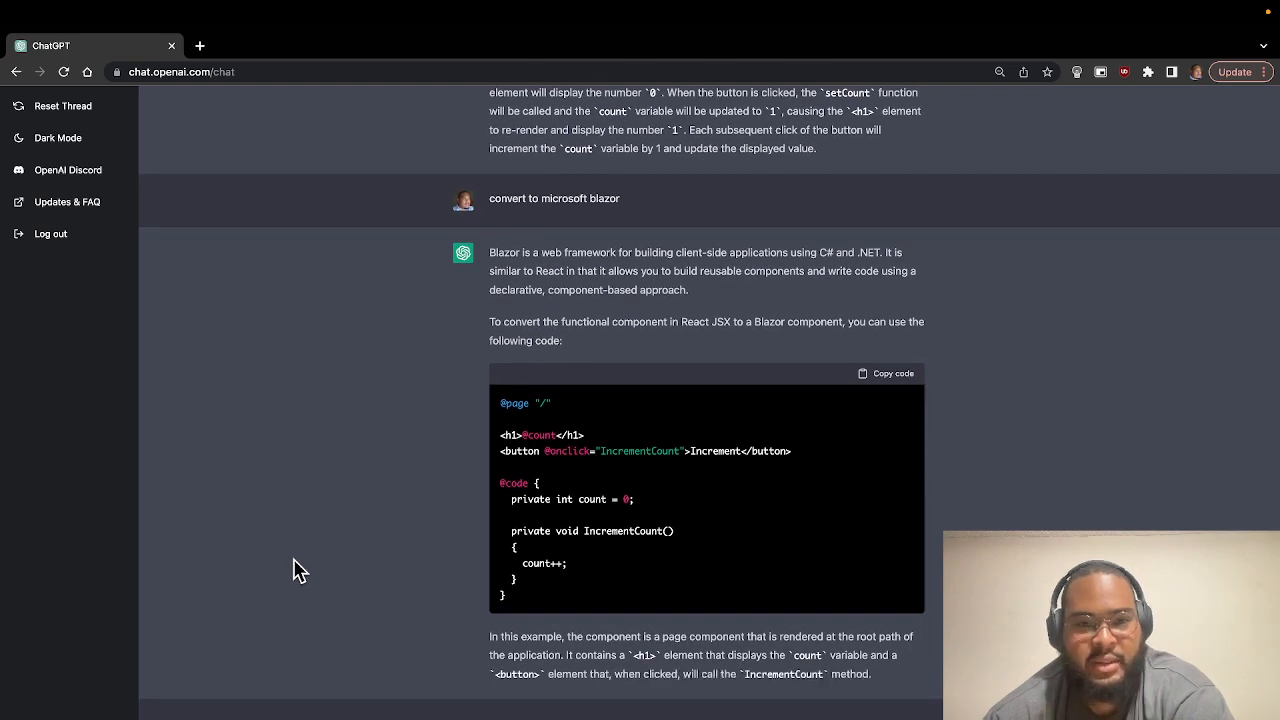
pyautogui.scroll(-3)
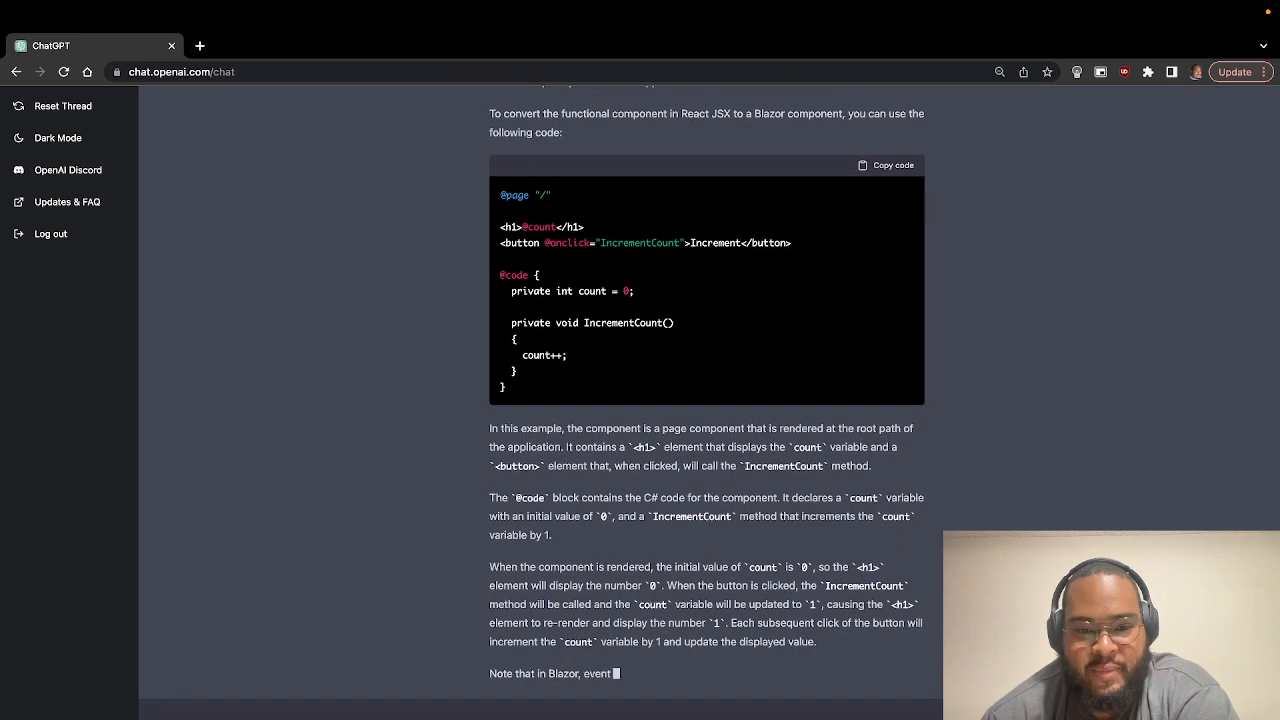
pyautogui.scroll(-3)
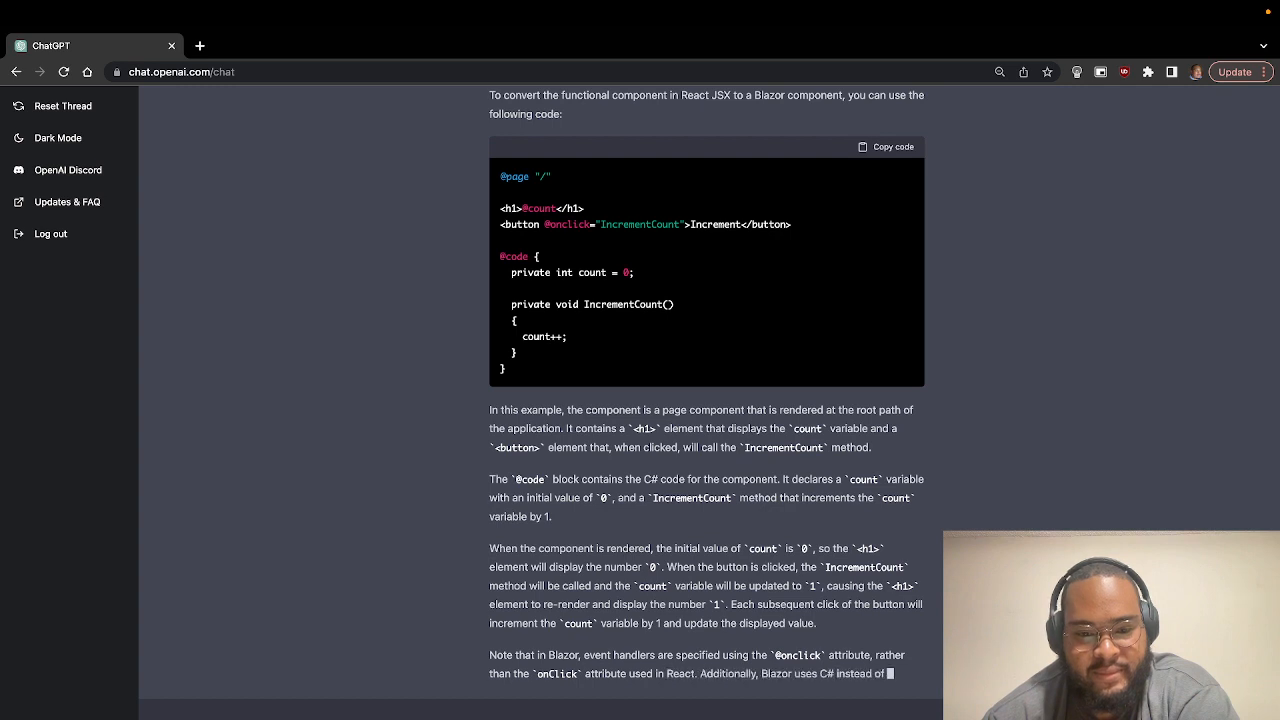
pyautogui.scroll(-3)
pyautogui.write('conver to angular')
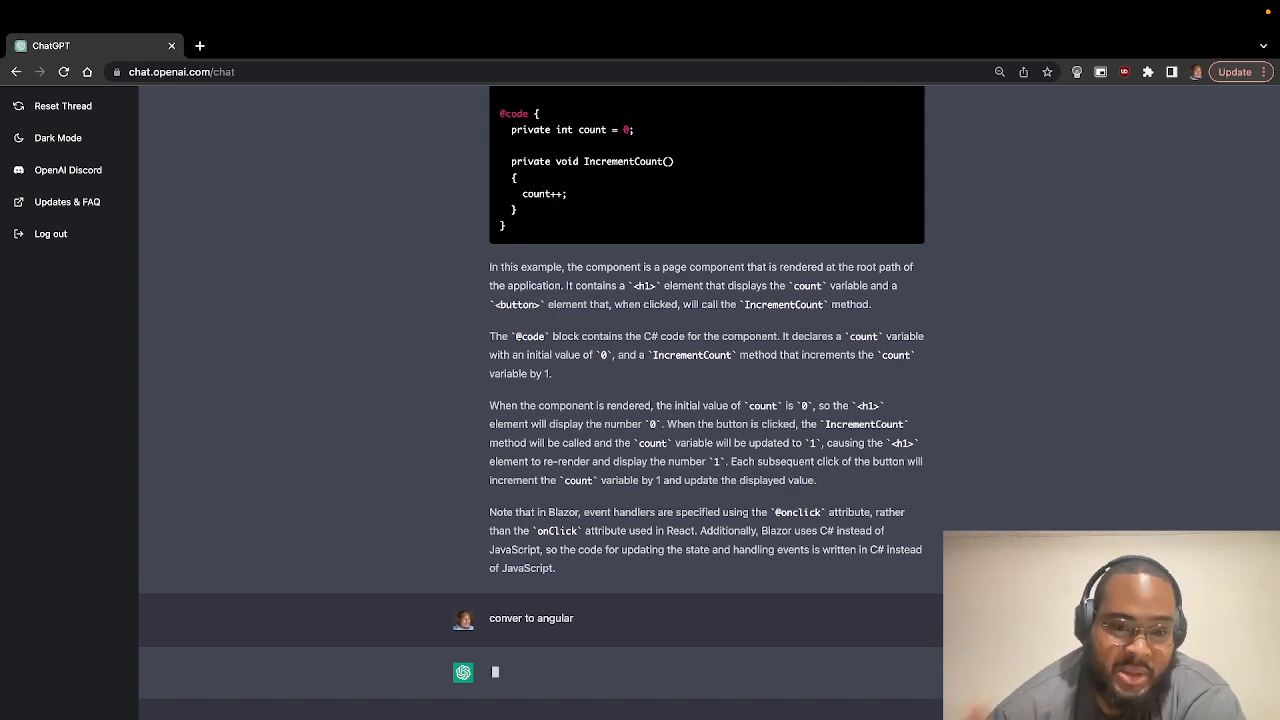
pyautogui.moveTo(240, 602)
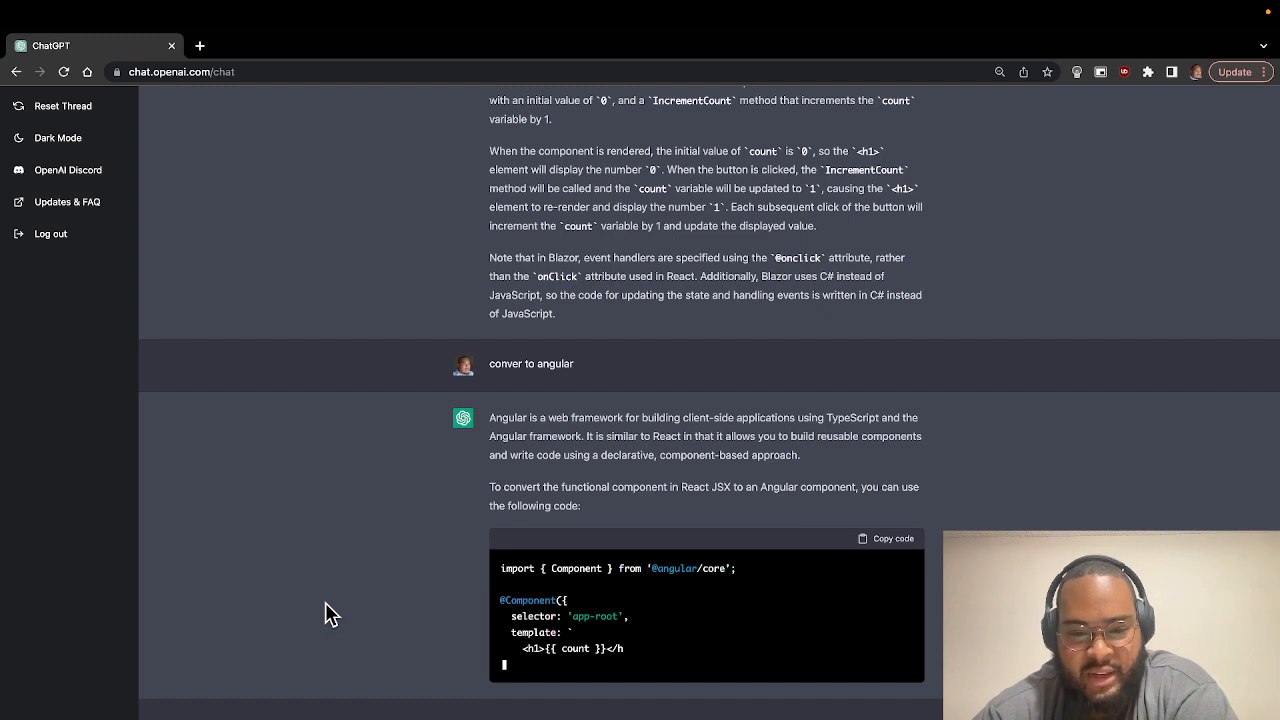
# Read the Angular counter component and explanation, then ask 'convert to vanilla js'.
pyautogui.scroll(3)
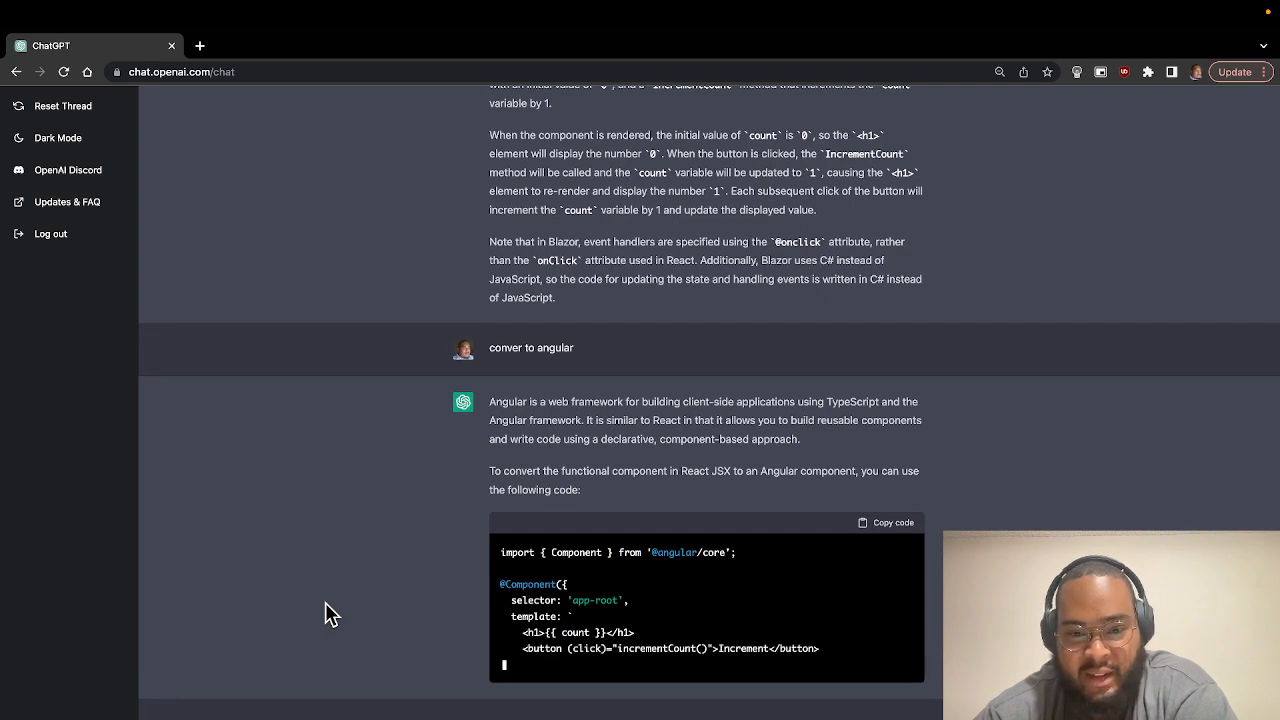
pyautogui.scroll(-3)
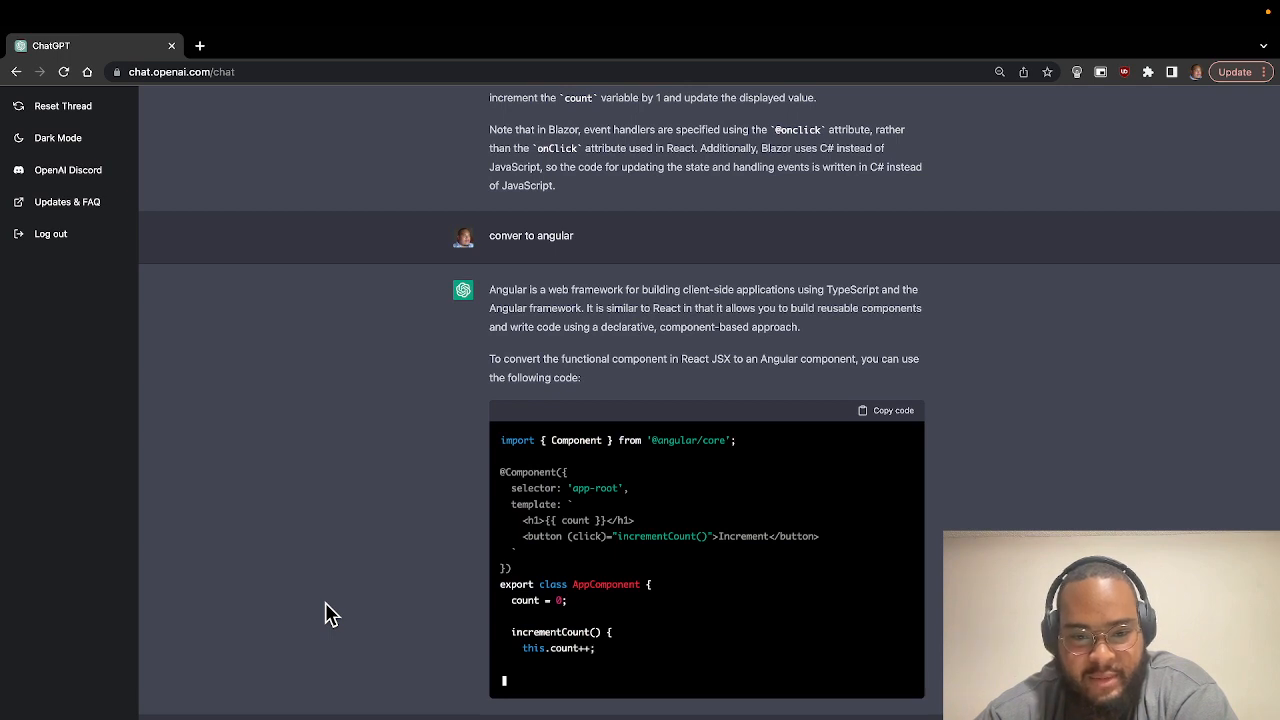
pyautogui.scroll(-3)
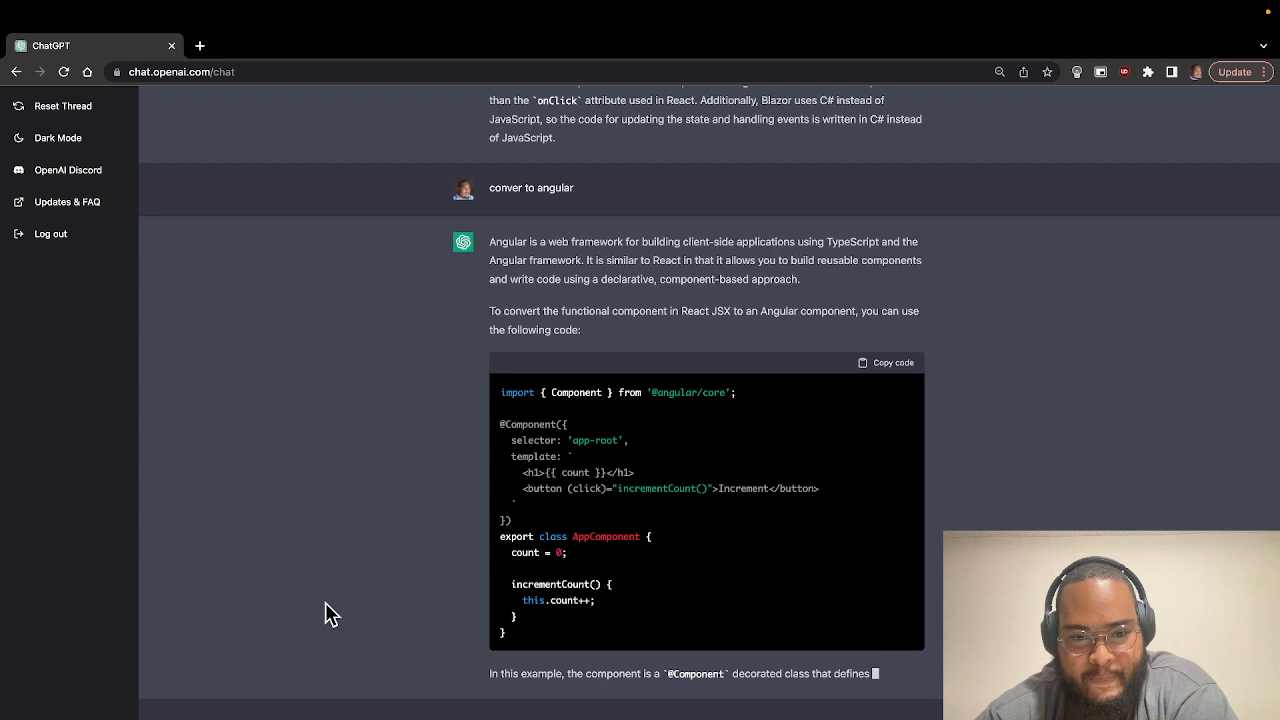
pyautogui.scroll(-3)
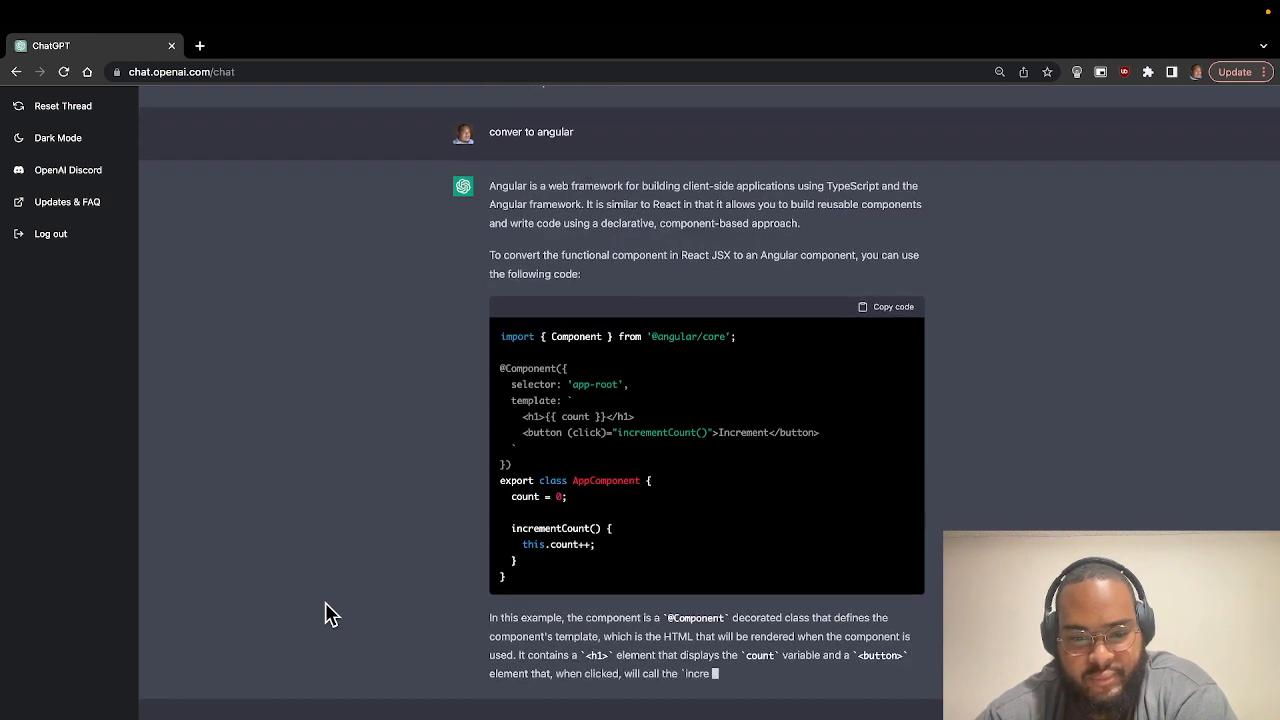
pyautogui.scroll(-3)
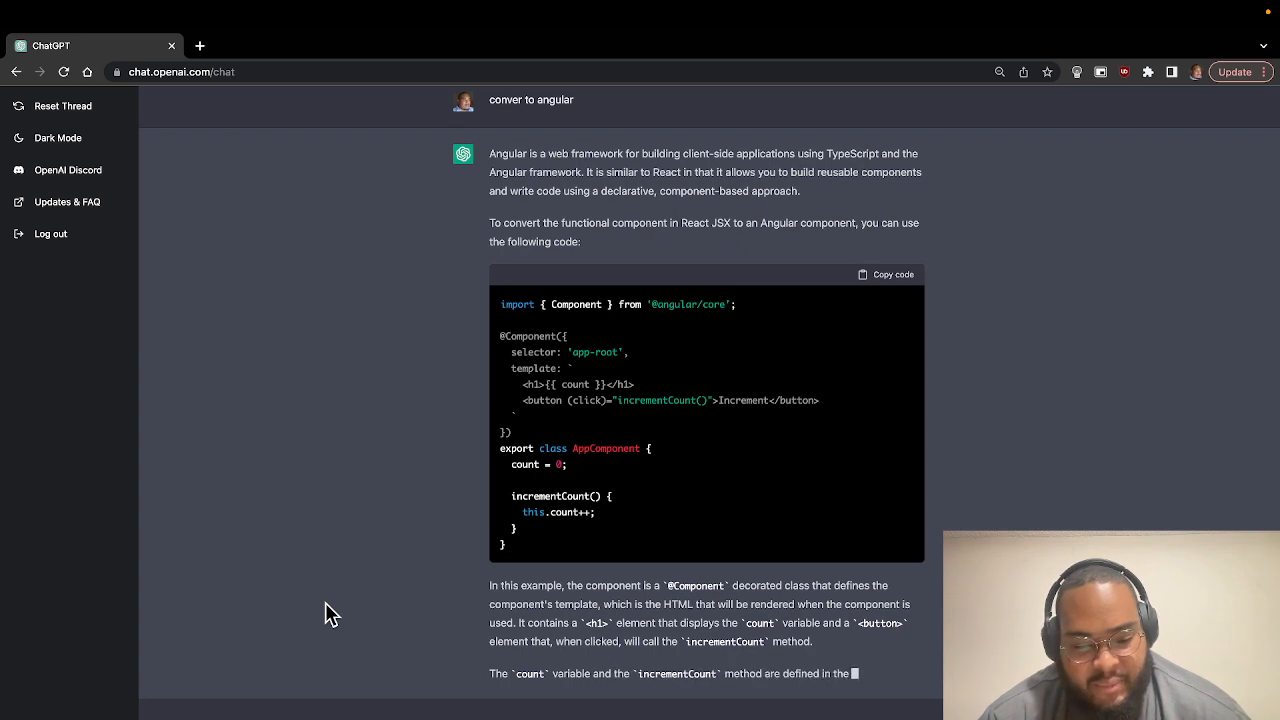
pyautogui.scroll(-3)
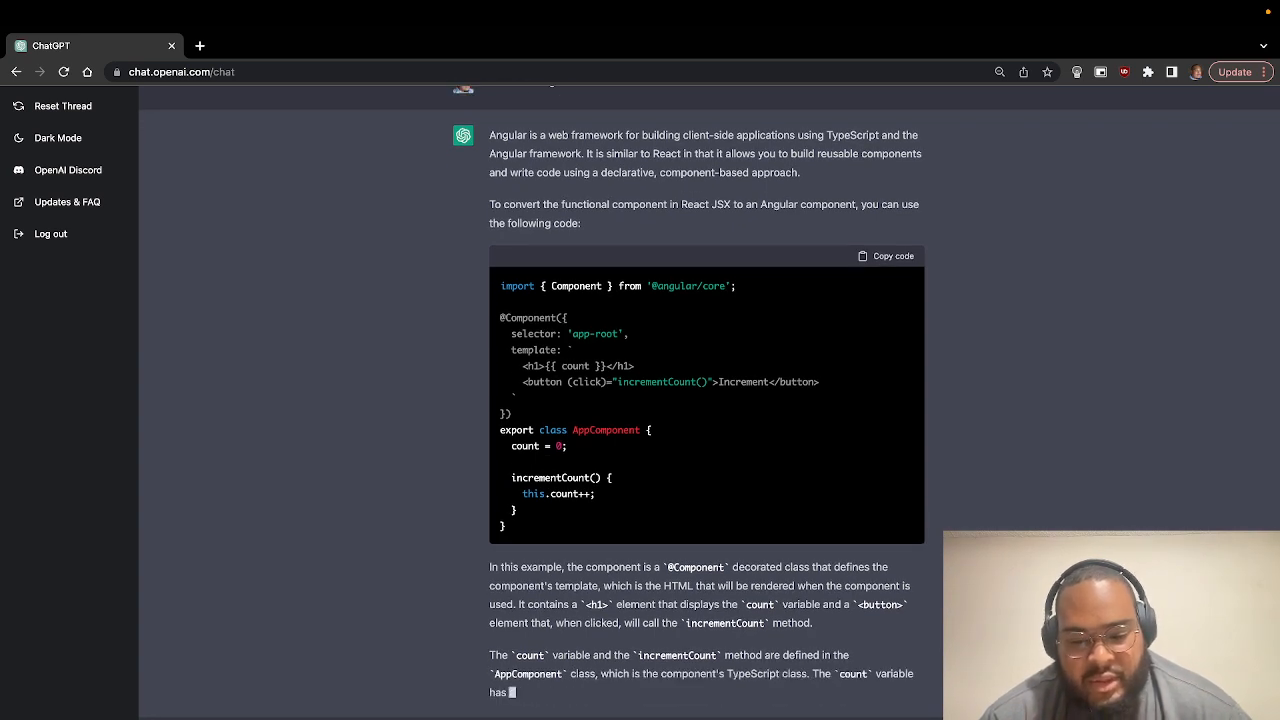
pyautogui.scroll(-3)
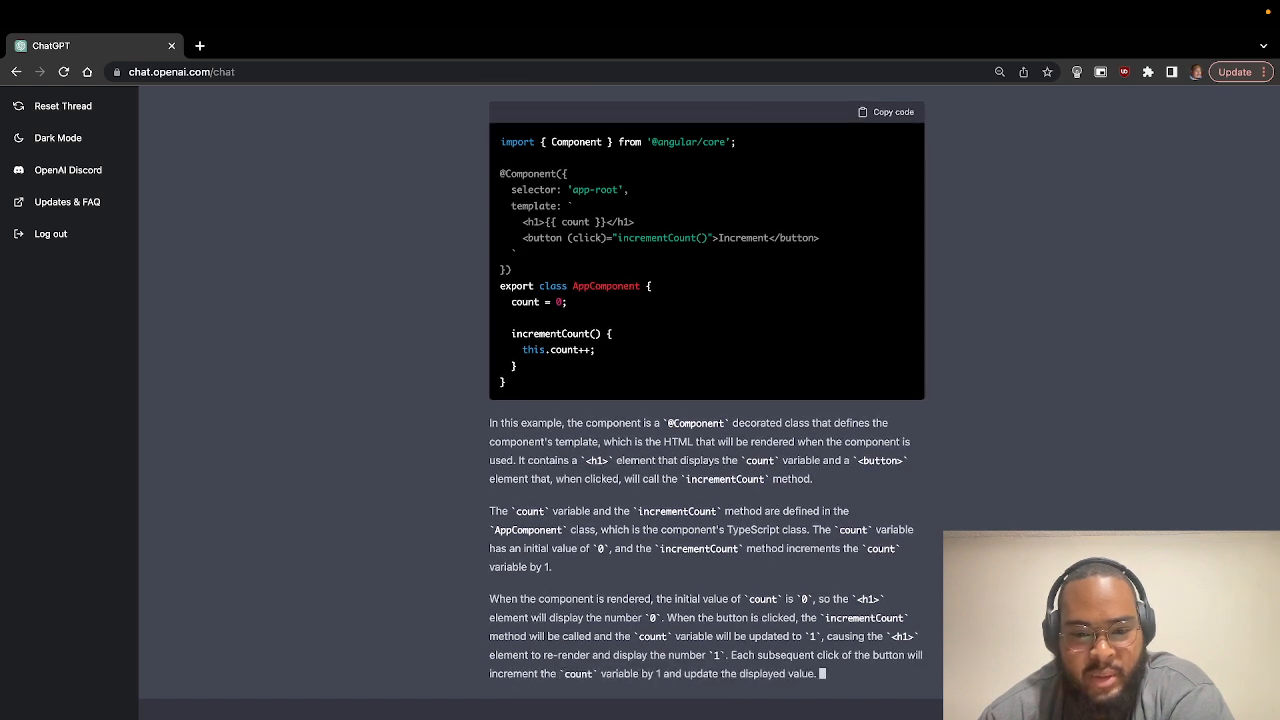
pyautogui.scroll(-3)
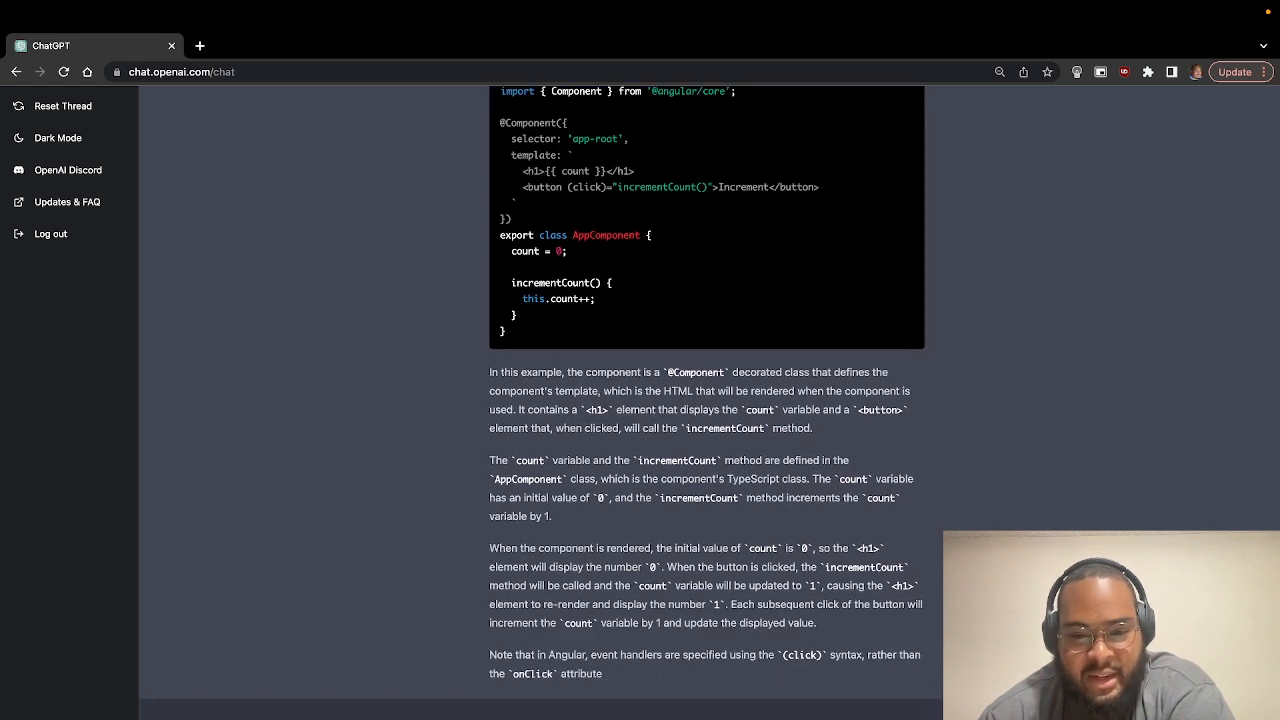
pyautogui.scroll(-3)
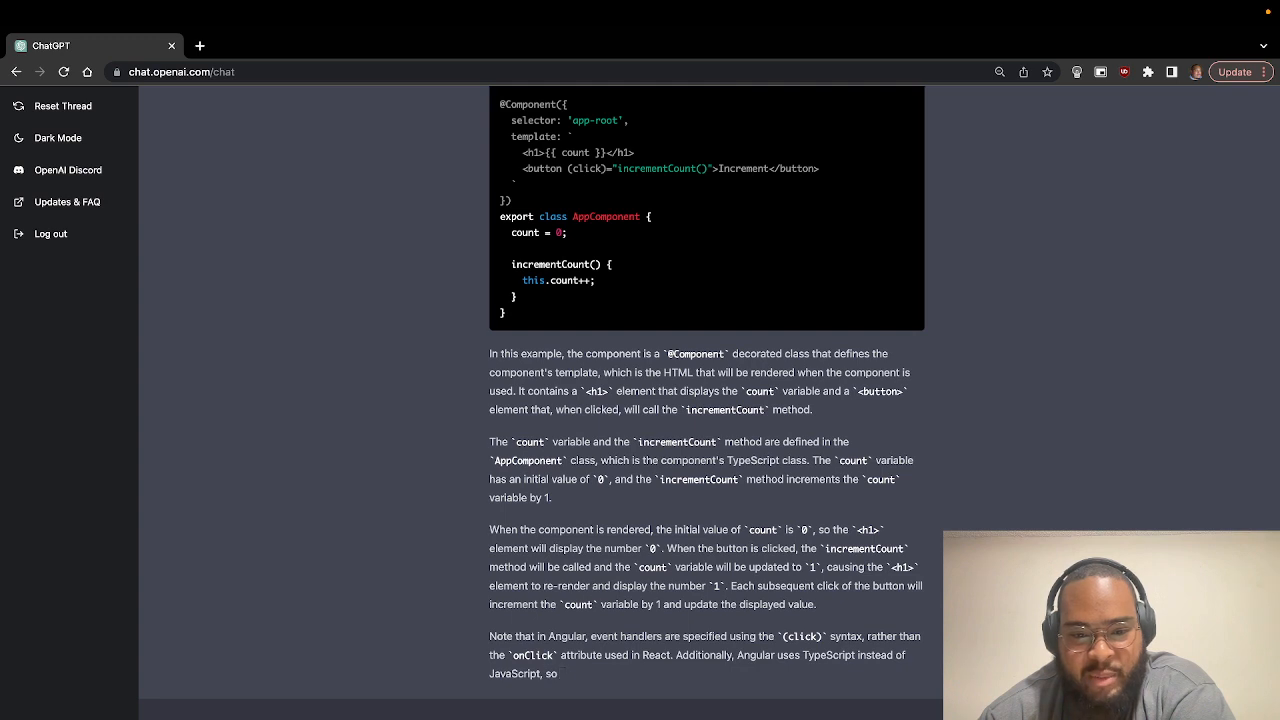
pyautogui.scroll(-3)
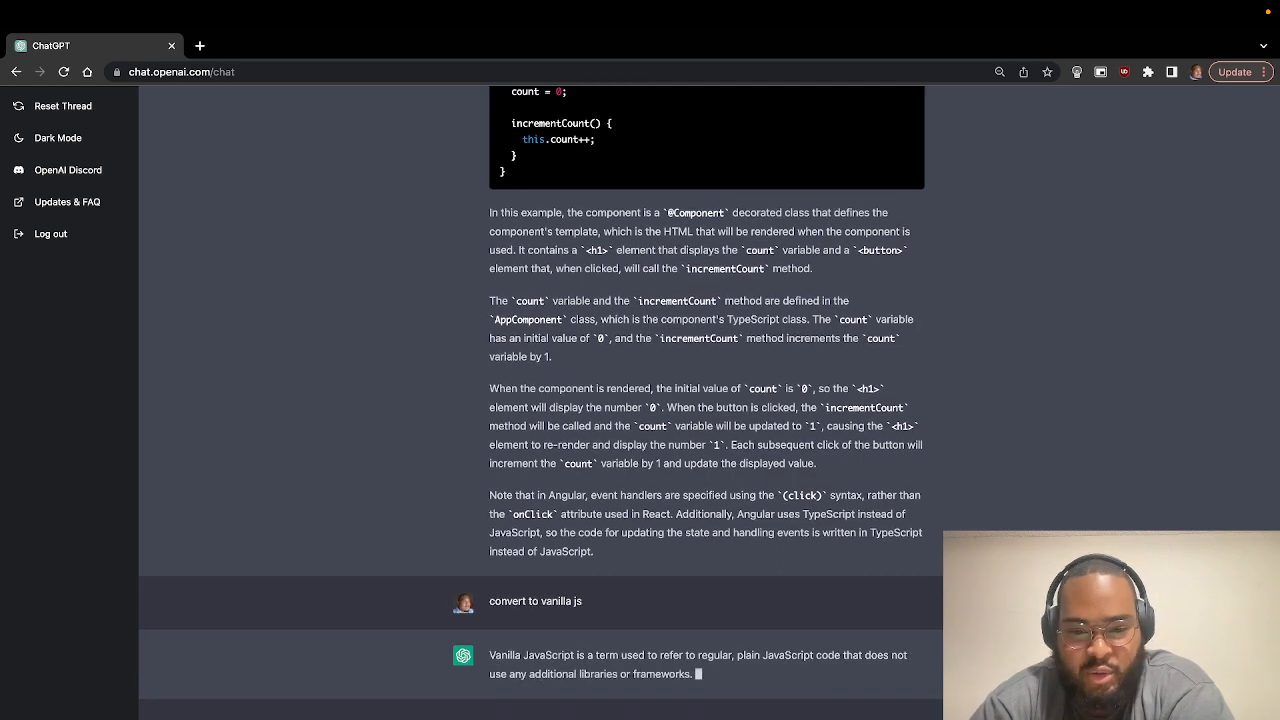
# Follow the vanilla JavaScript counter code as ChatGPT generates it.
pyautogui.scroll(-3)
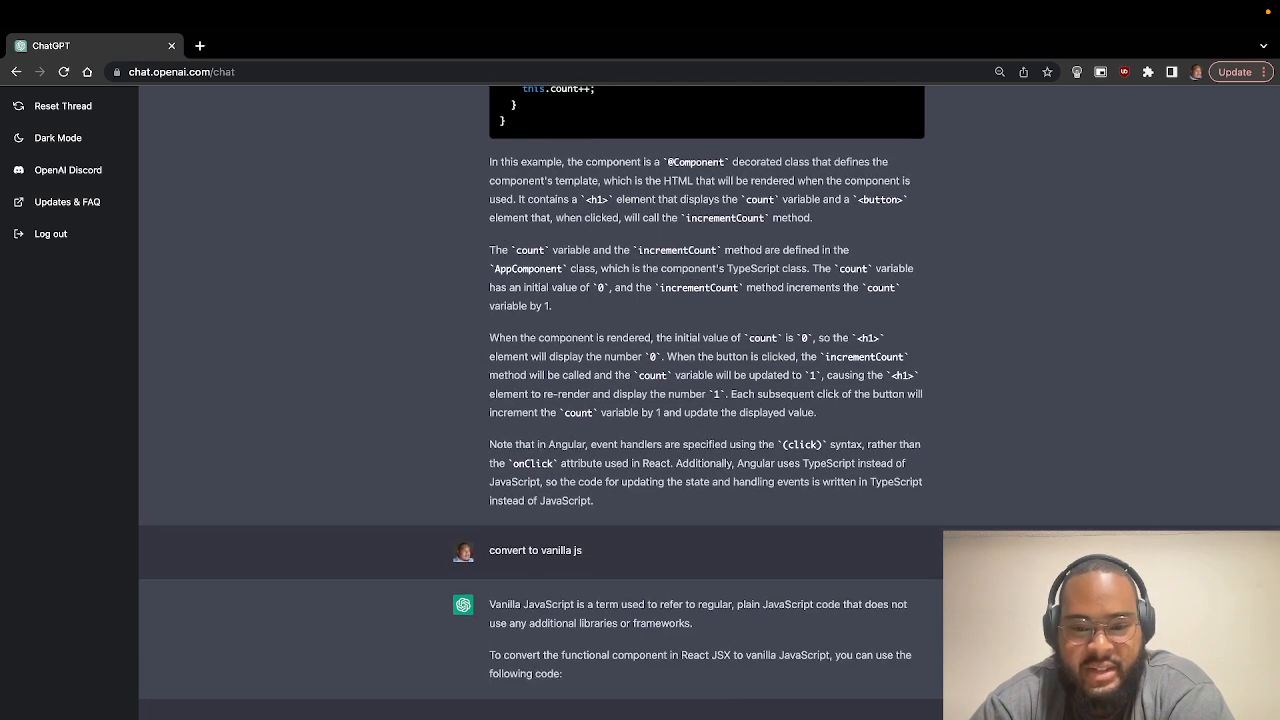
pyautogui.scroll(-3)
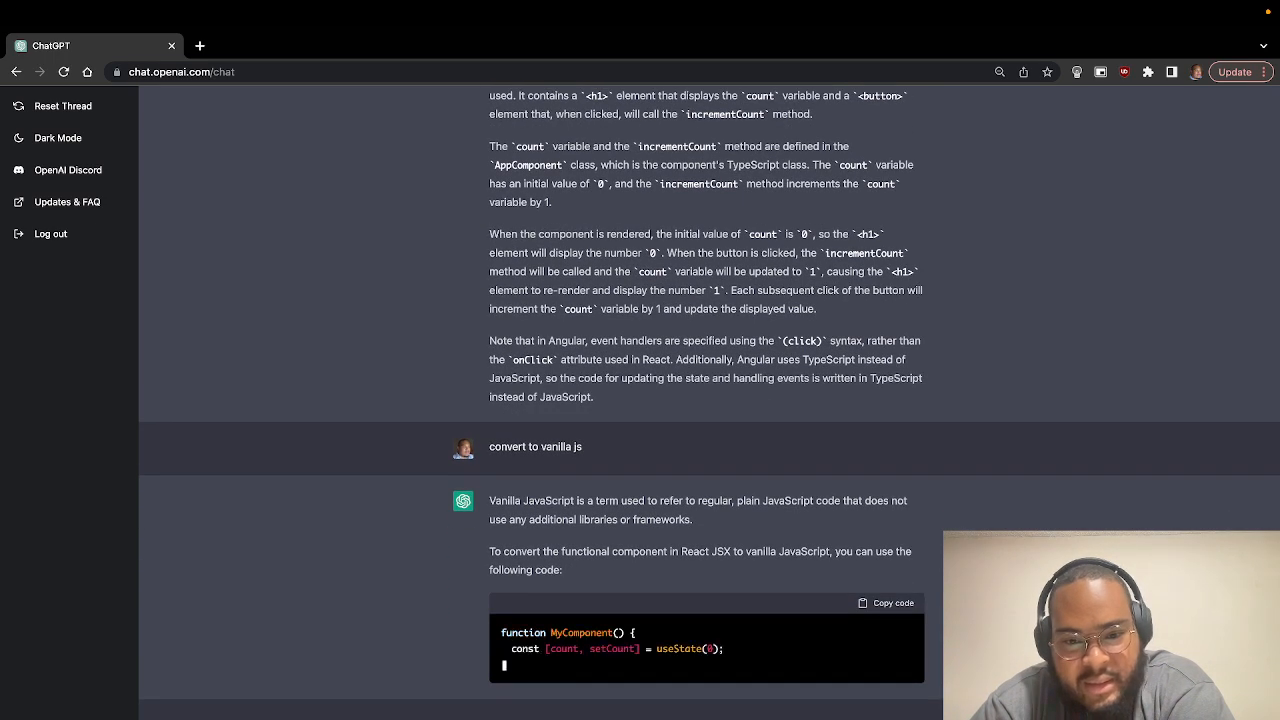
pyautogui.scroll(-3)
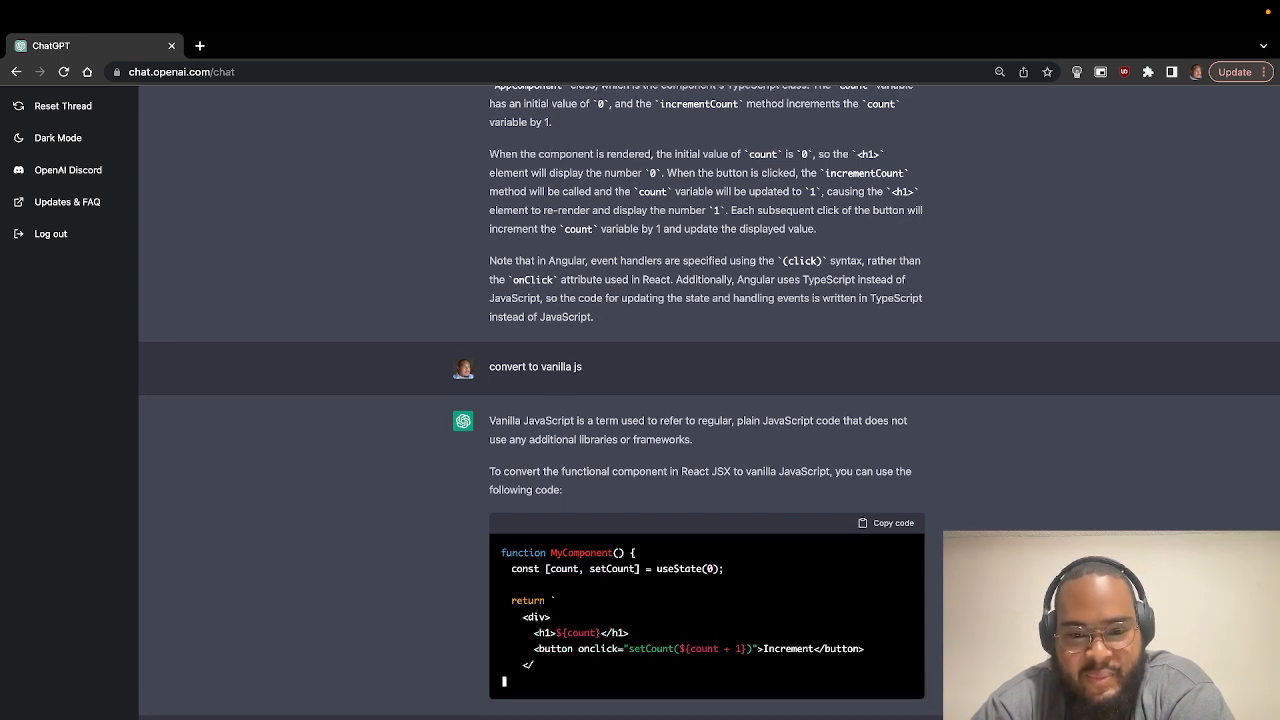
pyautogui.scroll(-3)
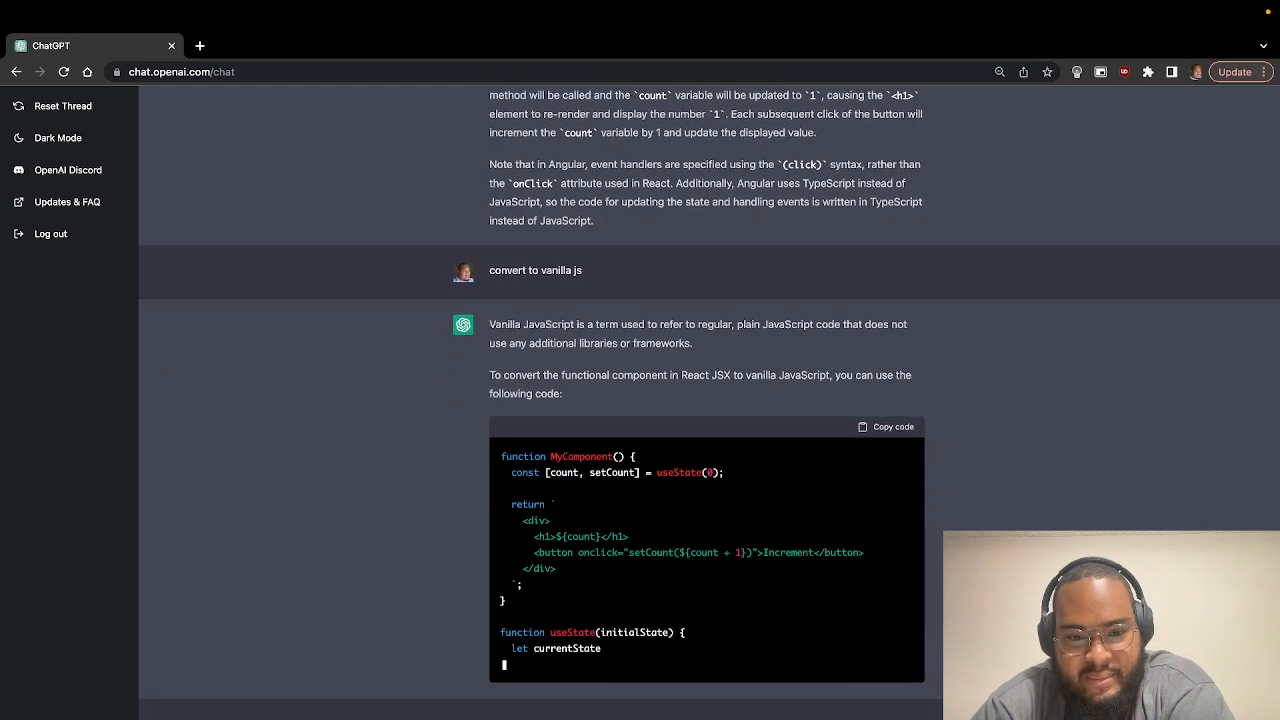
pyautogui.scroll(-3)
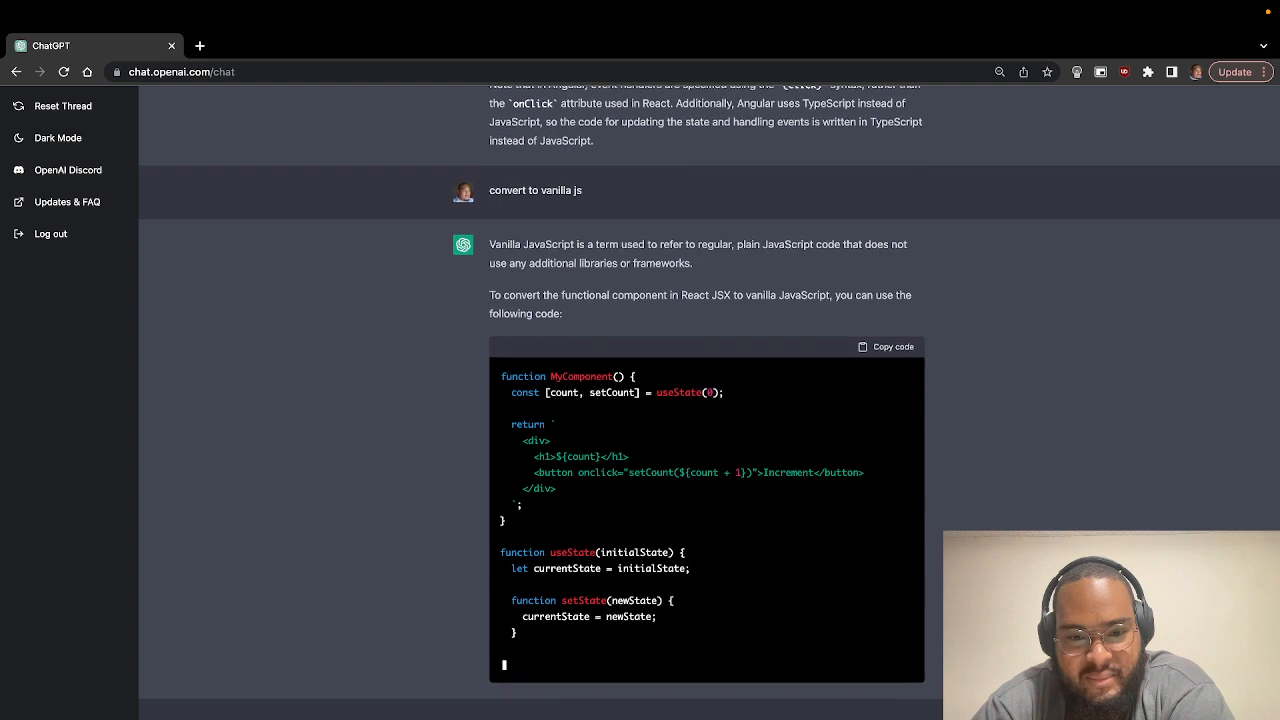
pyautogui.scroll(-3)
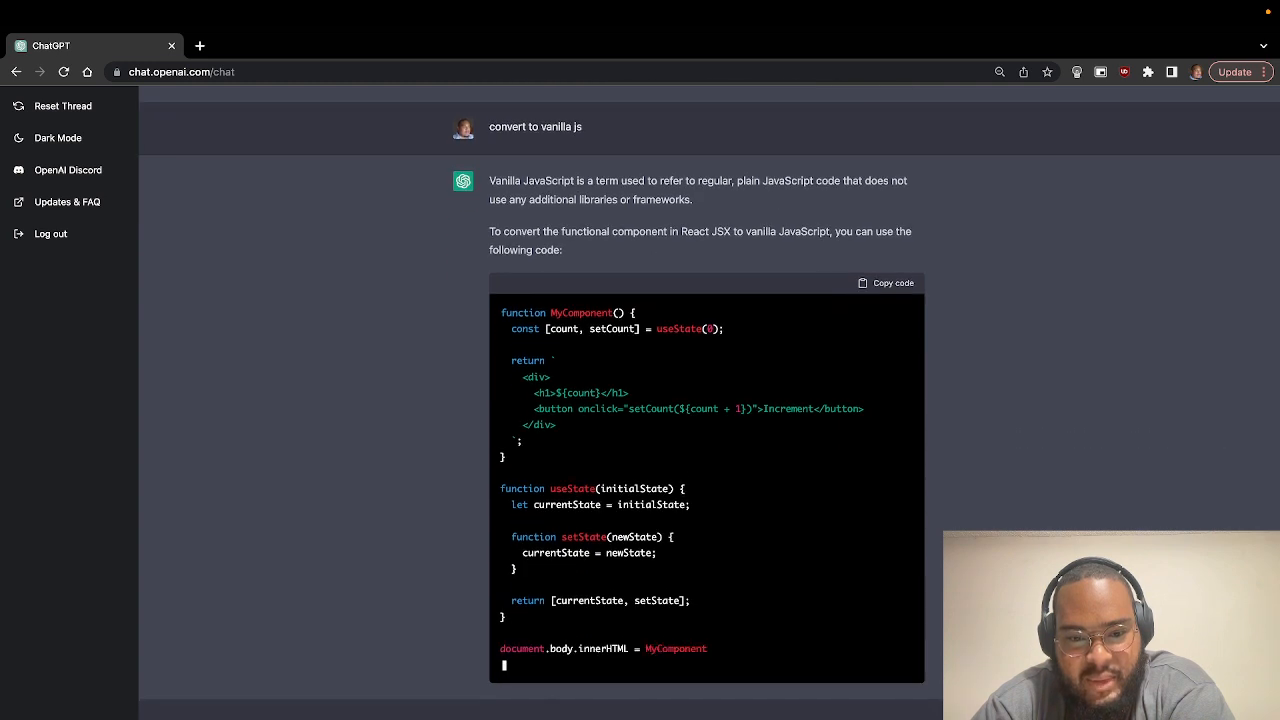
pyautogui.scroll(-3)
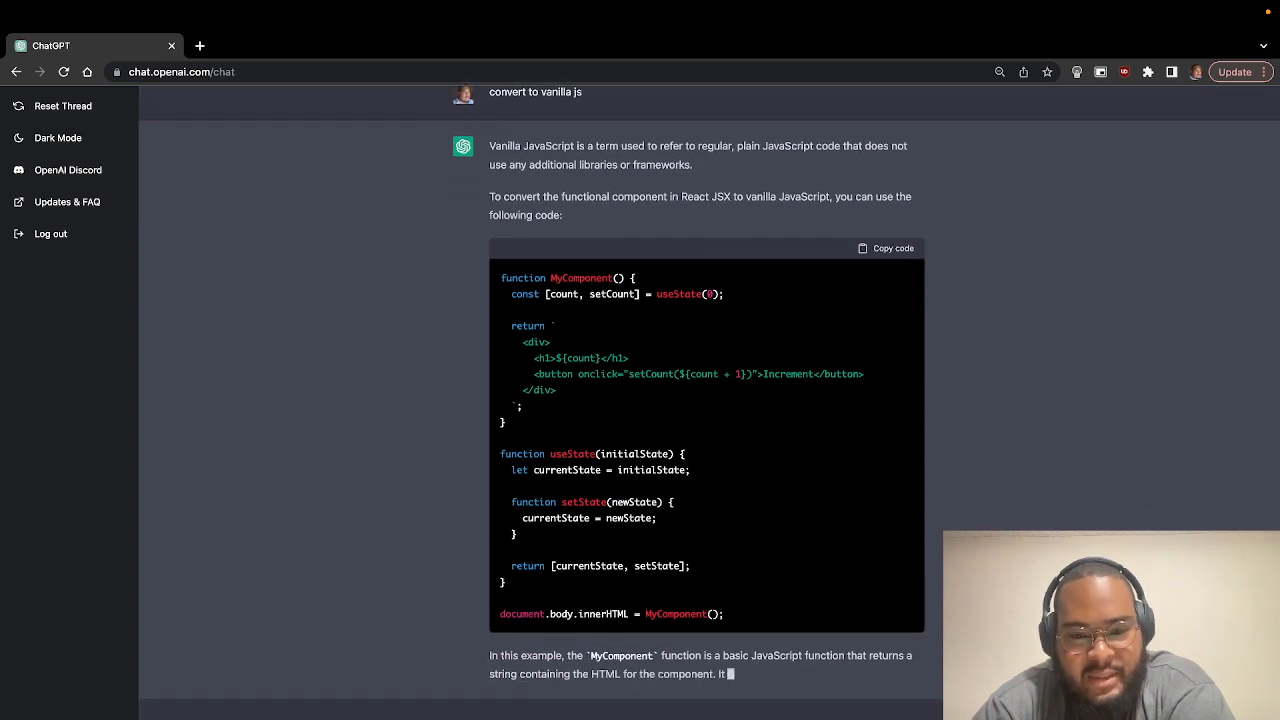
pyautogui.scroll(-3)
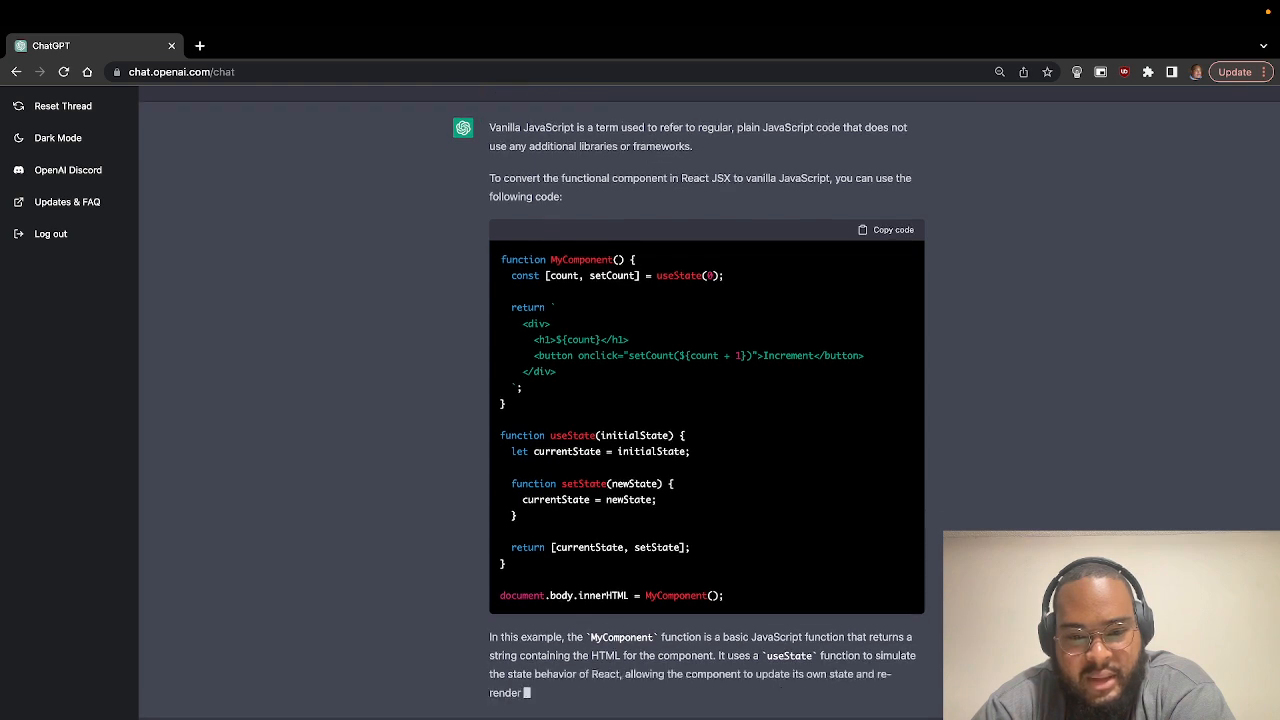
pyautogui.scroll(-3)
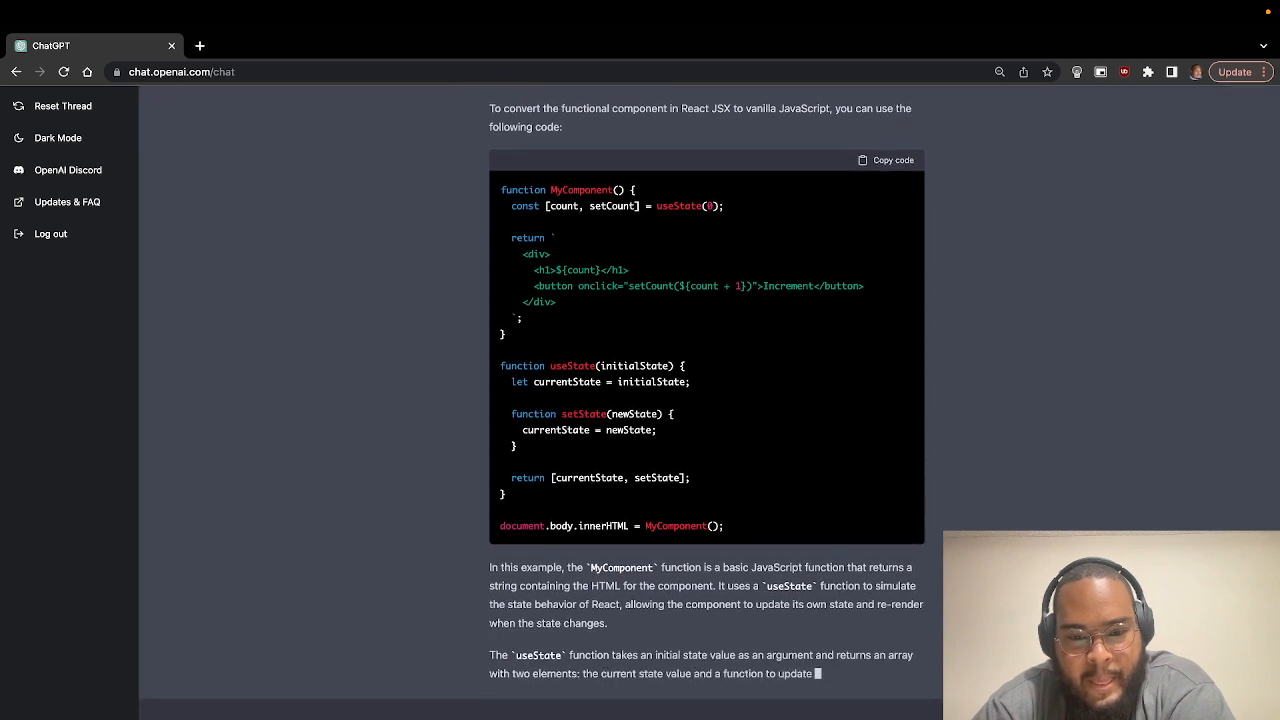
pyautogui.scroll(-3)
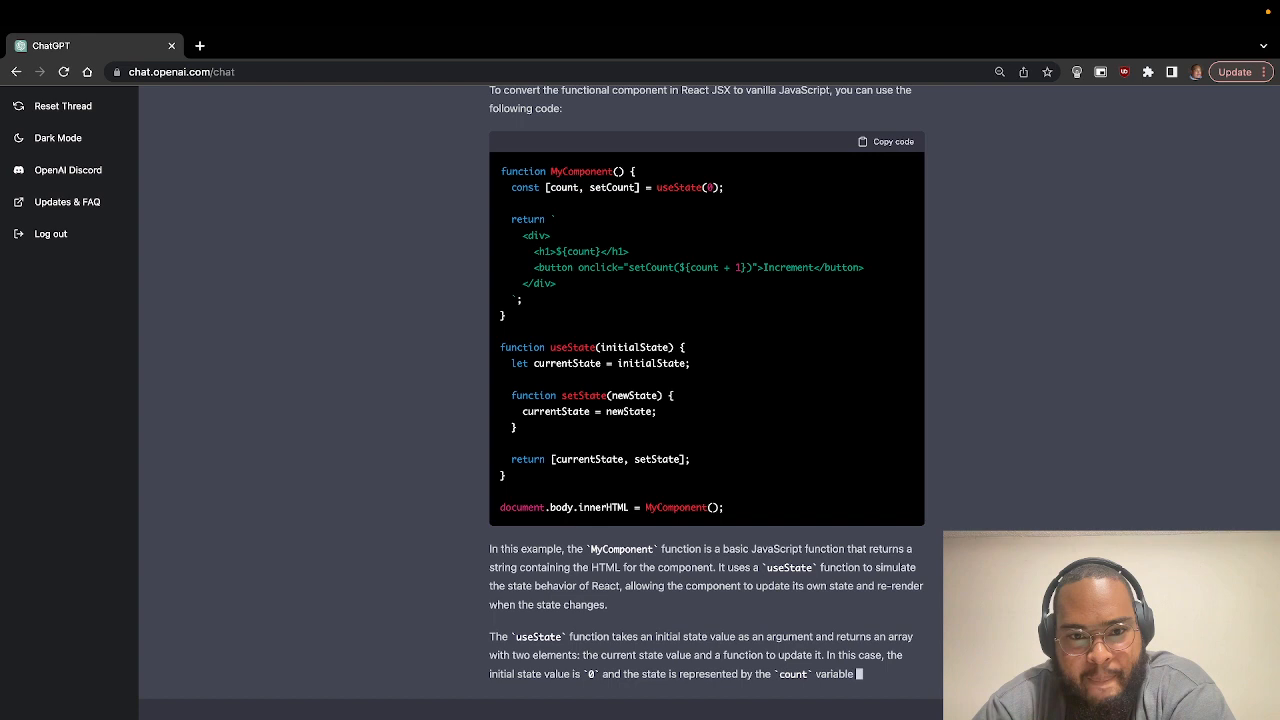
pyautogui.scroll(-3)
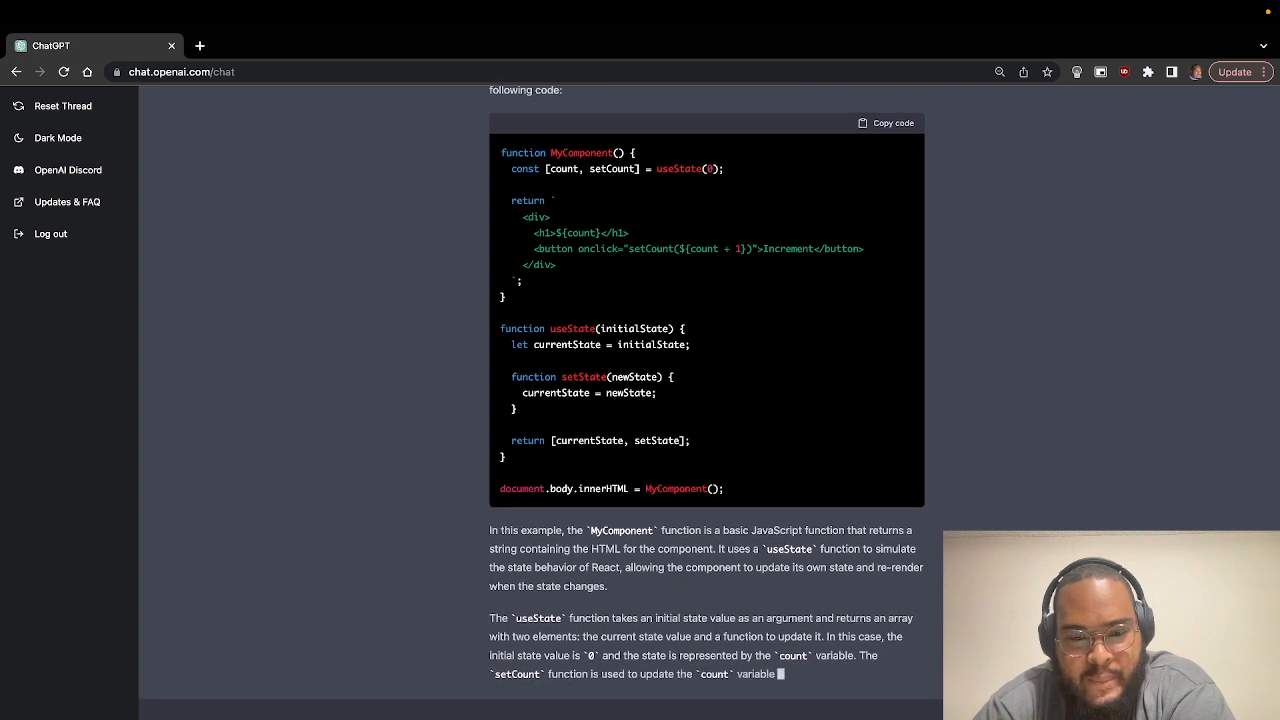
pyautogui.scroll(-3)
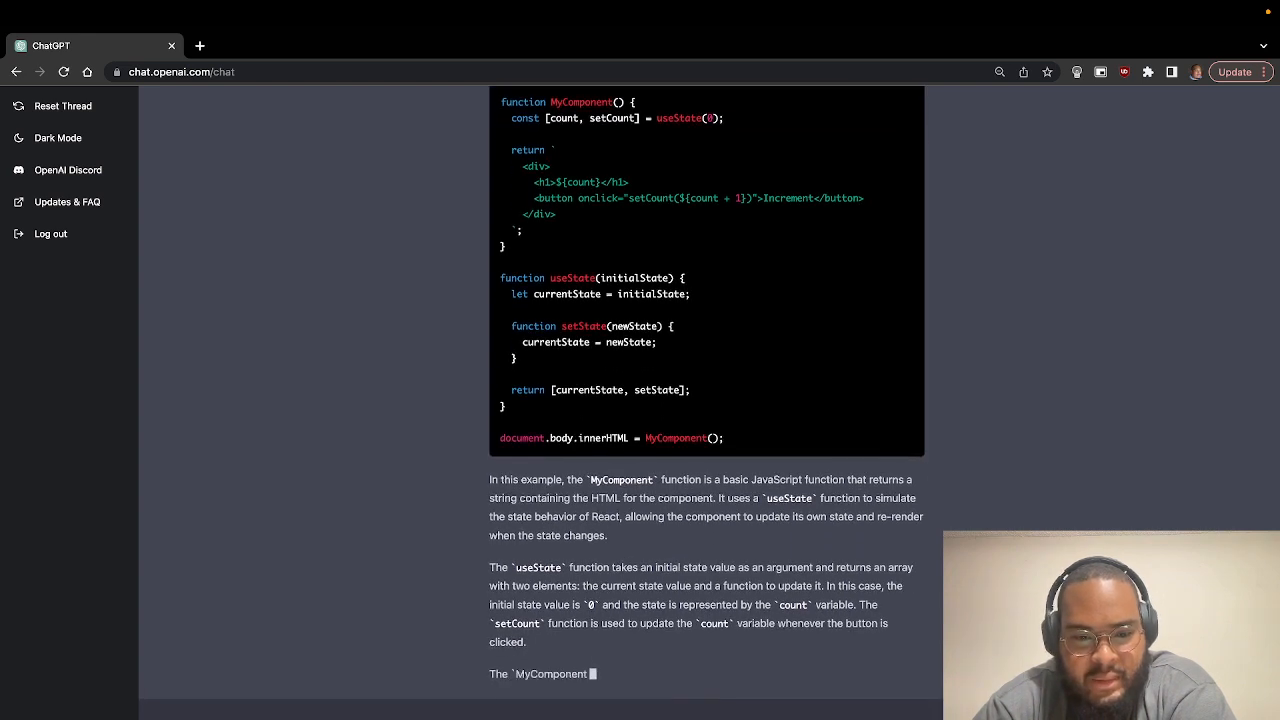
pyautogui.scroll(-3)
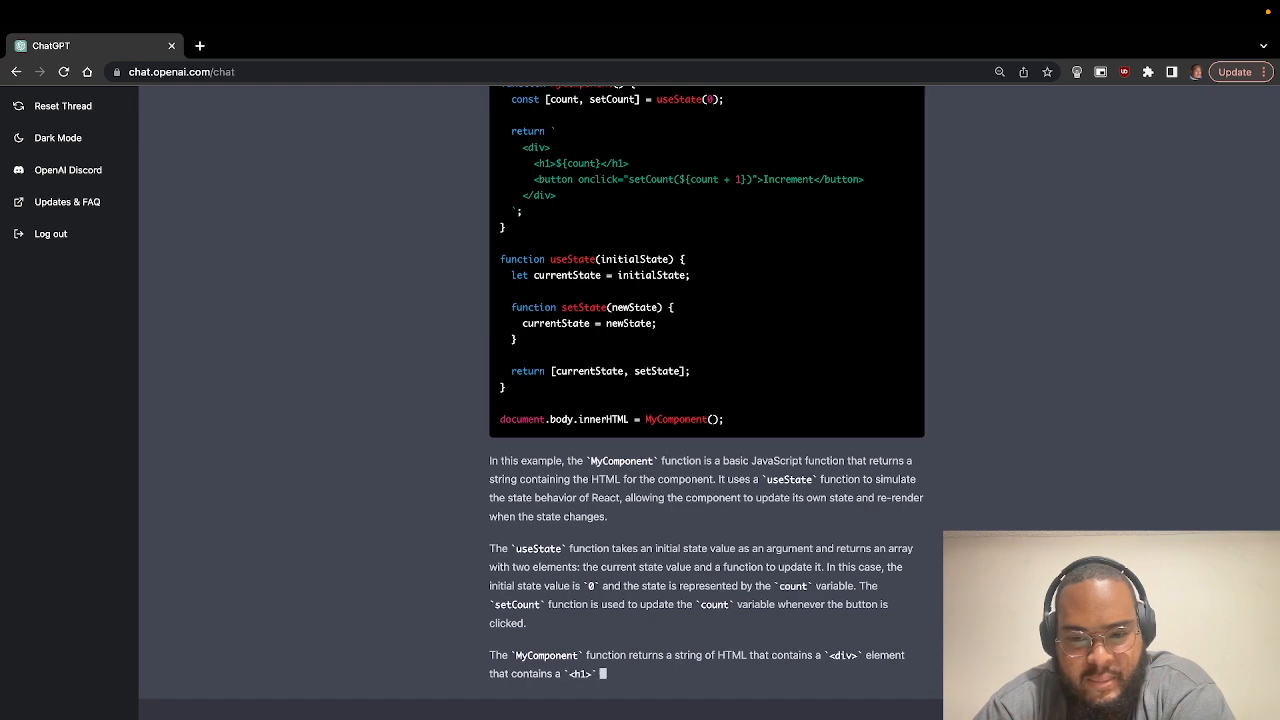
pyautogui.scroll(-3)
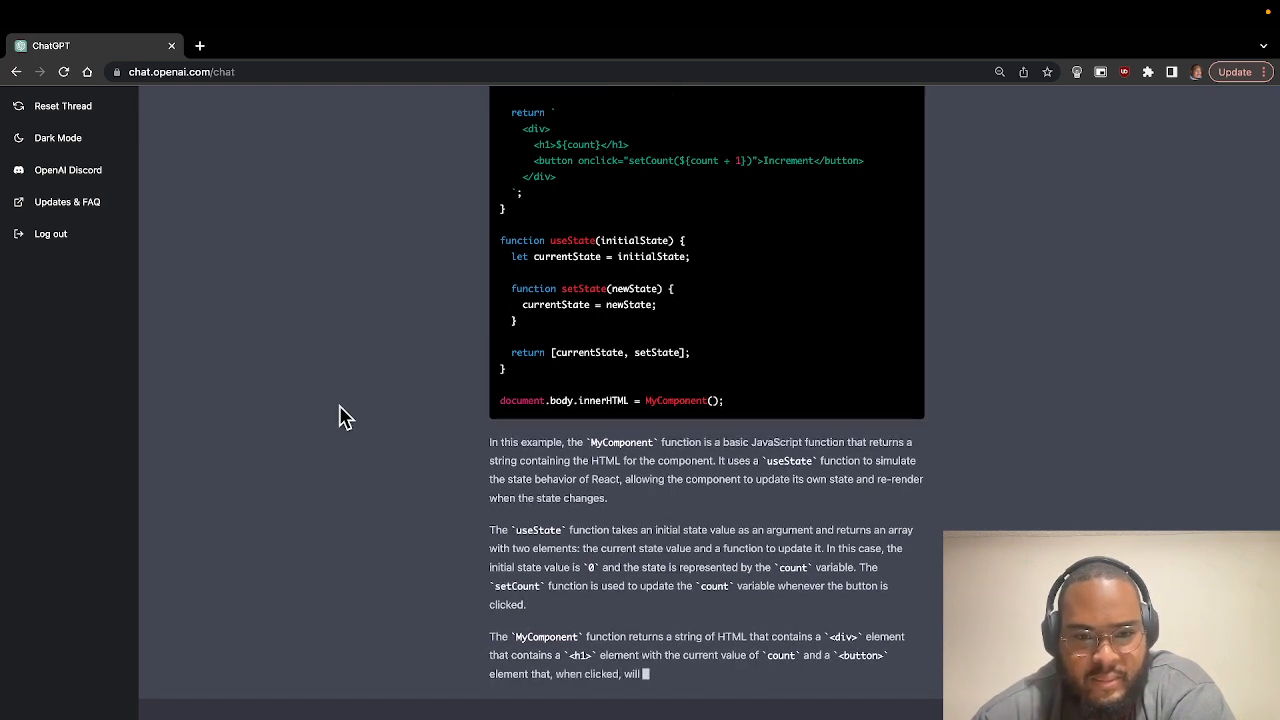
# Review the simulated useState explanation, then ask 'convert to swift ui'.
pyautogui.scroll(3)
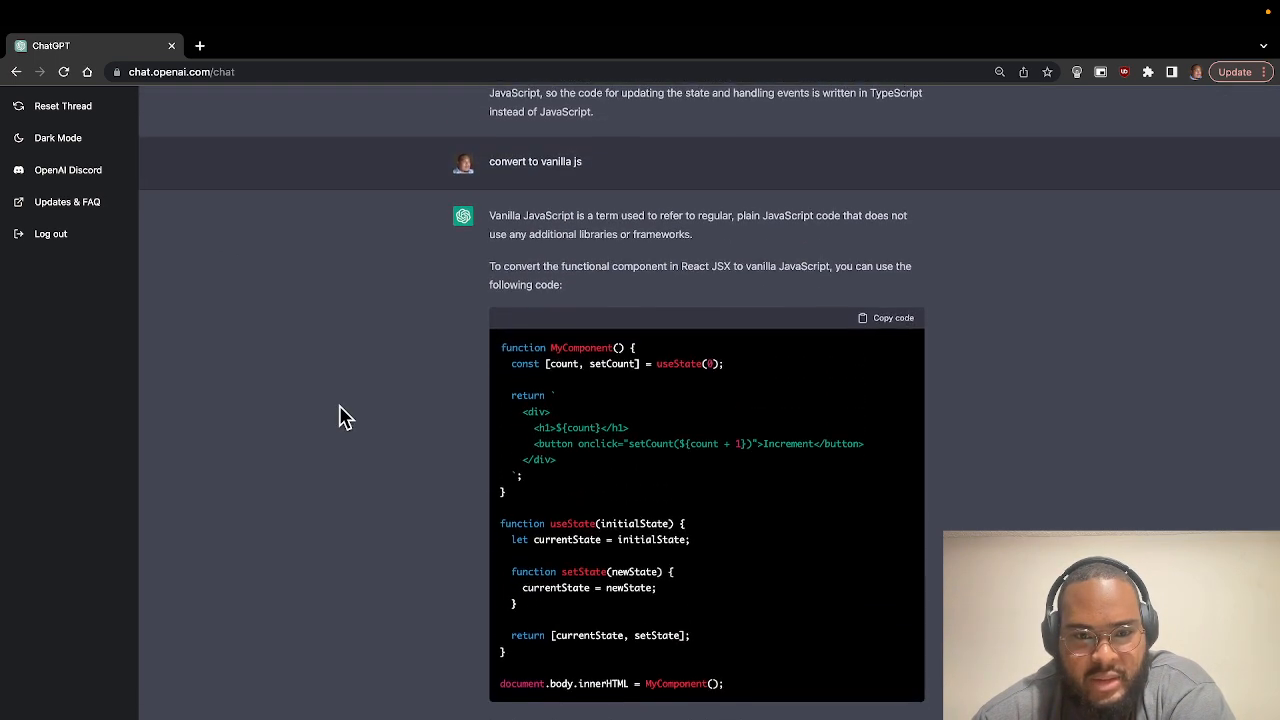
pyautogui.scroll(-3)
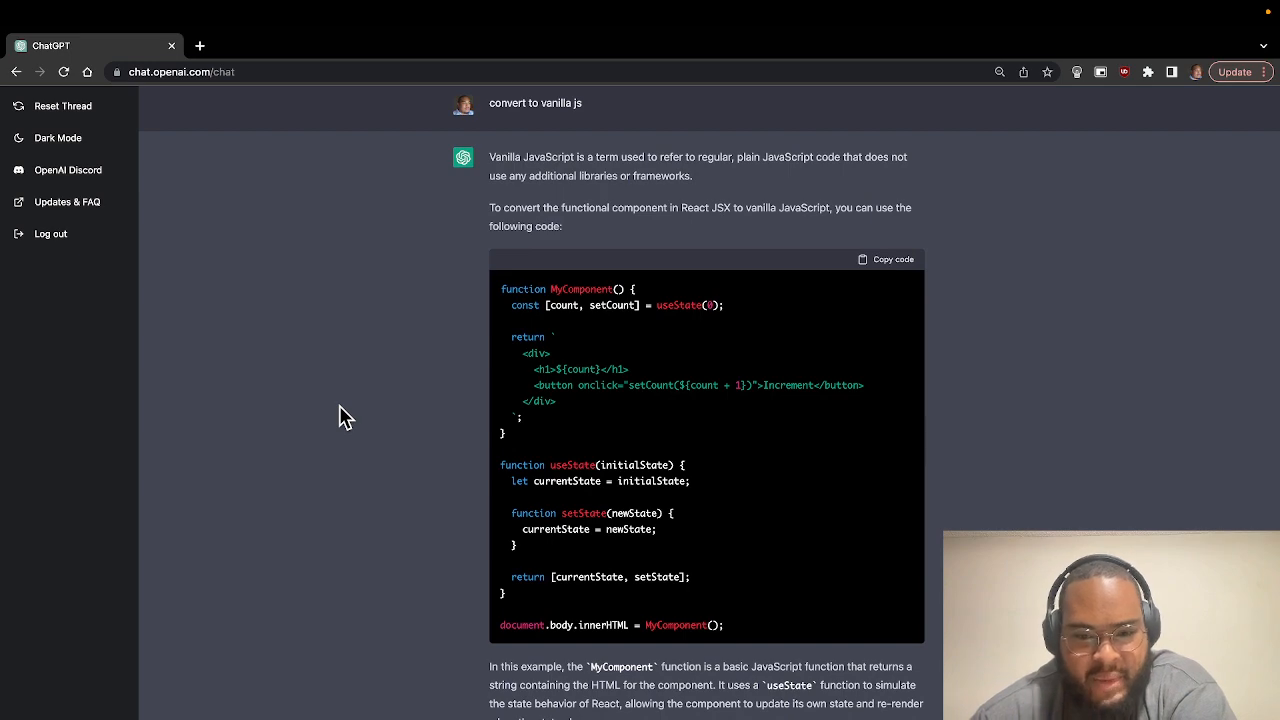
pyautogui.scroll(-3)
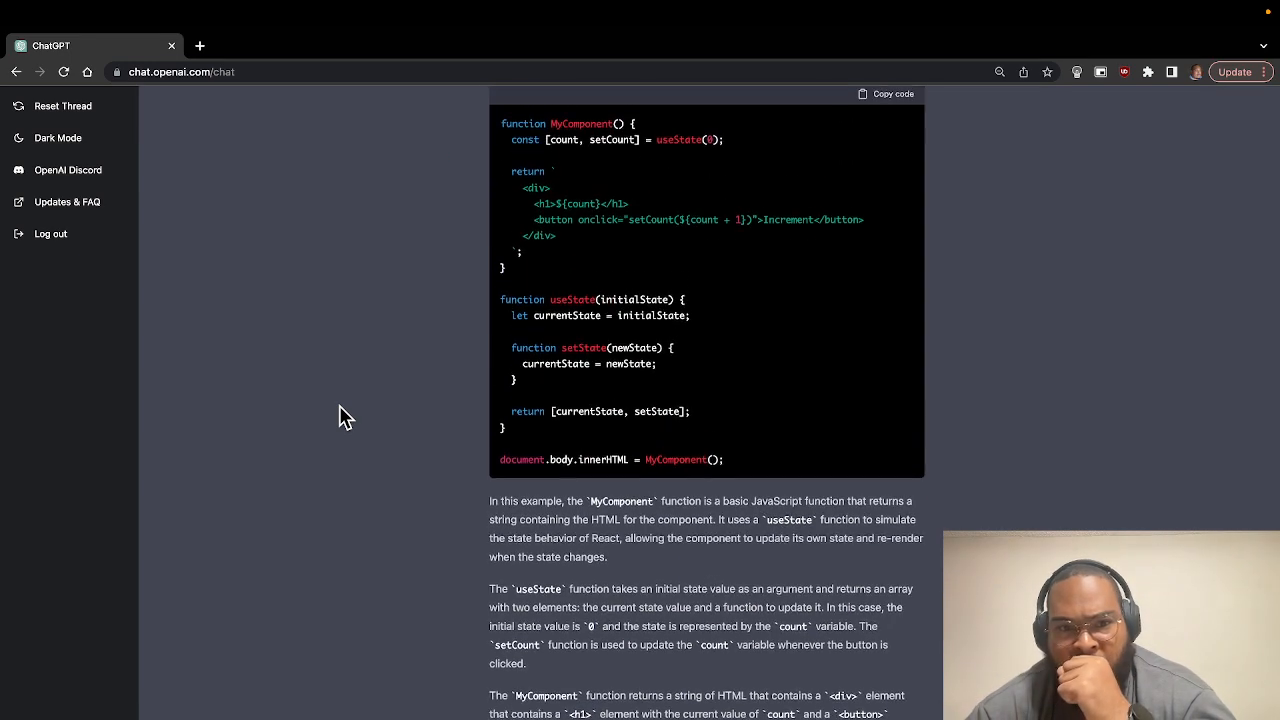
pyautogui.scroll(-3)
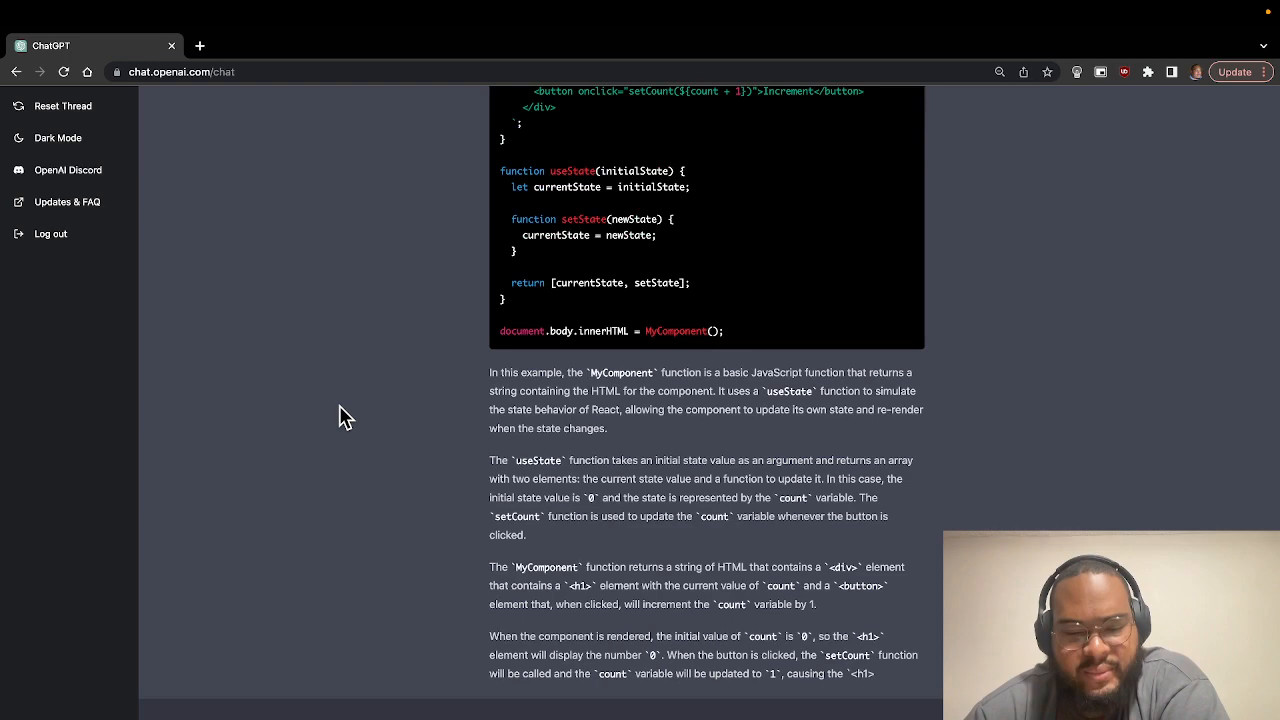
pyautogui.scroll(3)
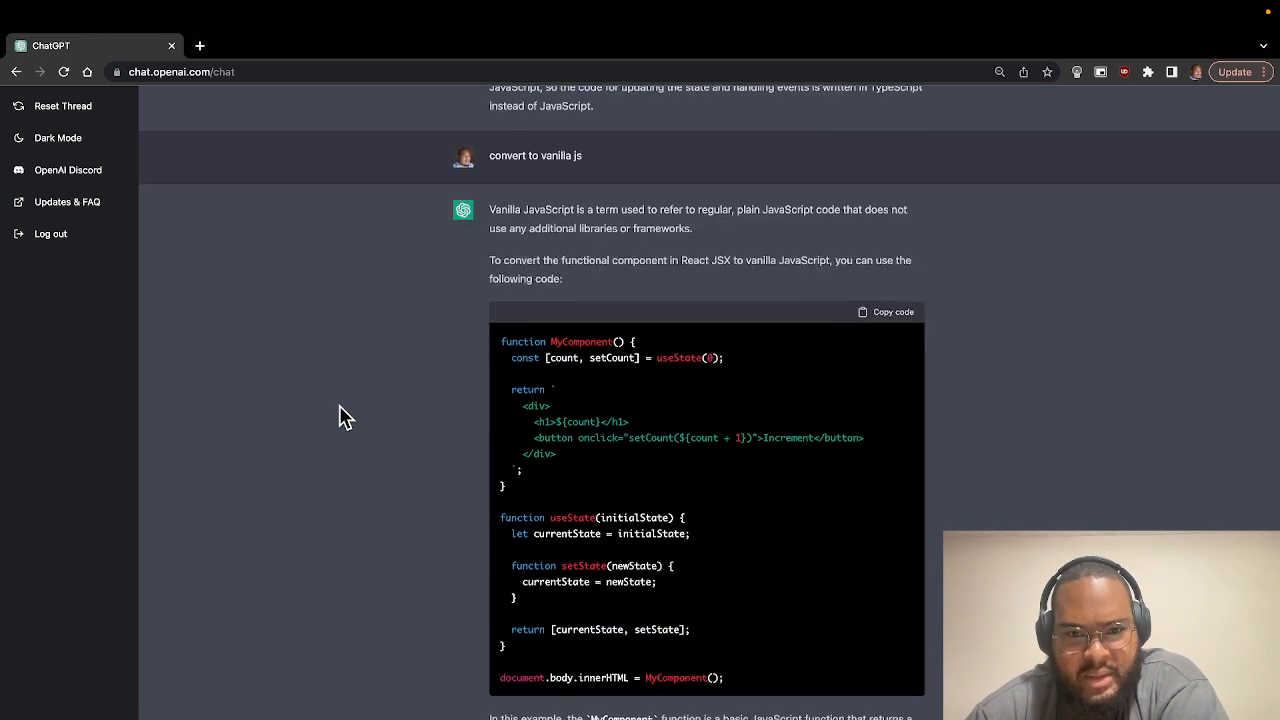
pyautogui.scroll(-3)
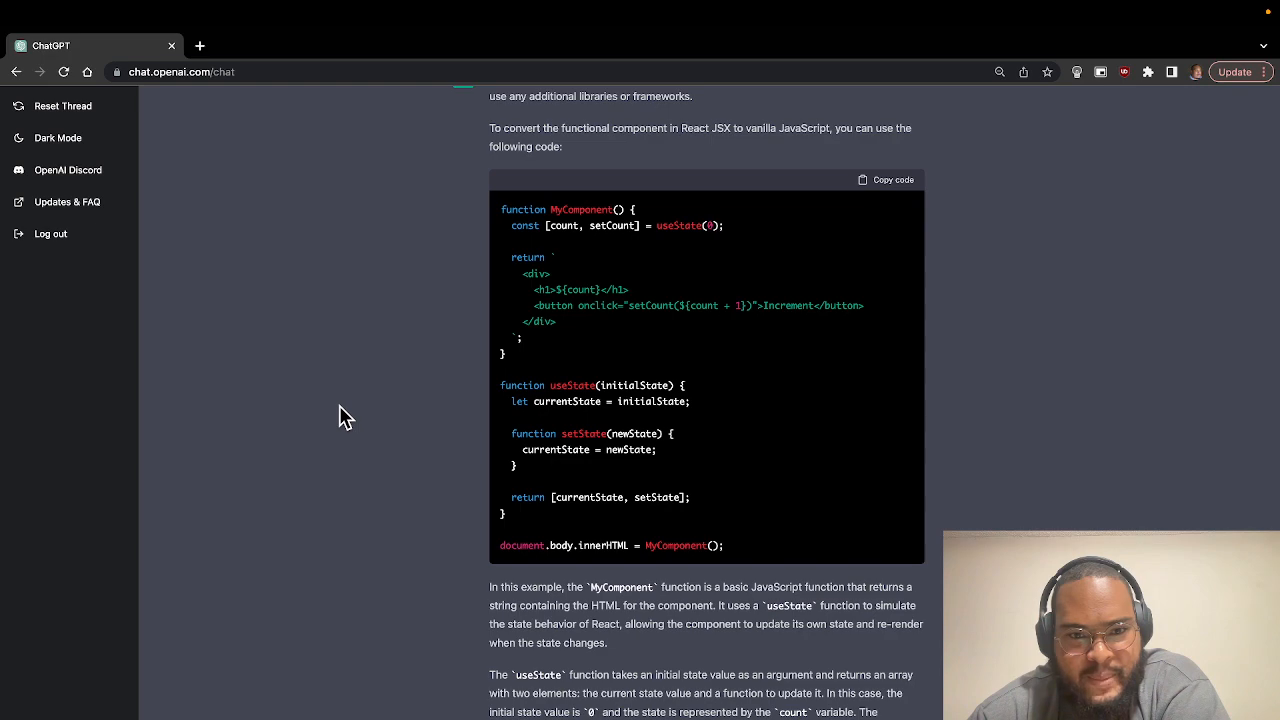
pyautogui.scroll(-3)
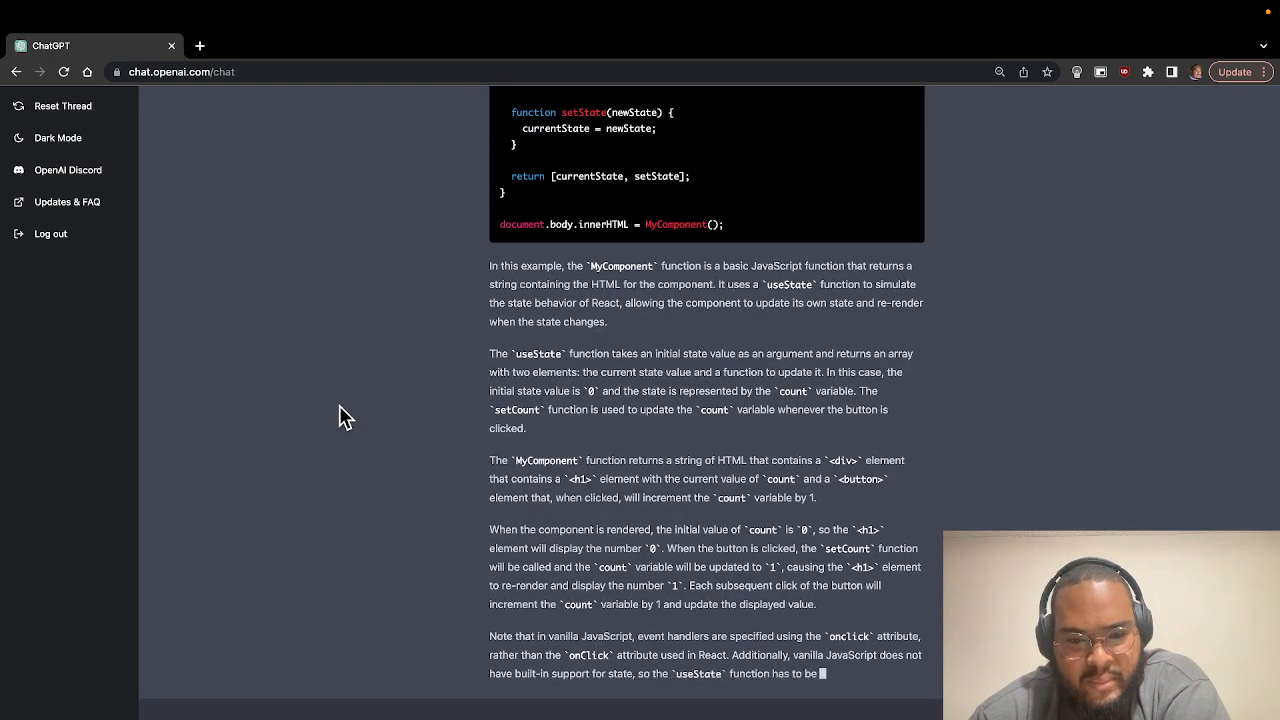
pyautogui.scroll(-3)
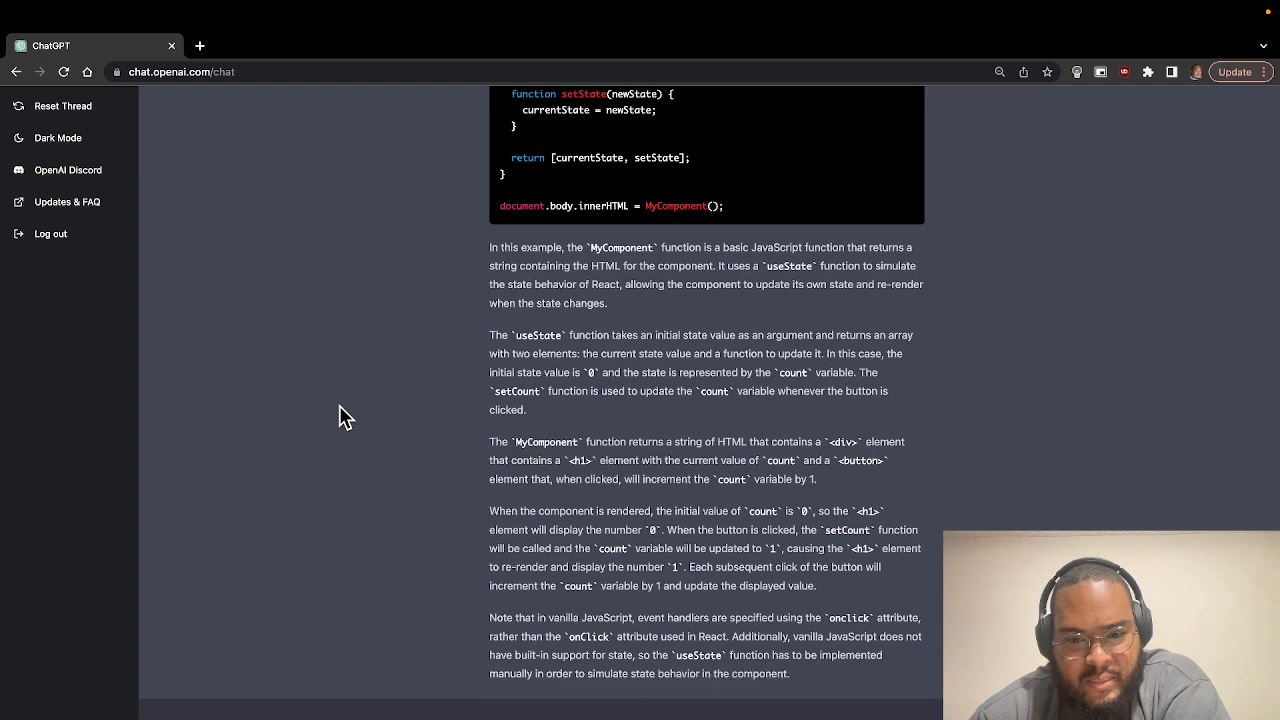
pyautogui.scroll(3)
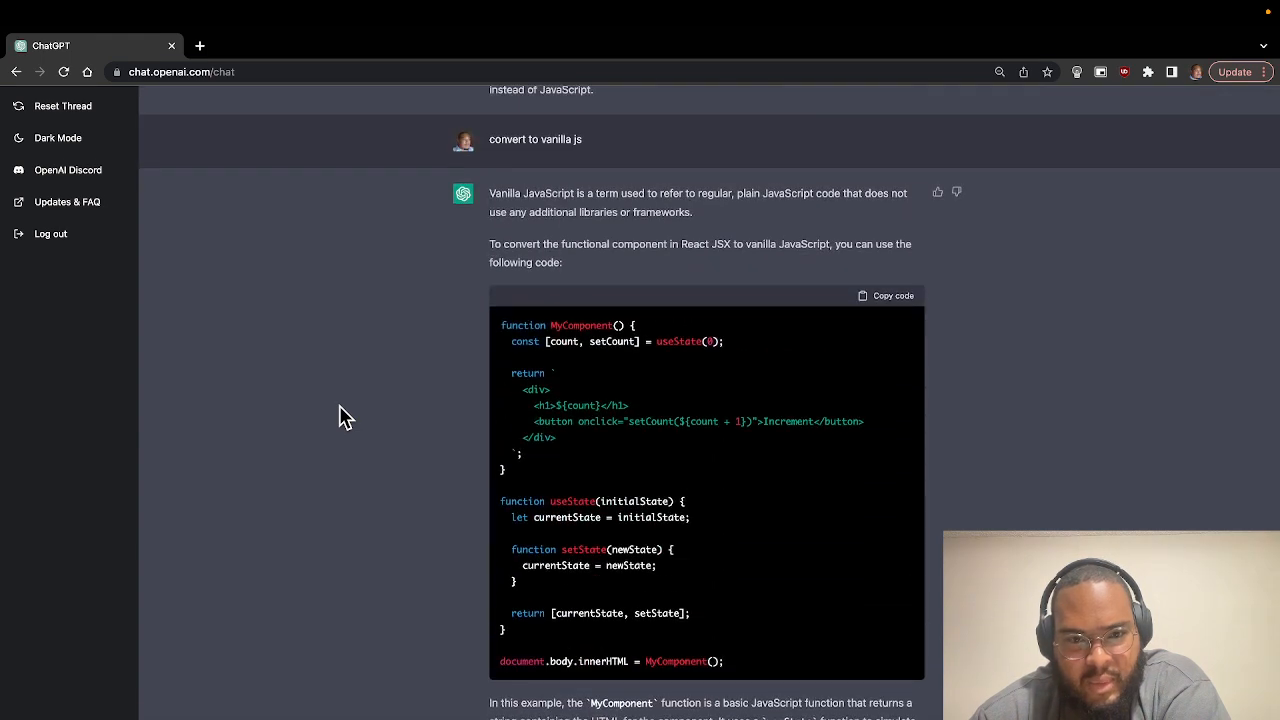
pyautogui.scroll(-3)
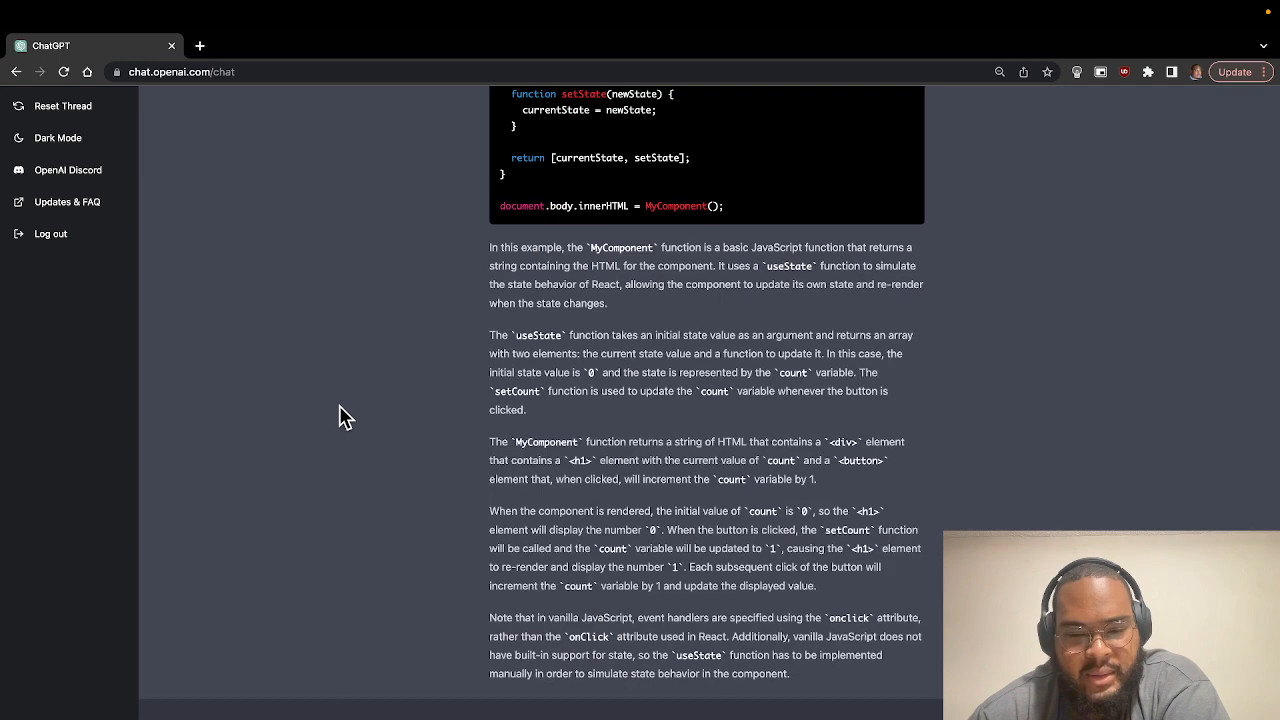
pyautogui.scroll(3)
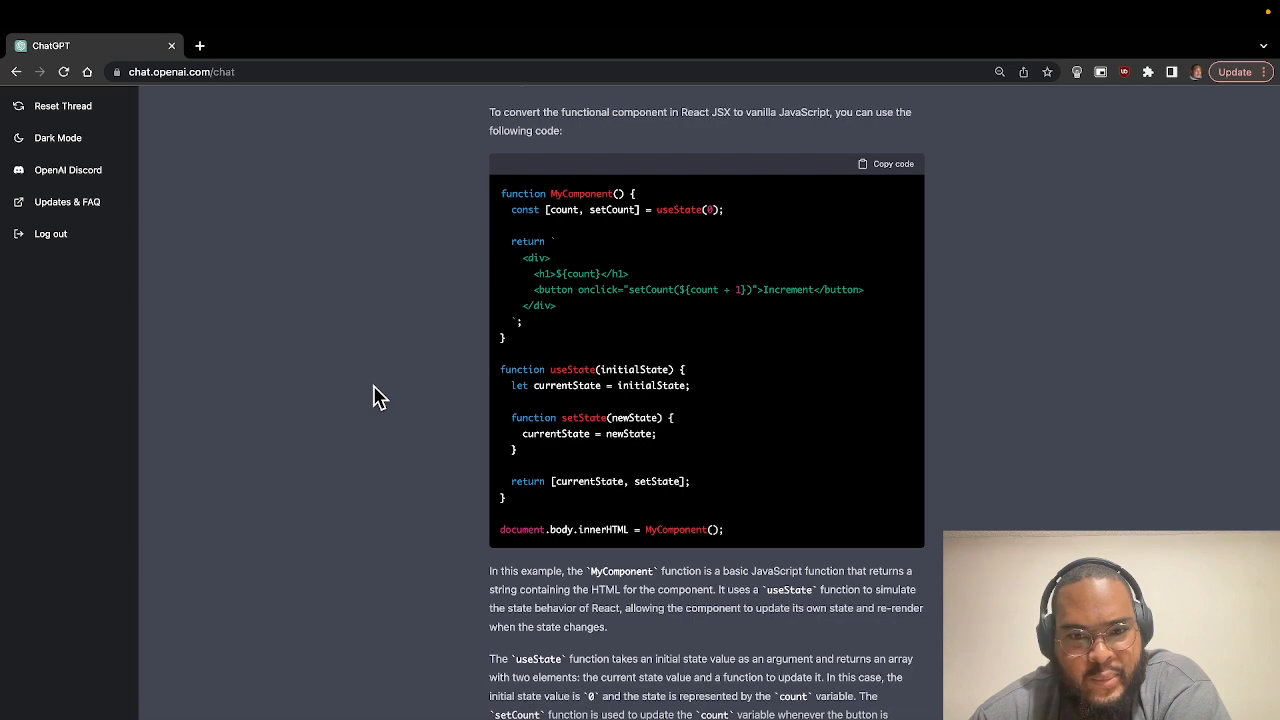
pyautogui.scroll(-3)
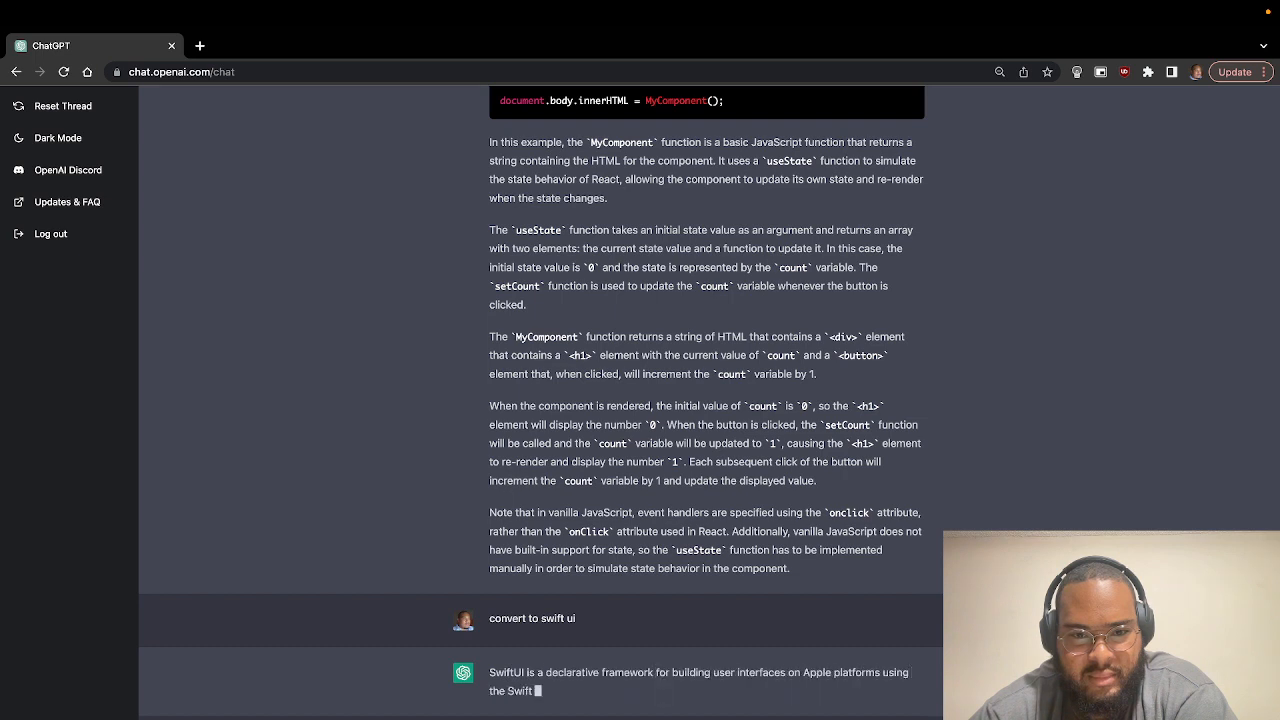
pyautogui.scroll(-3)
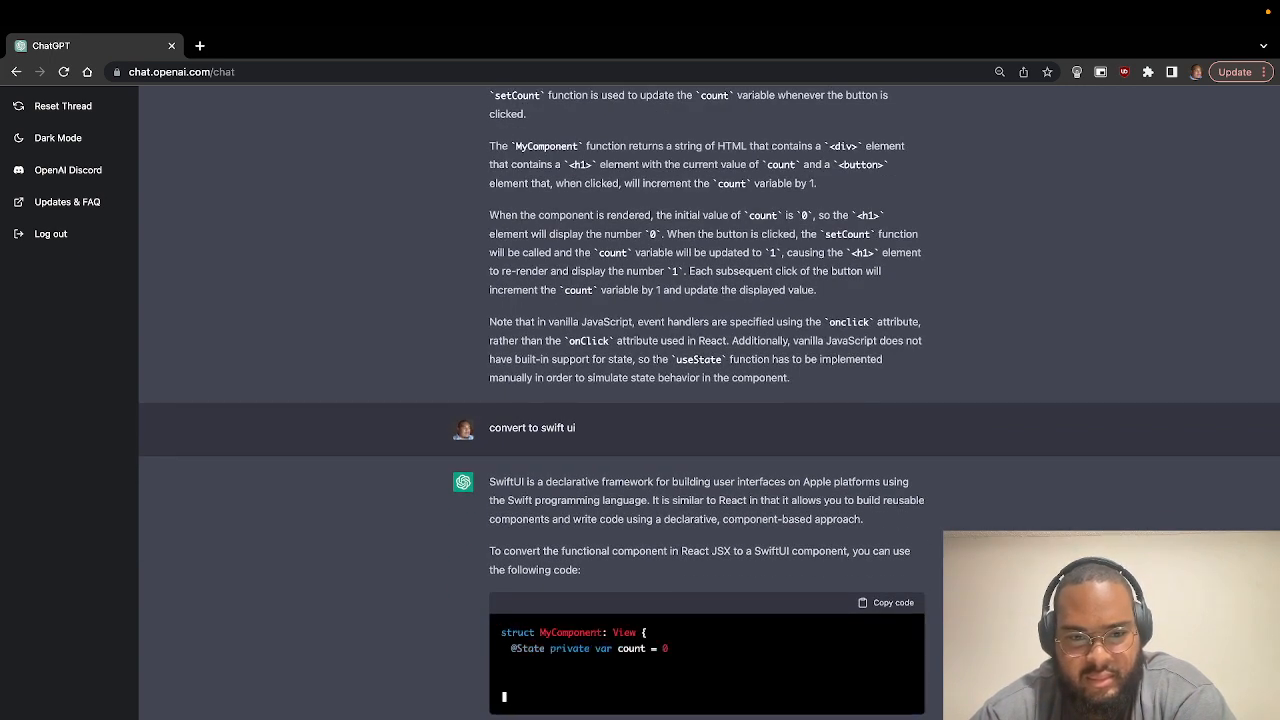
pyautogui.scroll(-3)
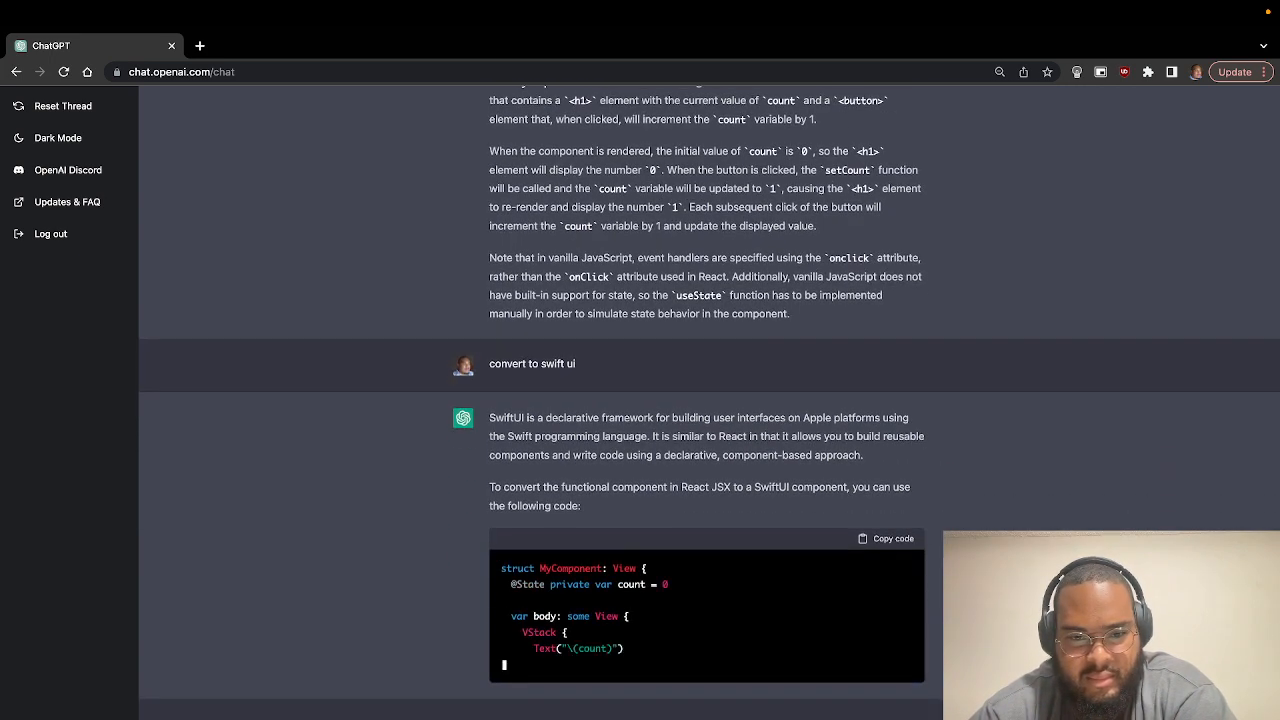
pyautogui.scroll(-3)
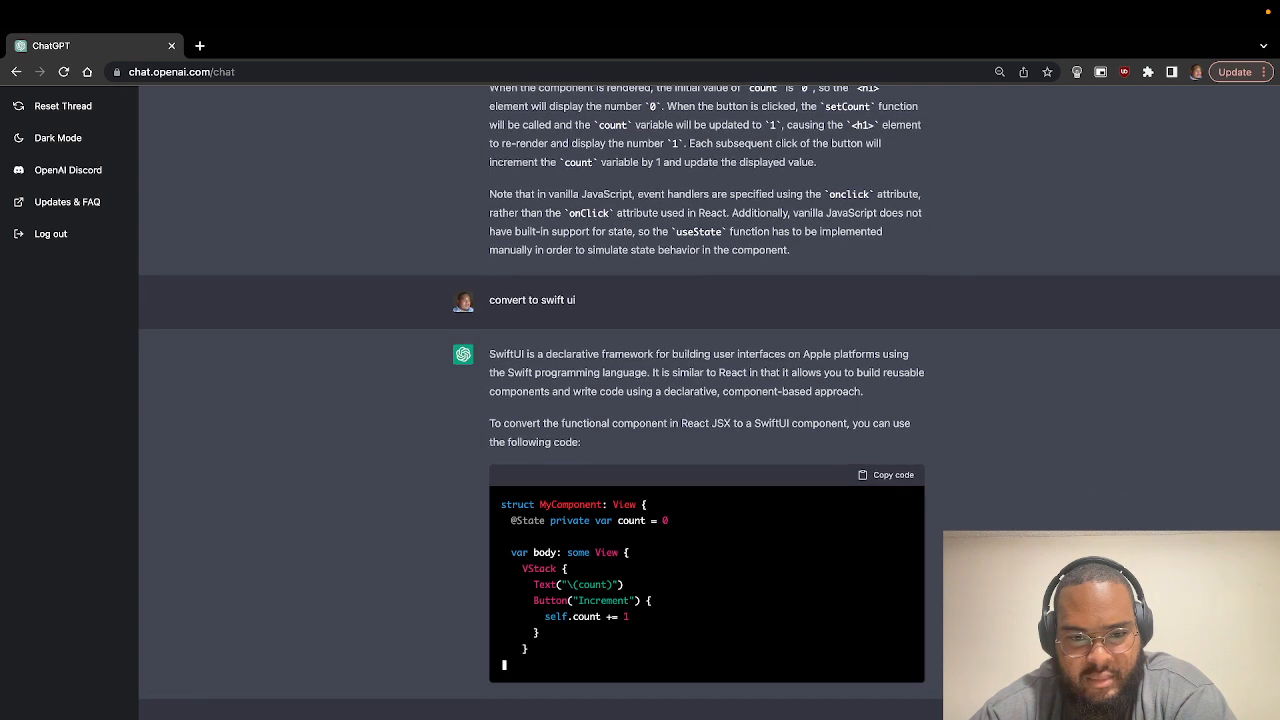
pyautogui.scroll(-3)
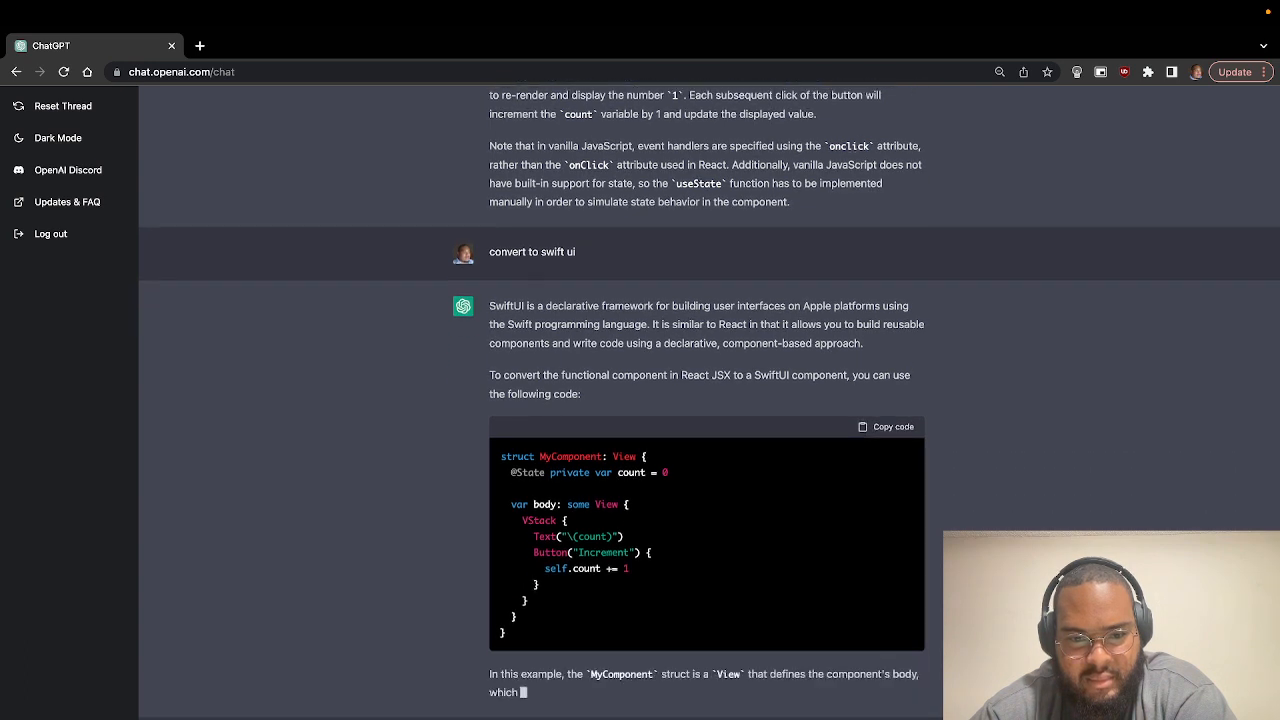
pyautogui.scroll(-3)
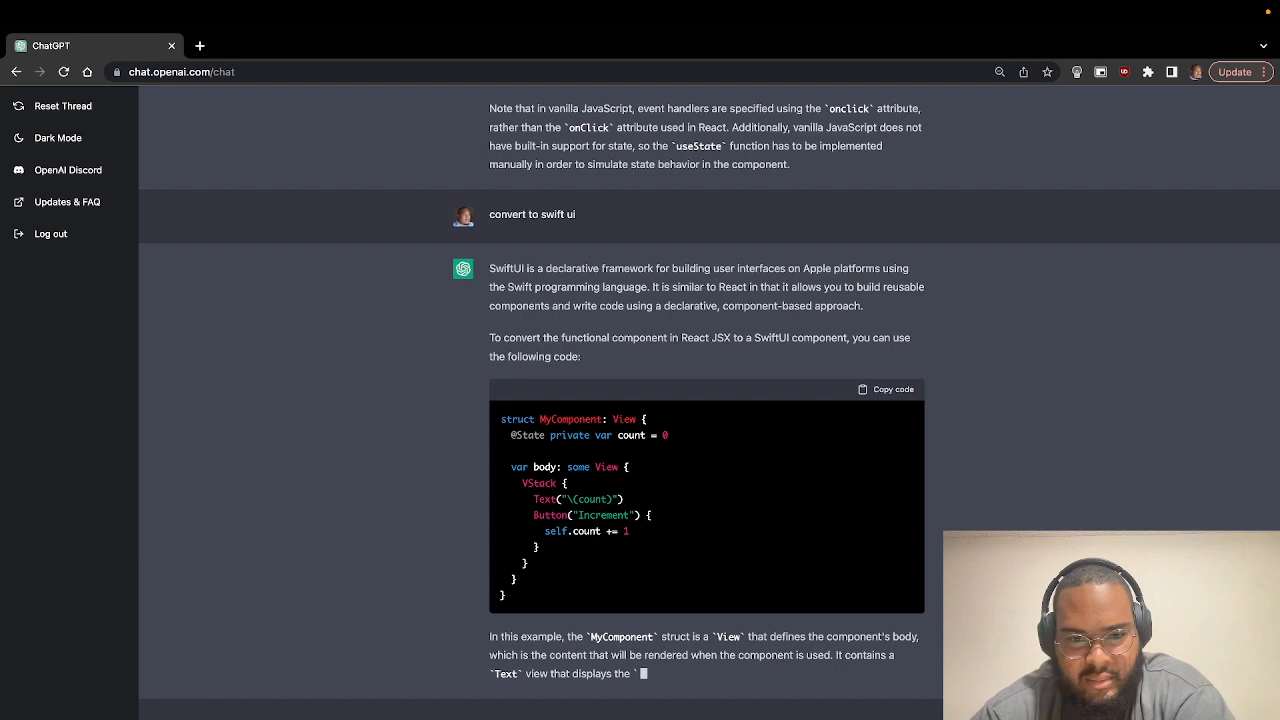
pyautogui.scroll(3)
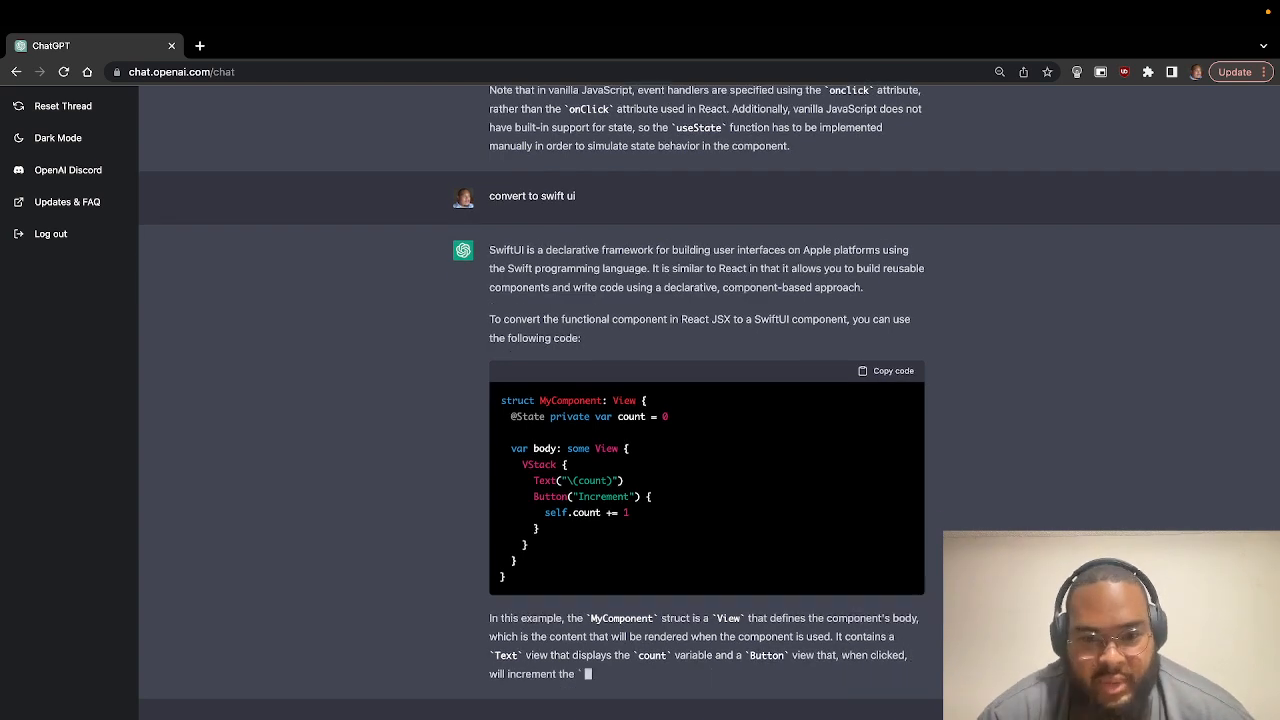
pyautogui.scroll(-3)
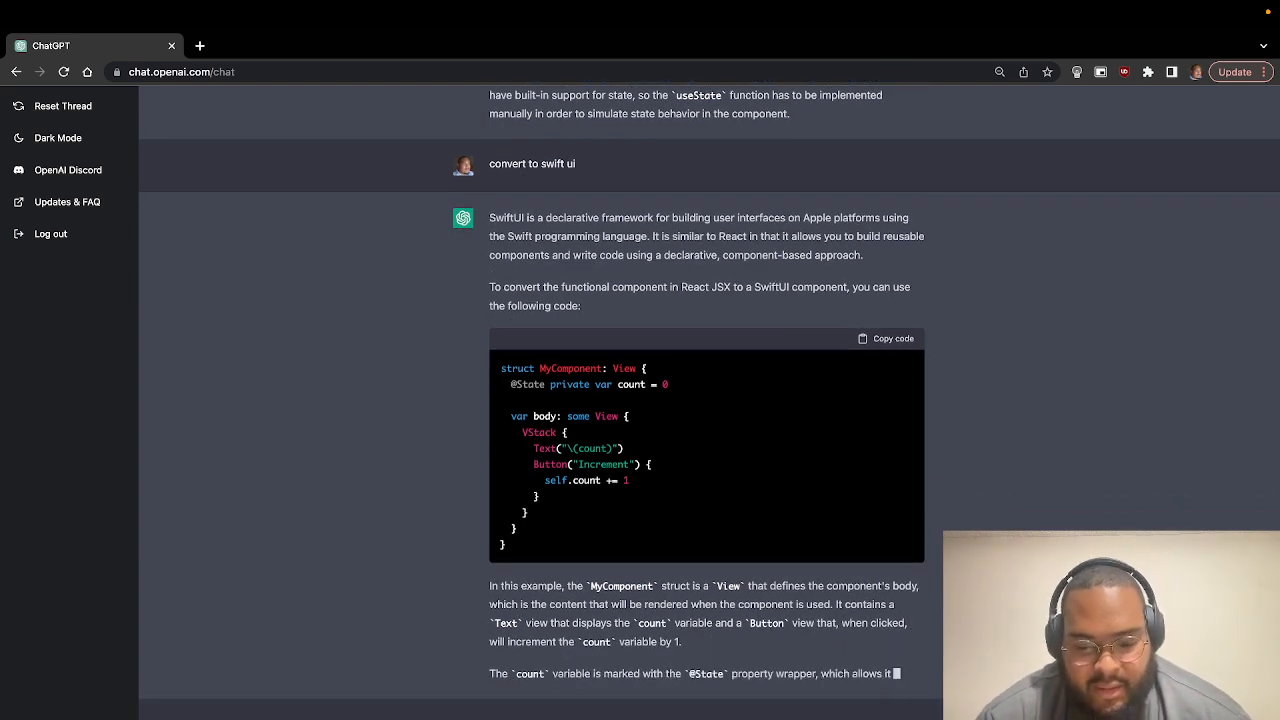
pyautogui.scroll(-3)
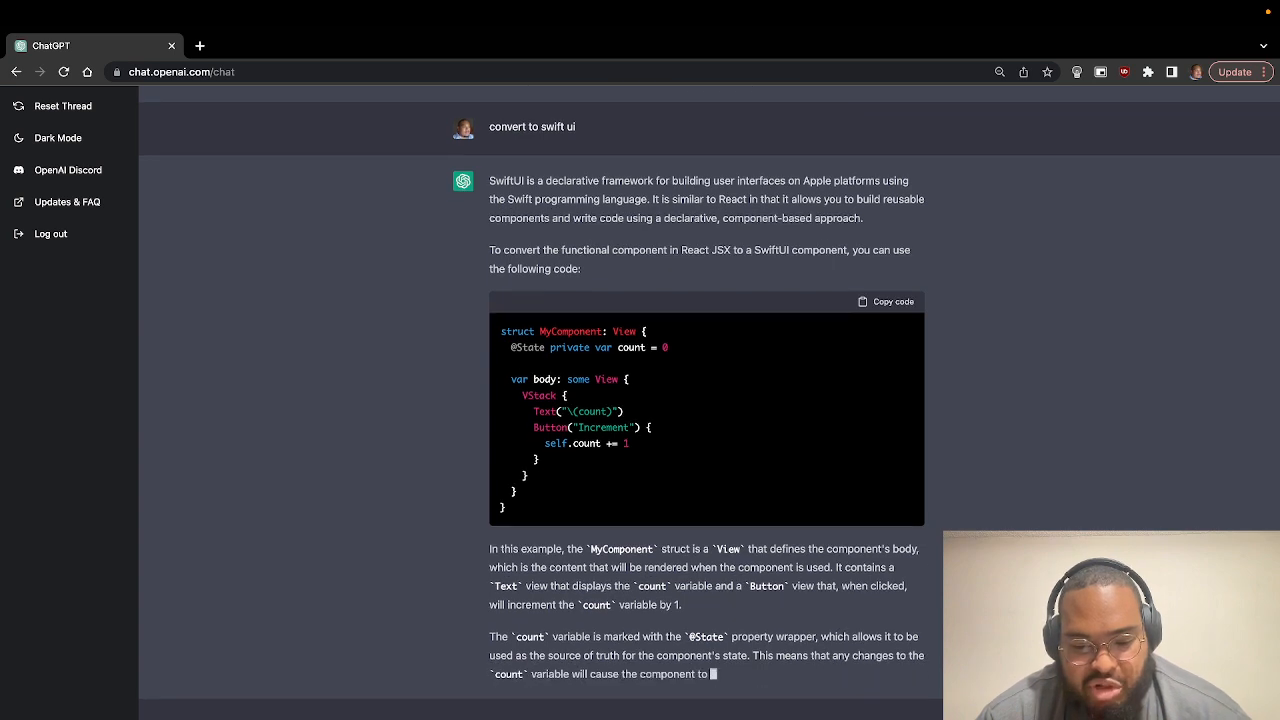
pyautogui.scroll(-3)
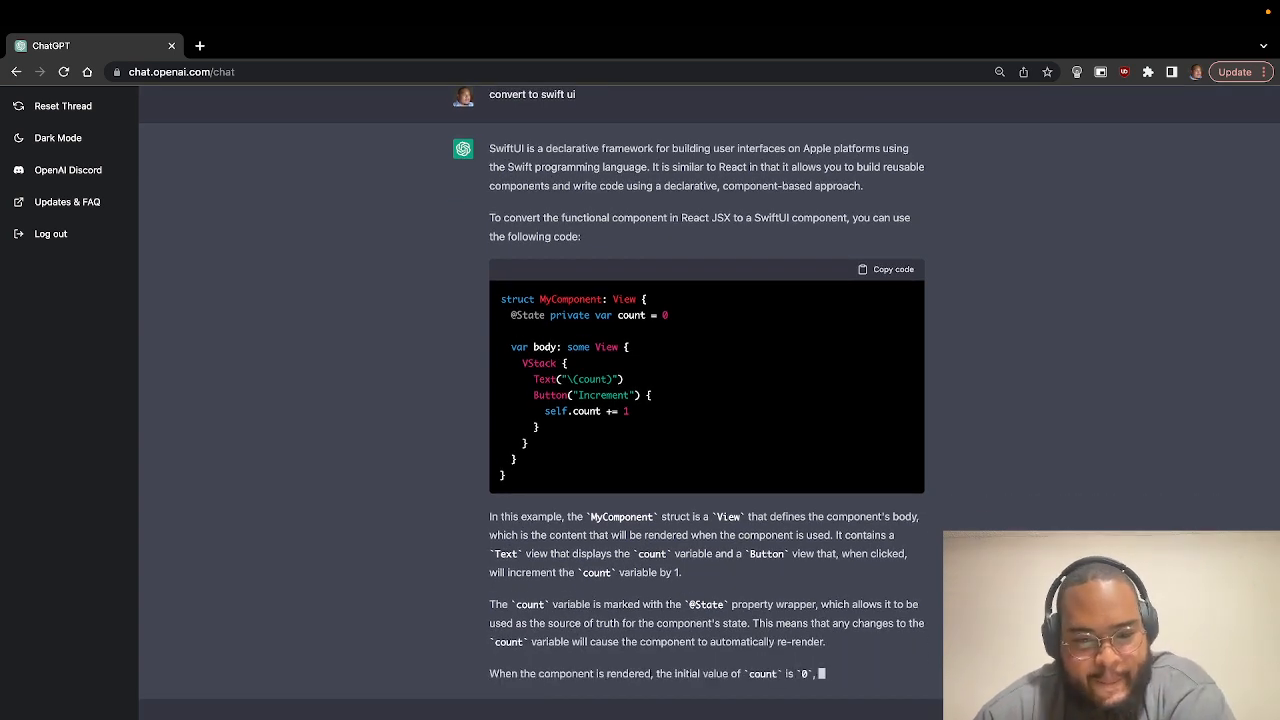
pyautogui.scroll(-3)
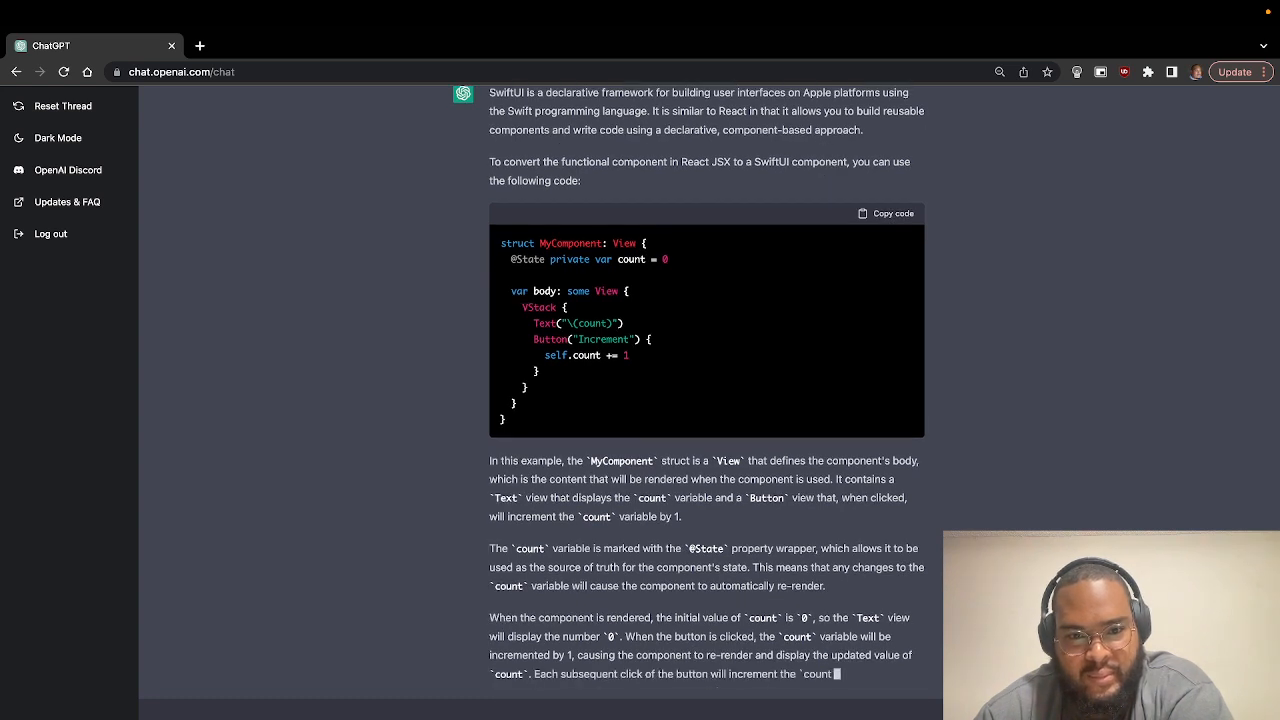
pyautogui.scroll(-3)
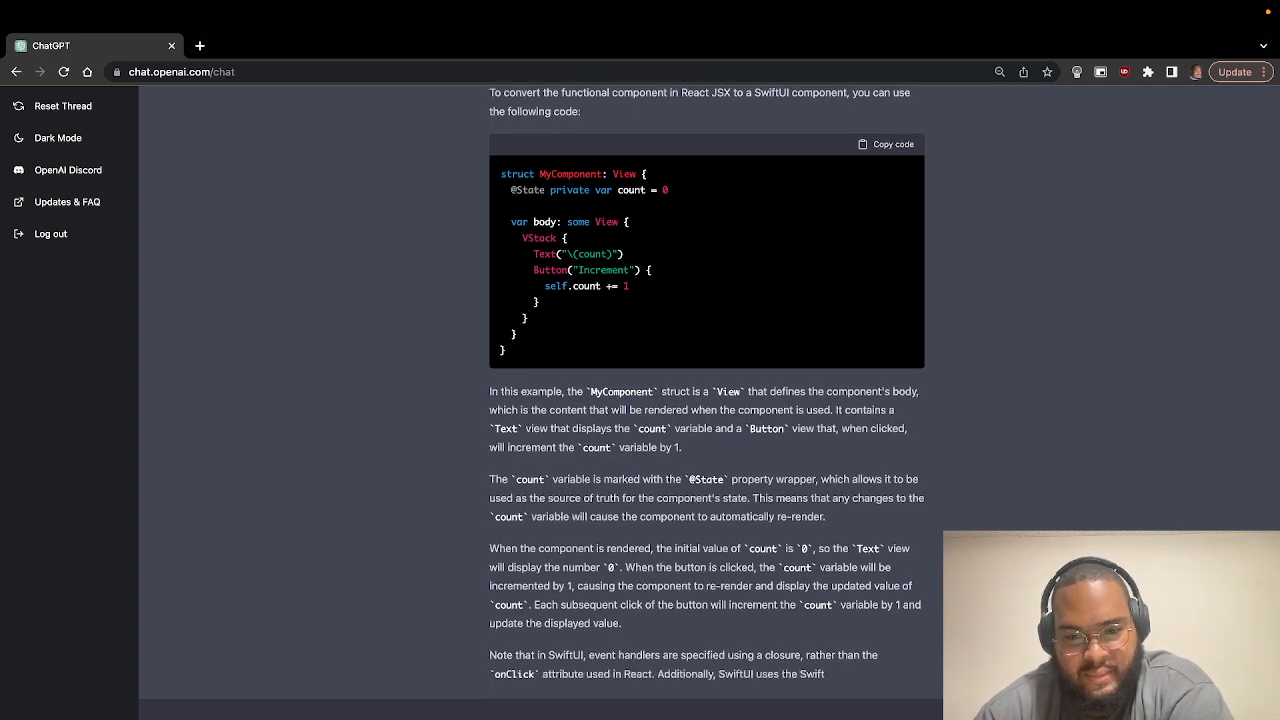
pyautogui.scroll(-3)
pyautogui.write('convert to gtk')
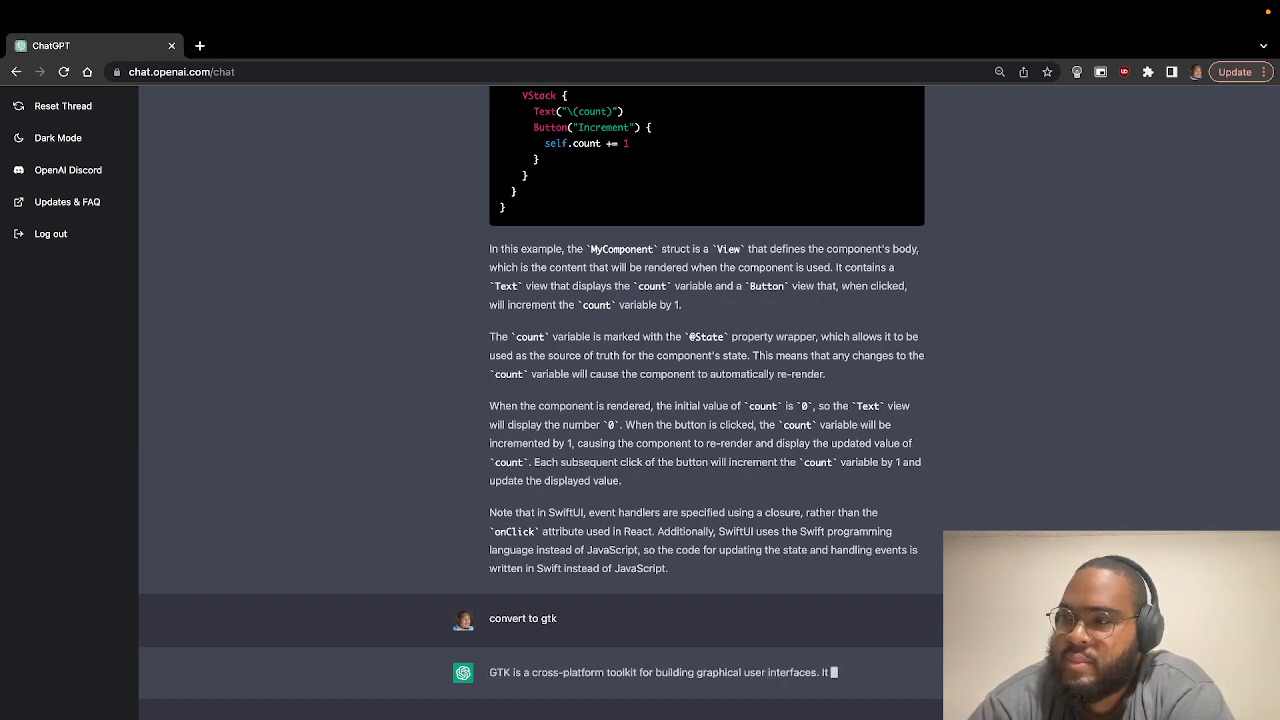
# Follow the GTK counter code in C with its state struct as it generates.
pyautogui.scroll(-3)
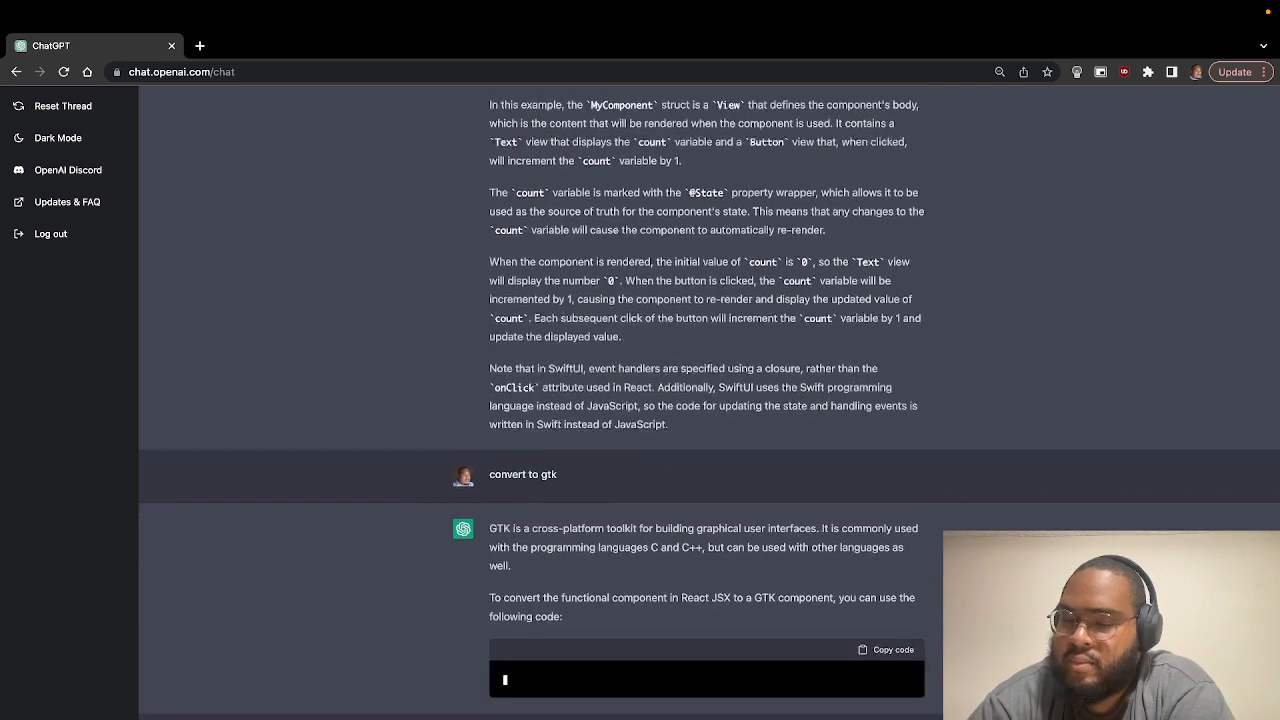
pyautogui.scroll(-3)
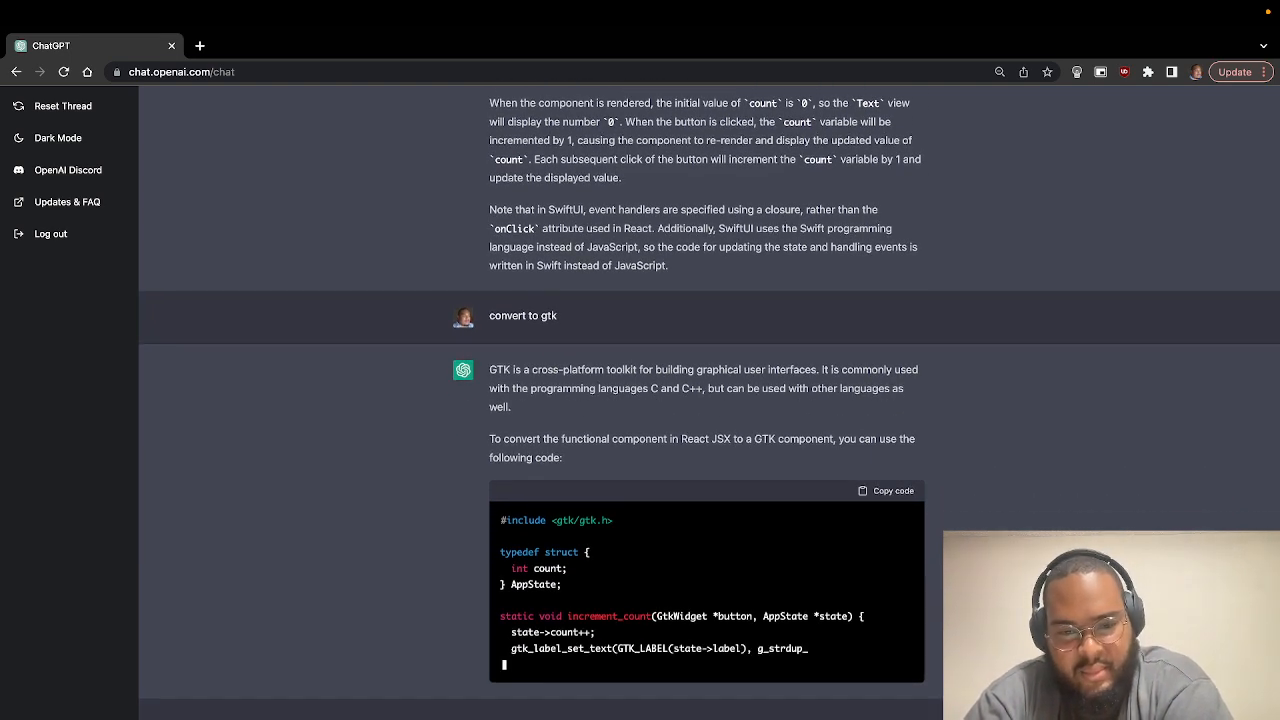
pyautogui.scroll(-3)
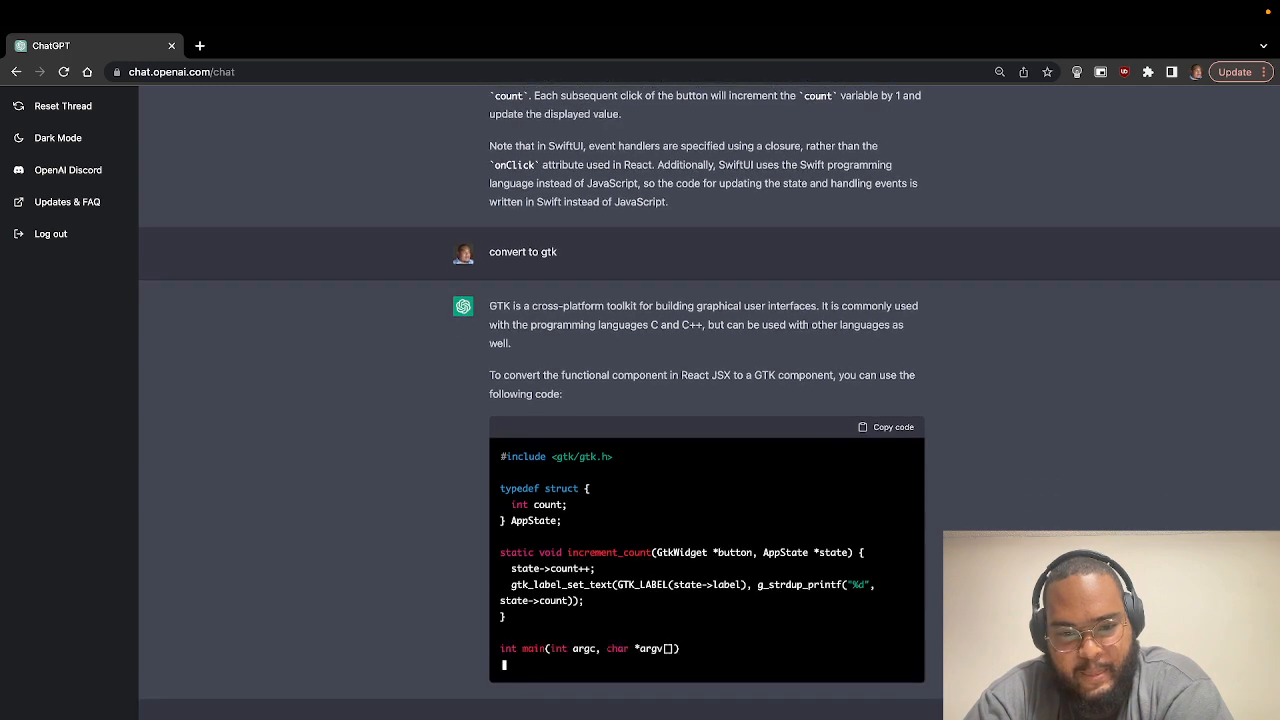
pyautogui.scroll(-3)
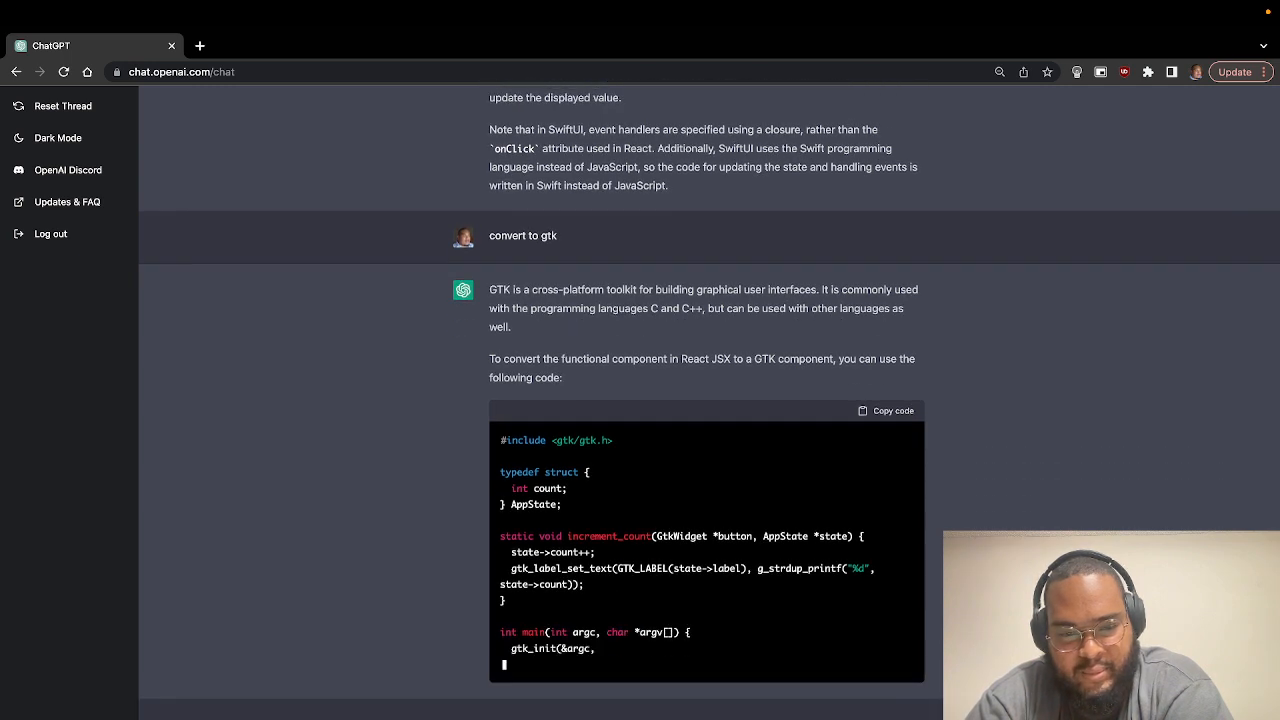
pyautogui.scroll(-3)
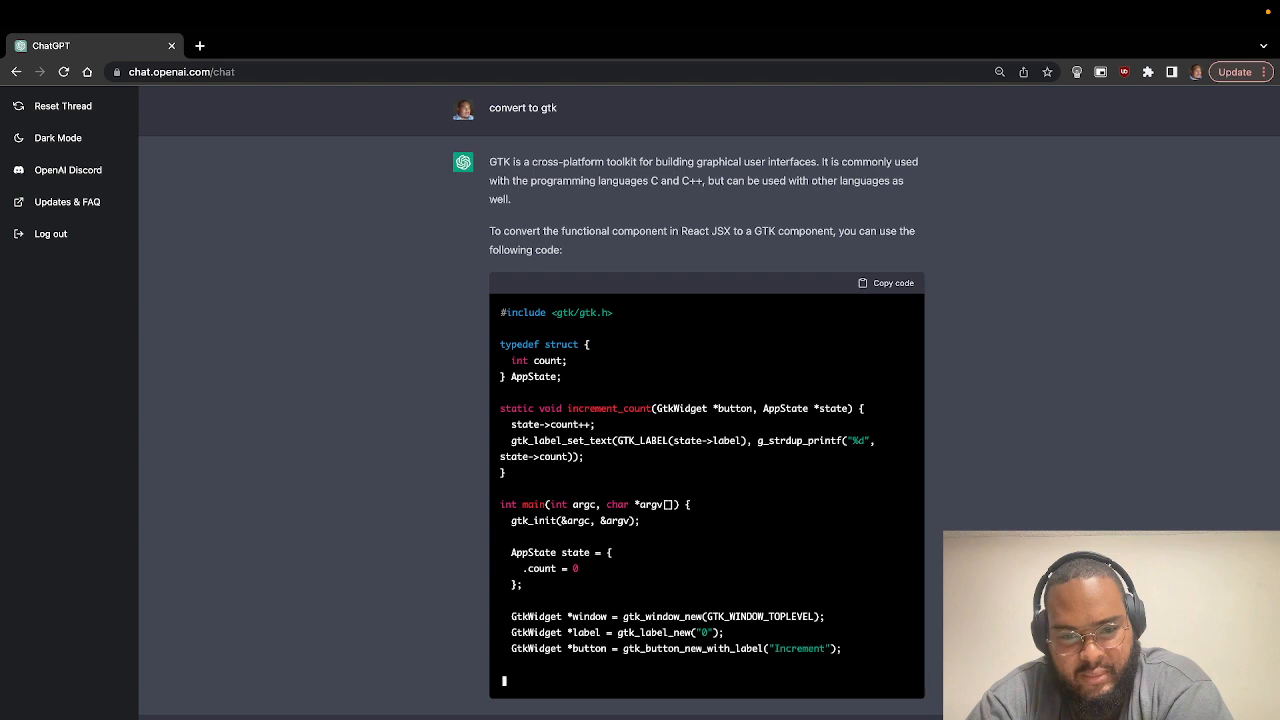
pyautogui.scroll(-3)
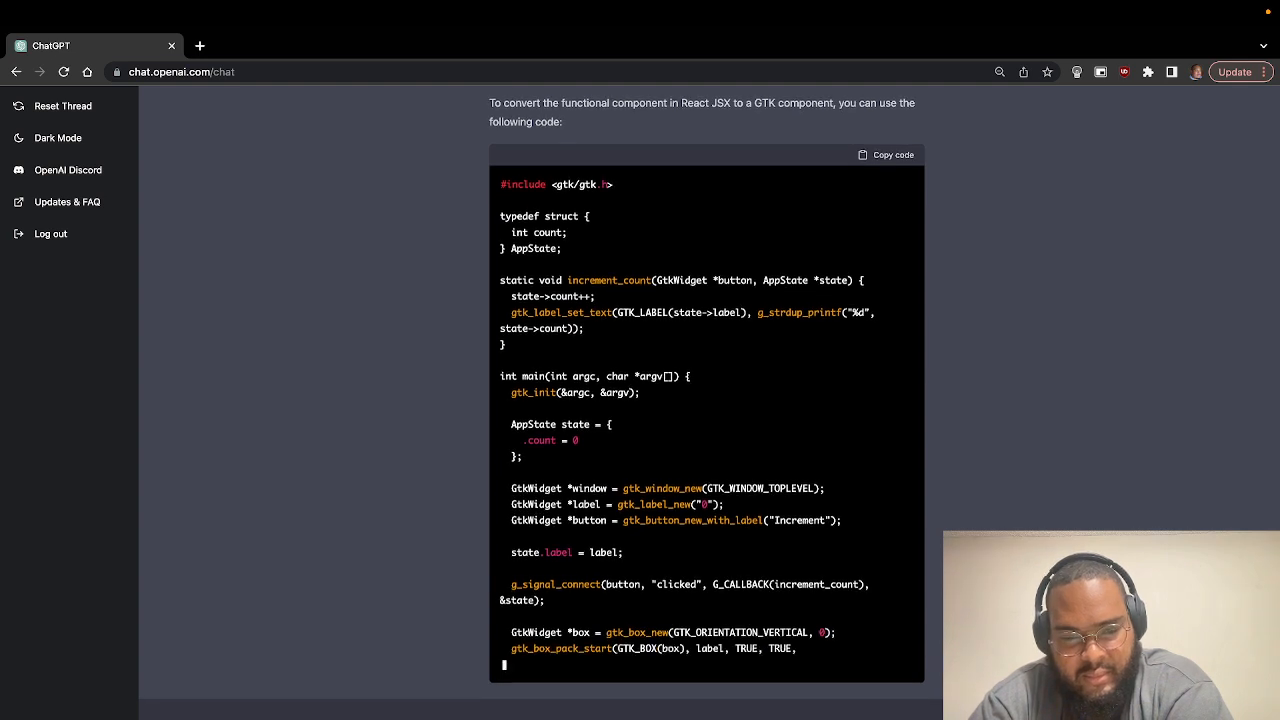
pyautogui.scroll(-3)
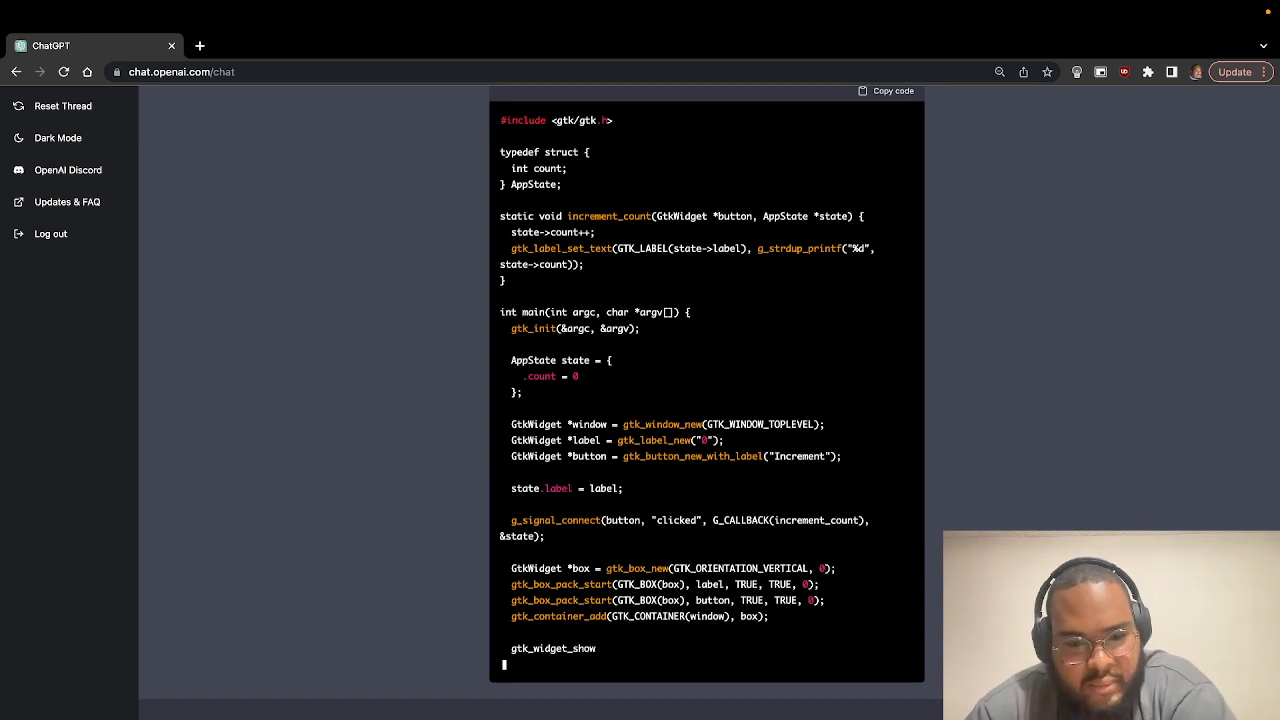
pyautogui.scroll(-3)
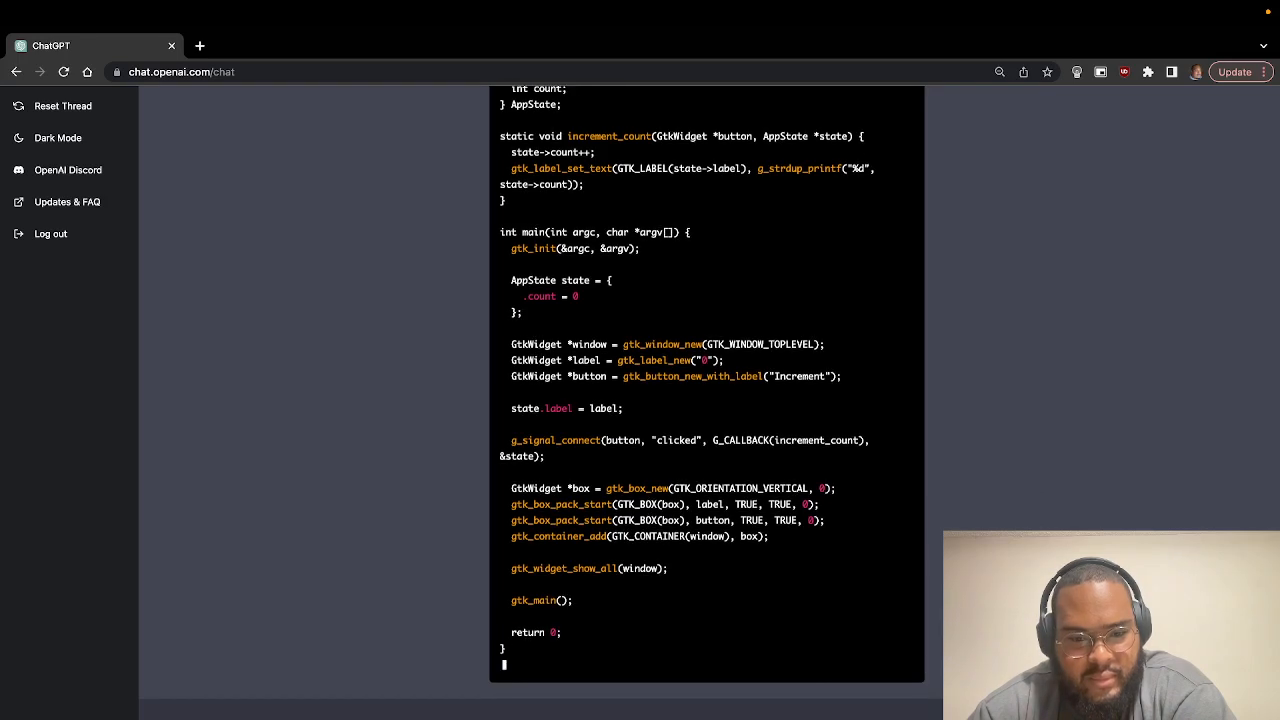
pyautogui.scroll(-3)
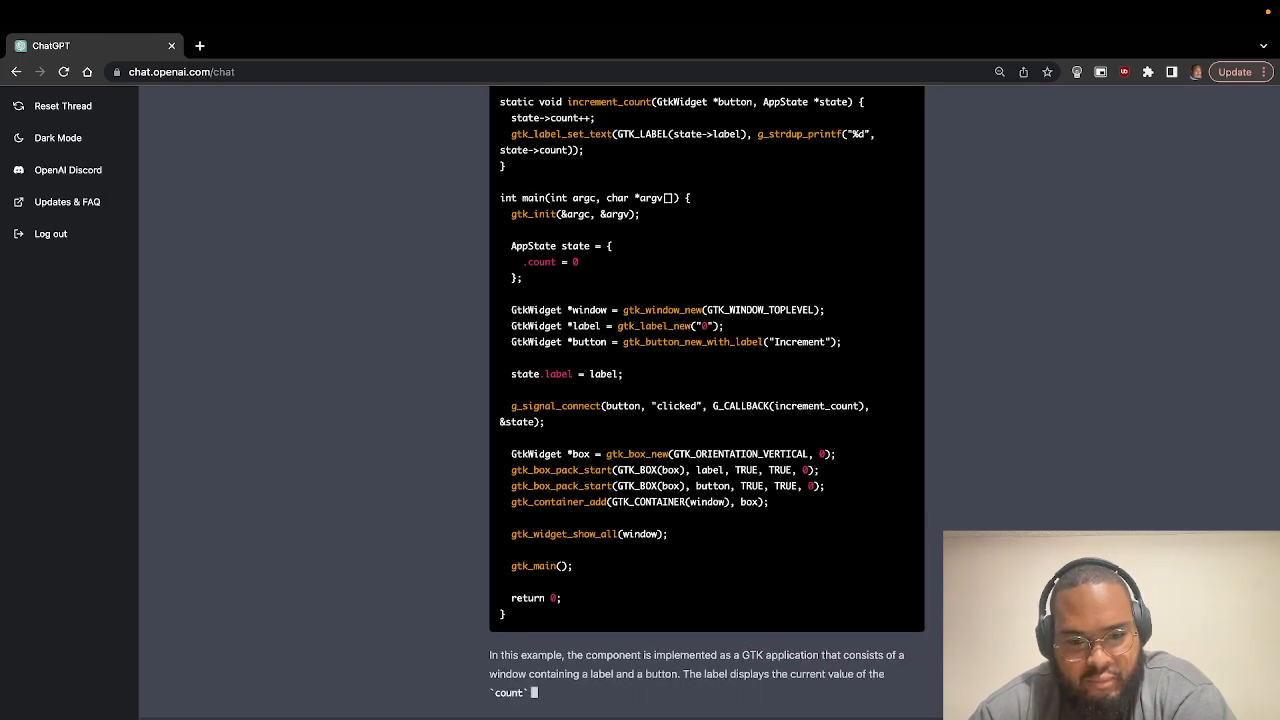
pyautogui.scroll(-3)
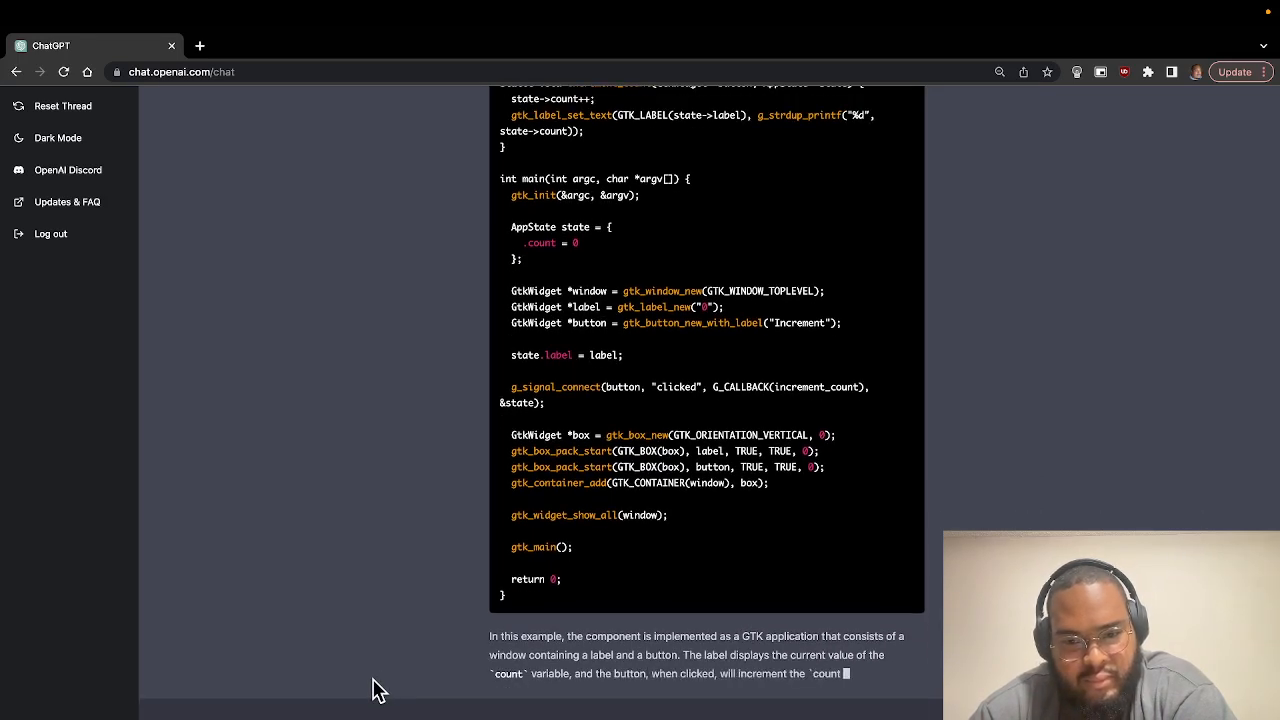
# Read the g_signal_connect explanation to the end, then ask for 'svelte'.
pyautogui.scroll(-3)
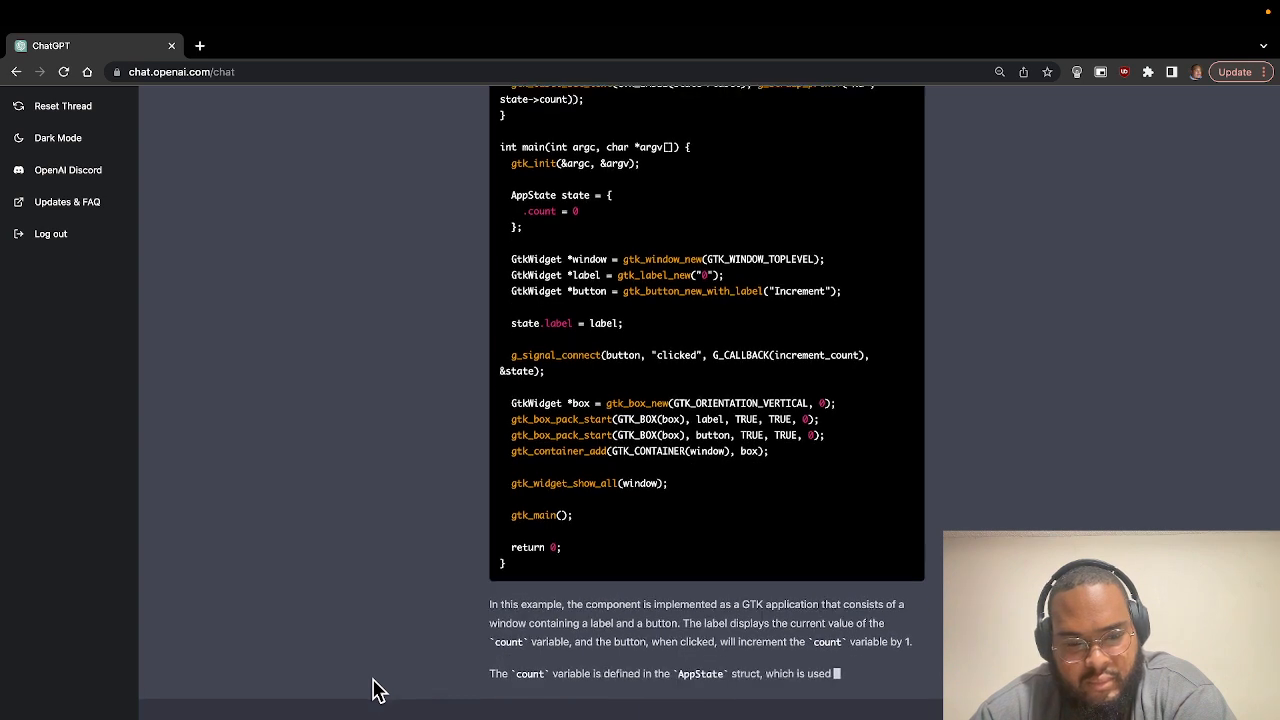
pyautogui.scroll(-3)
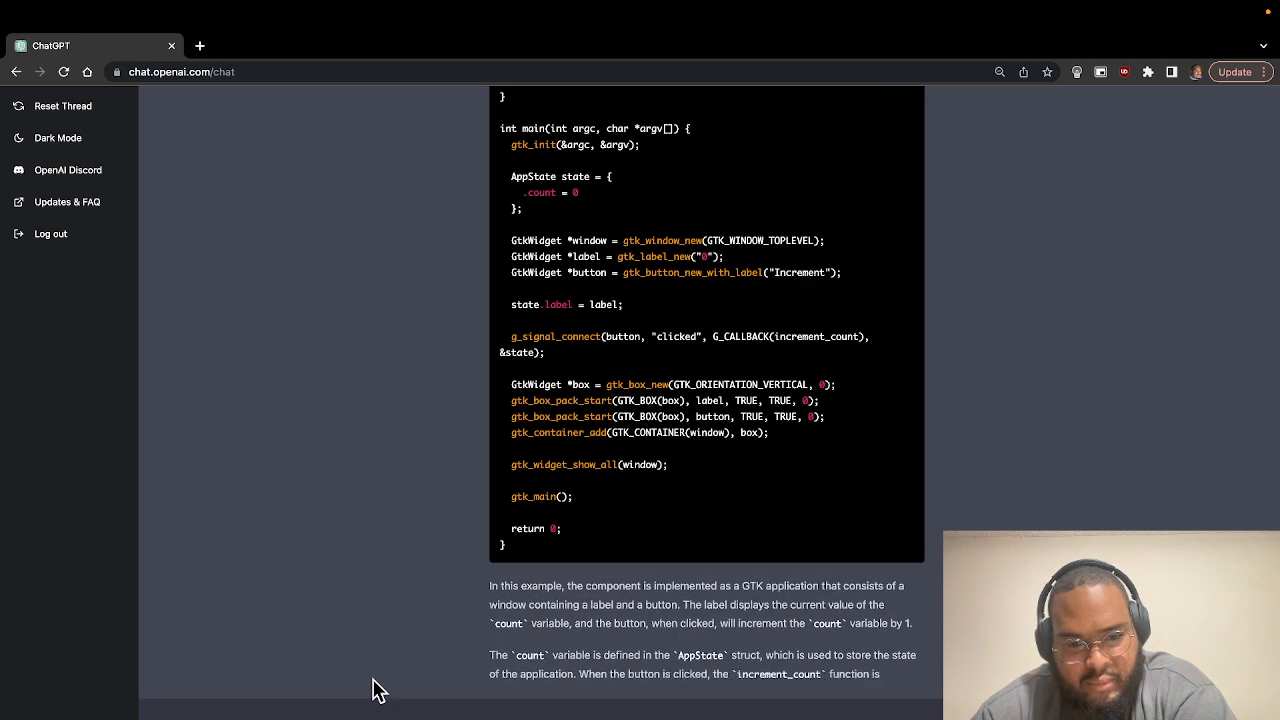
pyautogui.scroll(-3)
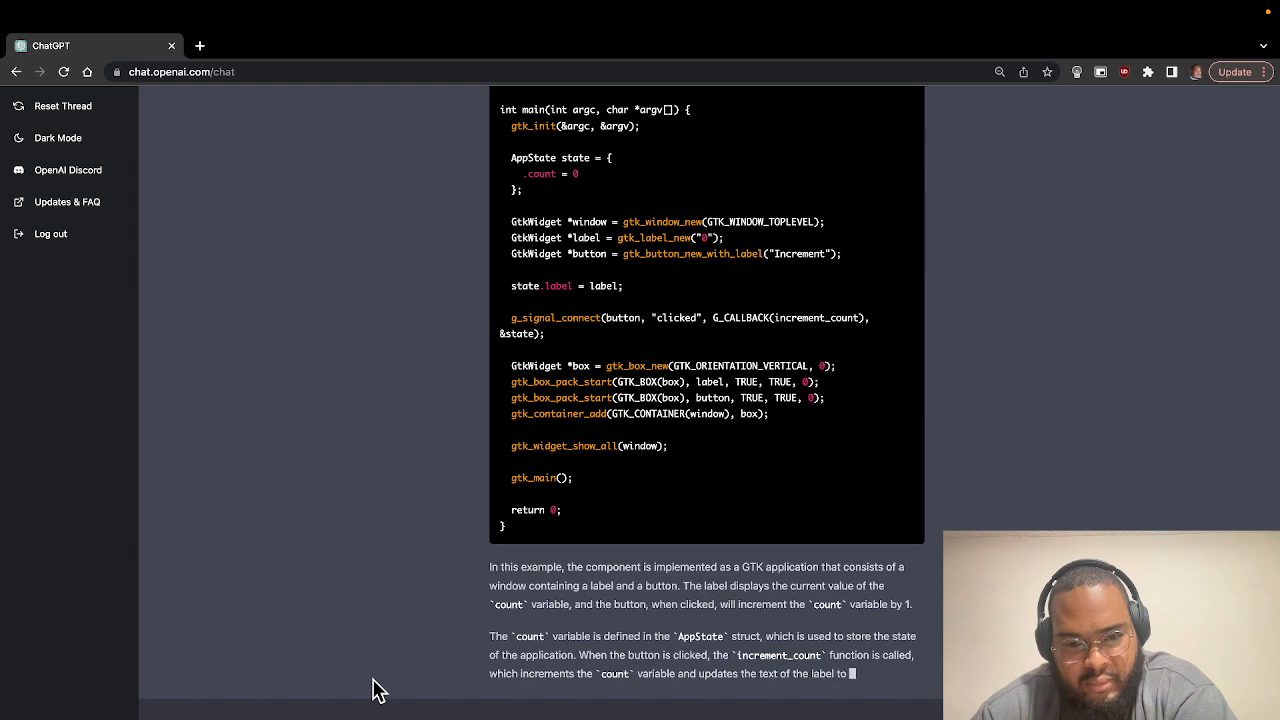
pyautogui.scroll(-3)
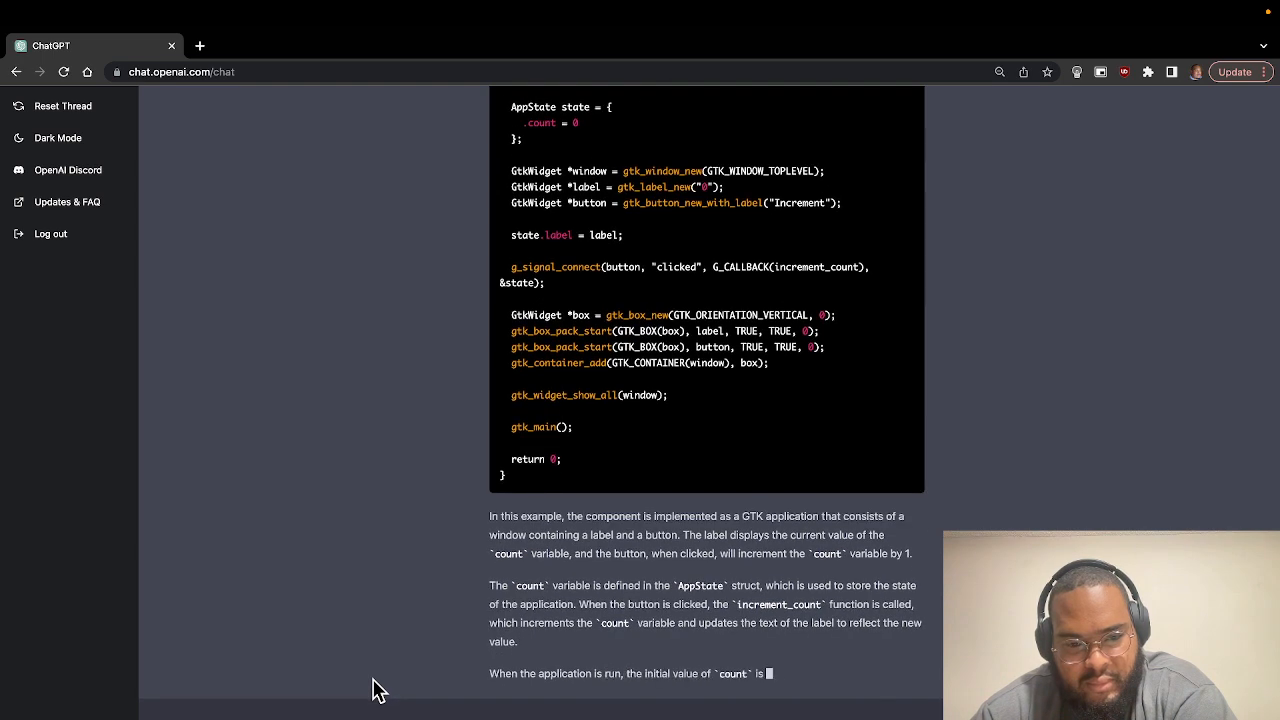
pyautogui.scroll(-3)
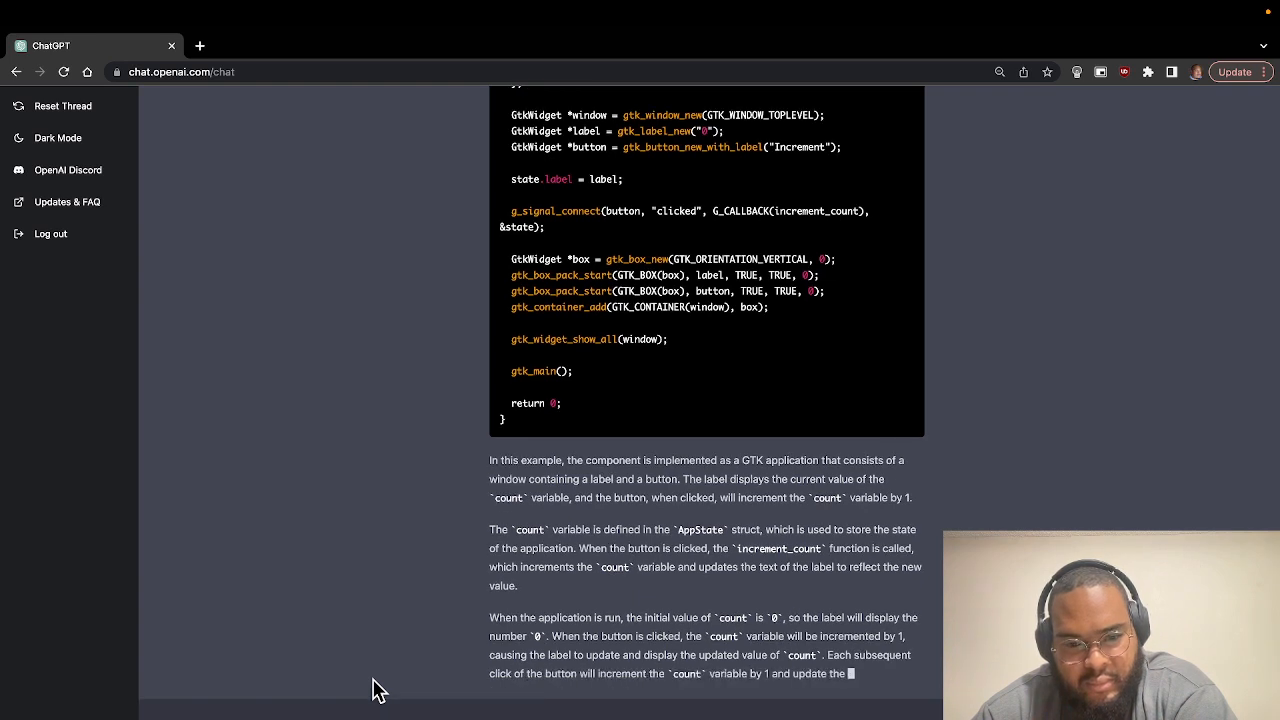
pyautogui.scroll(-3)
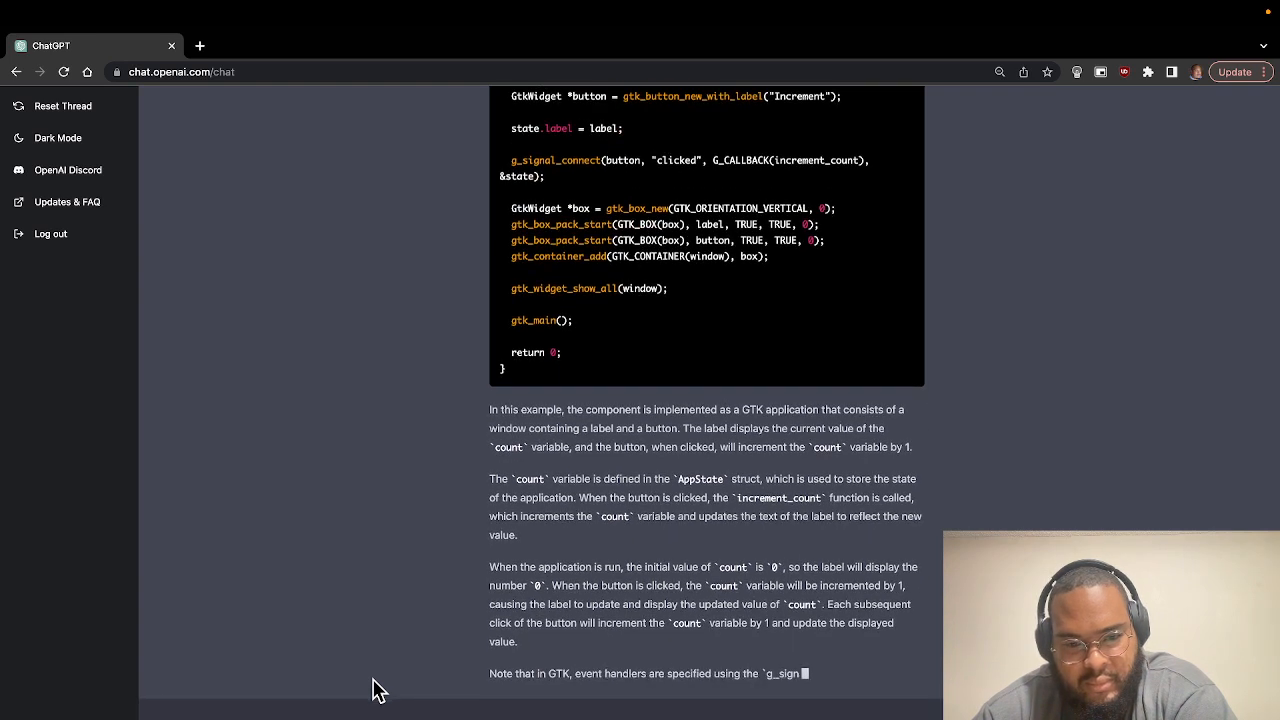
pyautogui.scroll(-3)
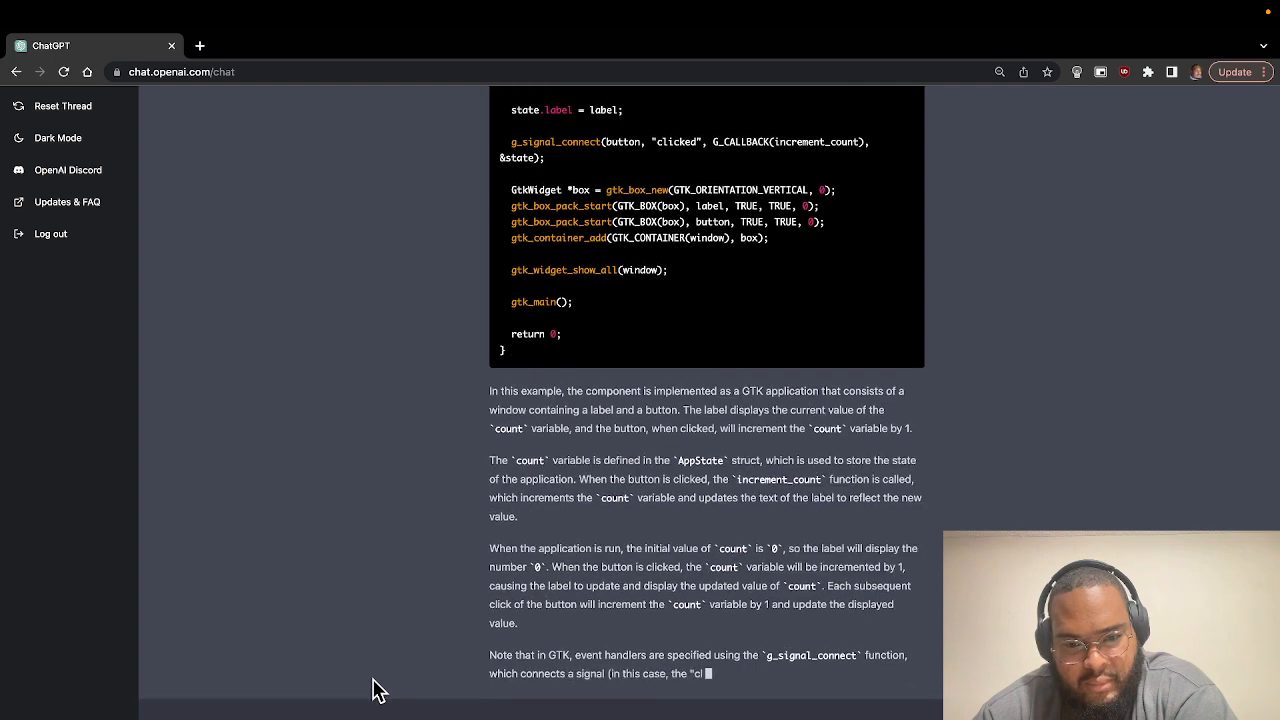
pyautogui.scroll(-3)
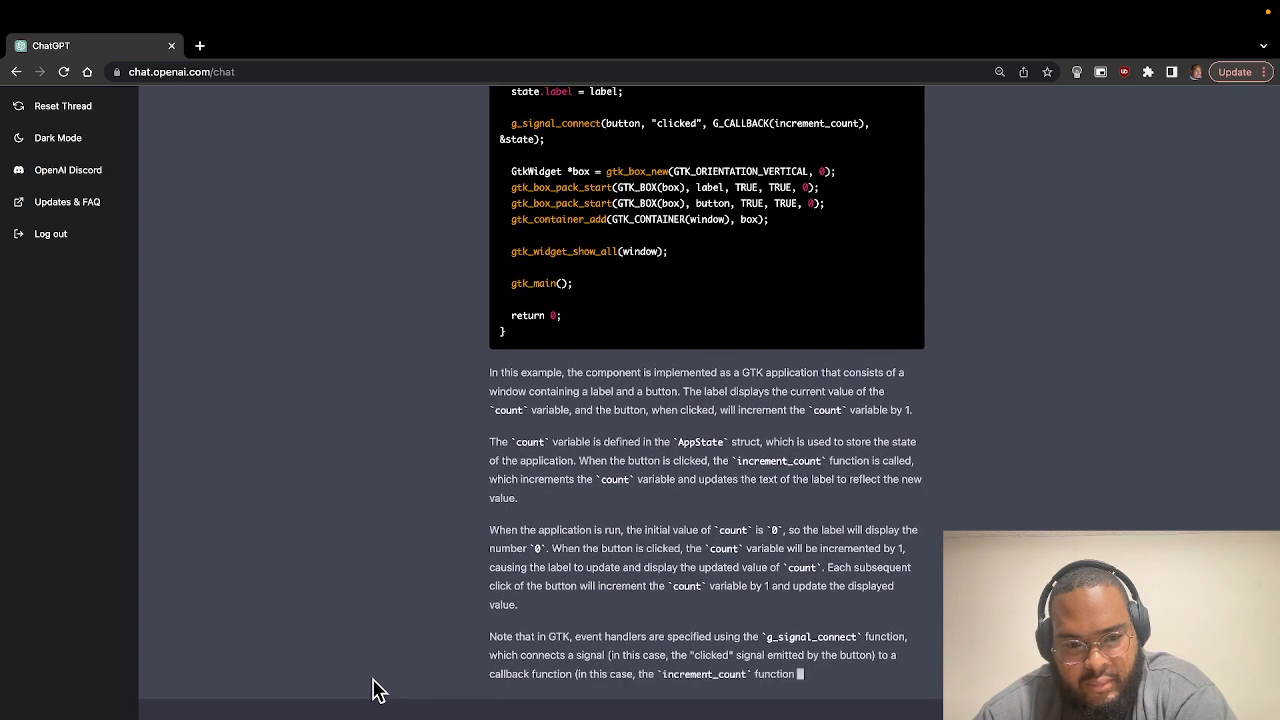
pyautogui.scroll(-3)
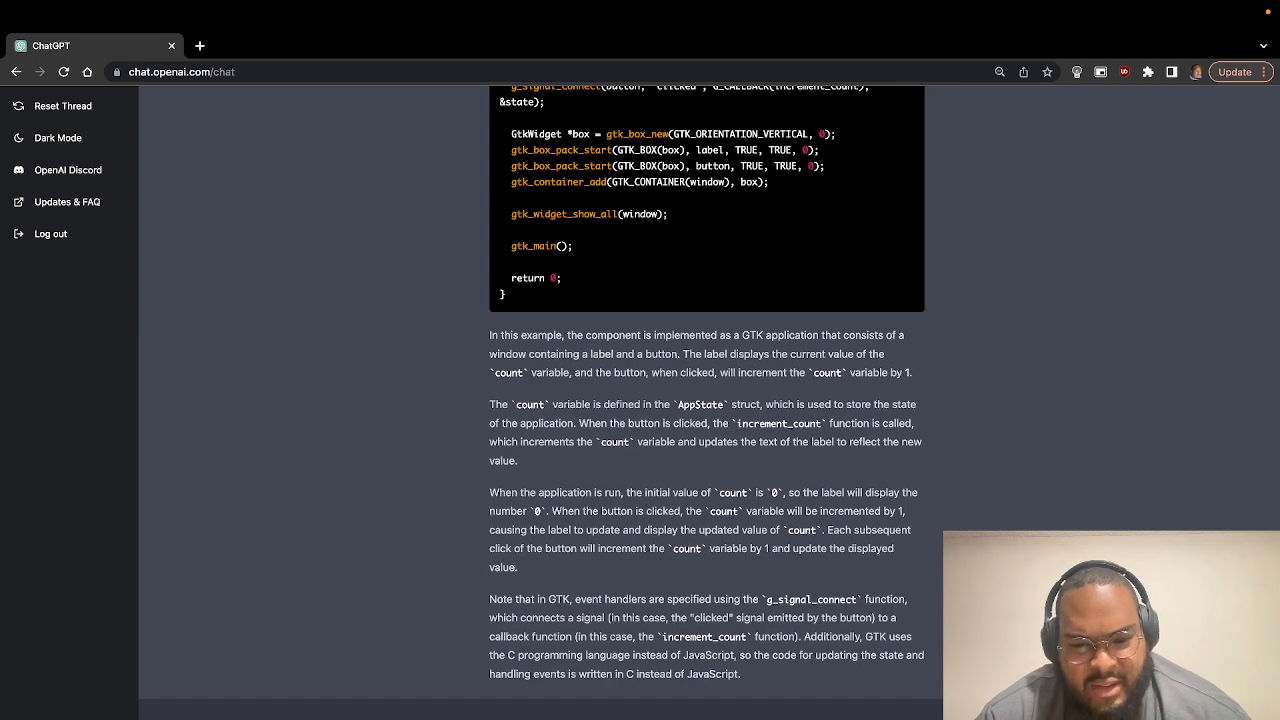
pyautogui.scroll(-3)
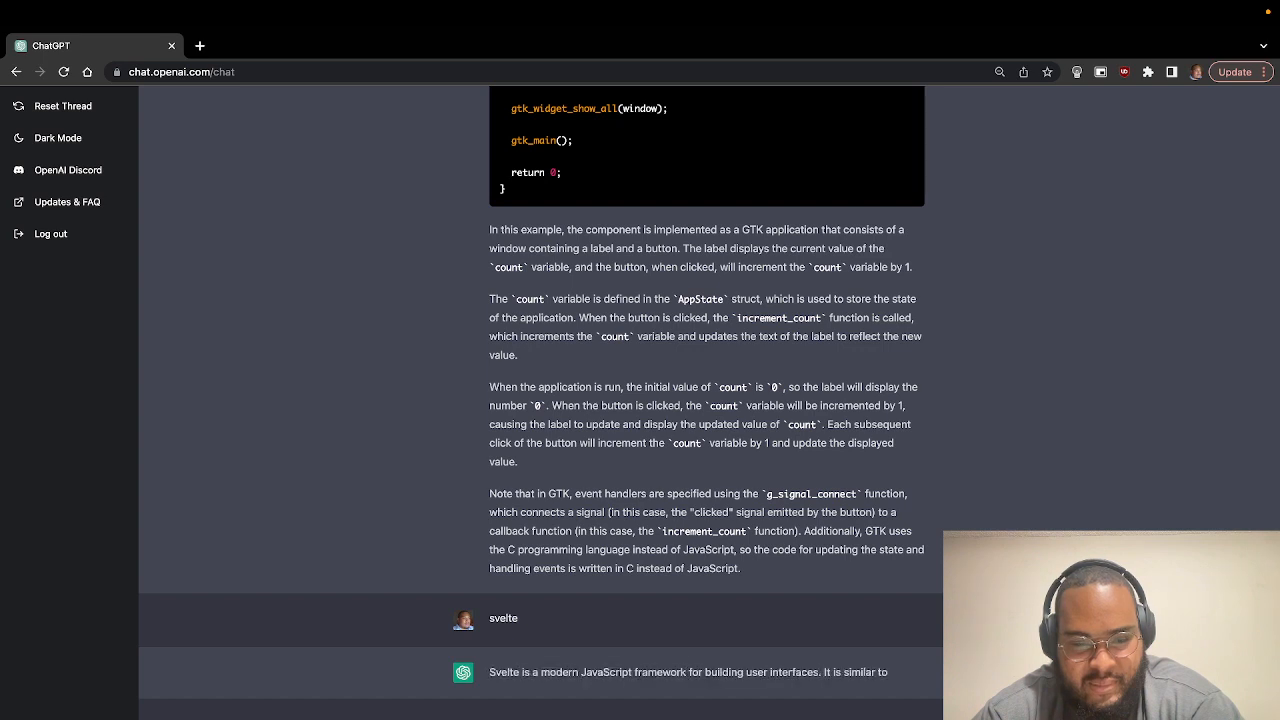
# Read the Svelte counter with its on:click explanation, then send 'and next for a windows application'.
pyautogui.scroll(-3)
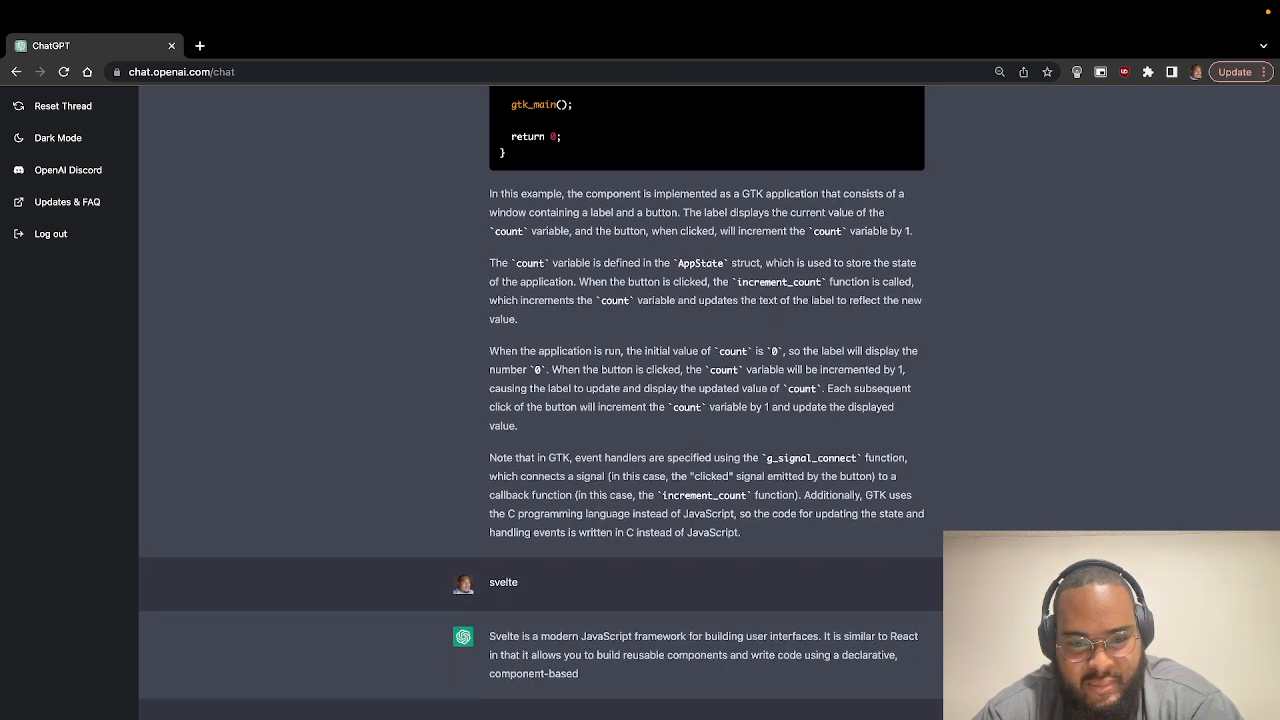
pyautogui.scroll(-3)
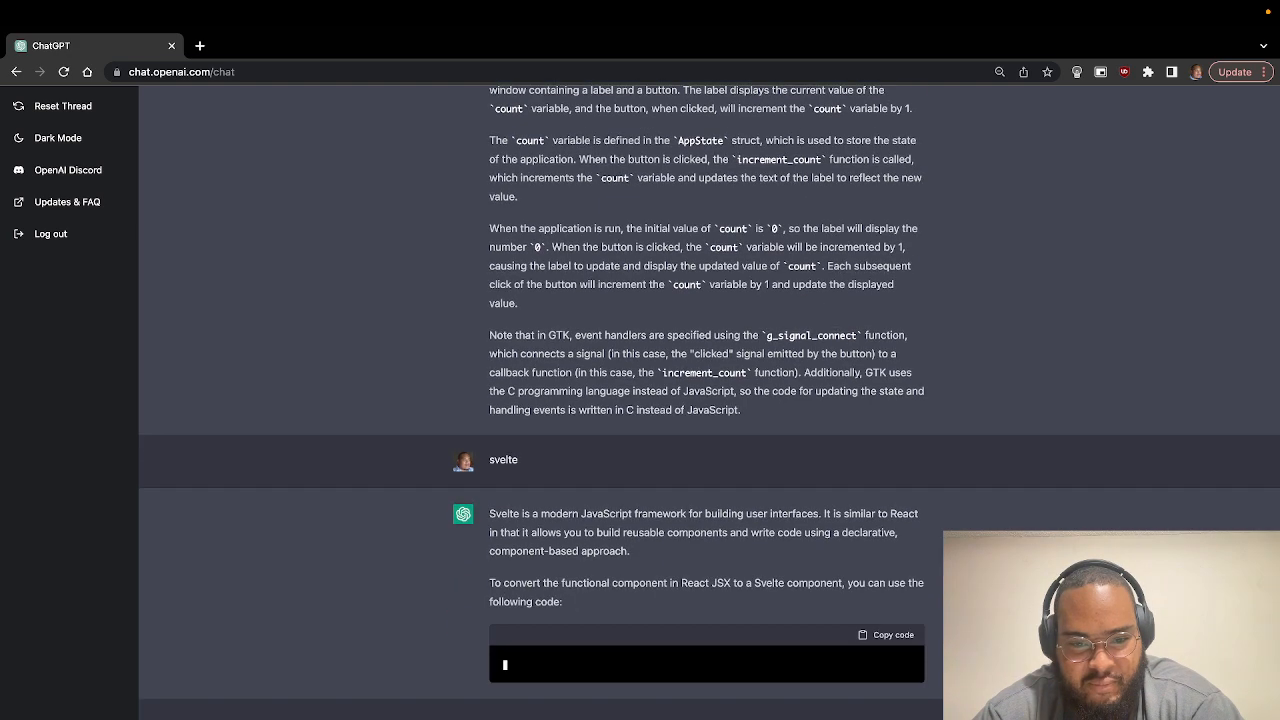
pyautogui.scroll(-3)
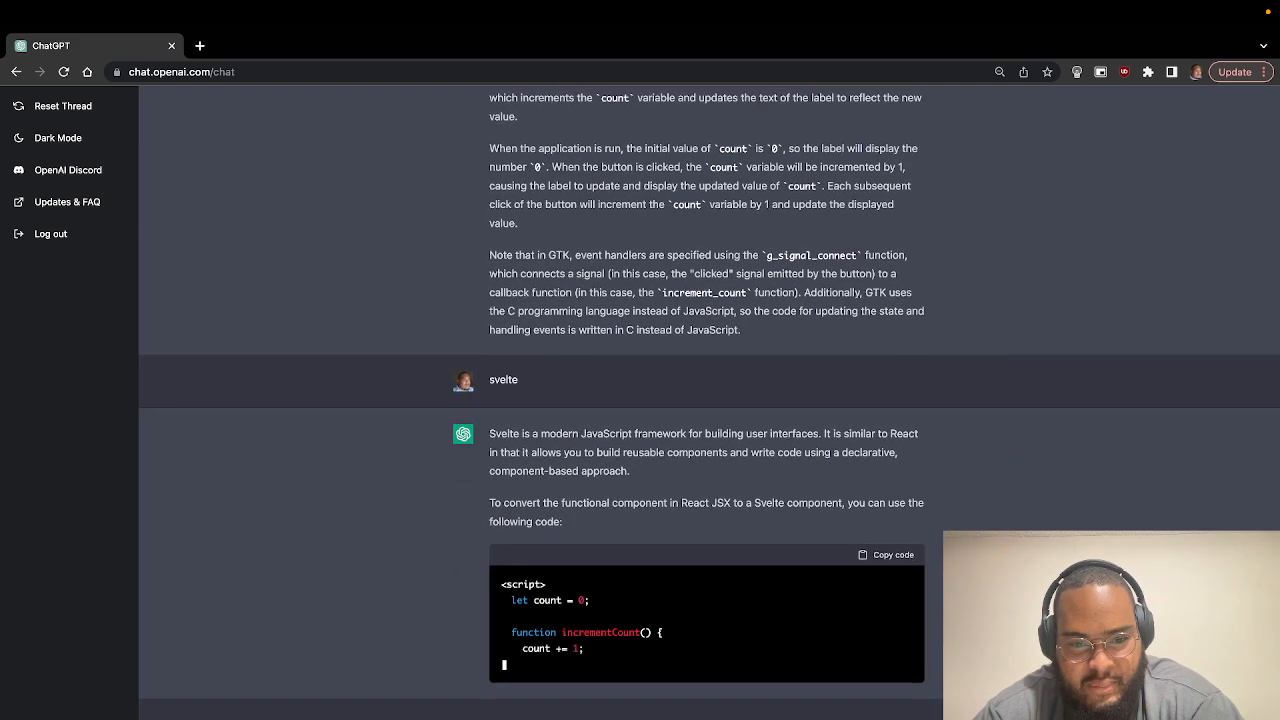
pyautogui.scroll(-3)
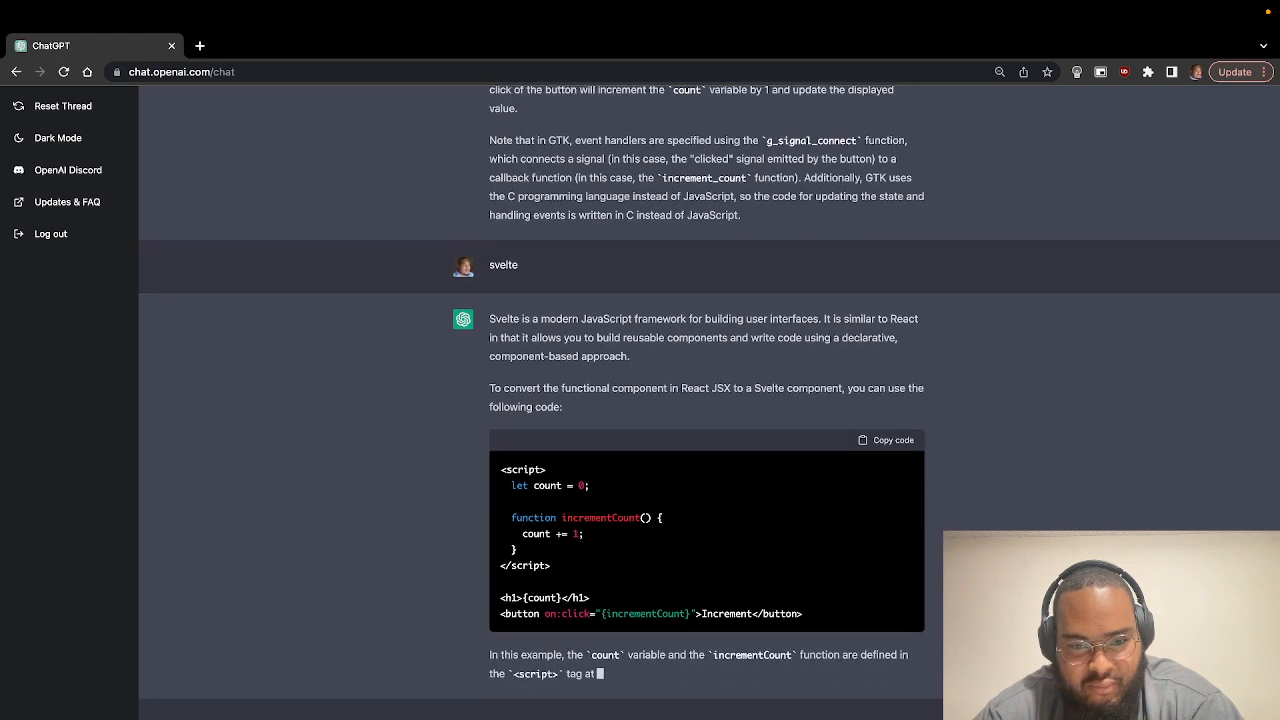
pyautogui.scroll(-3)
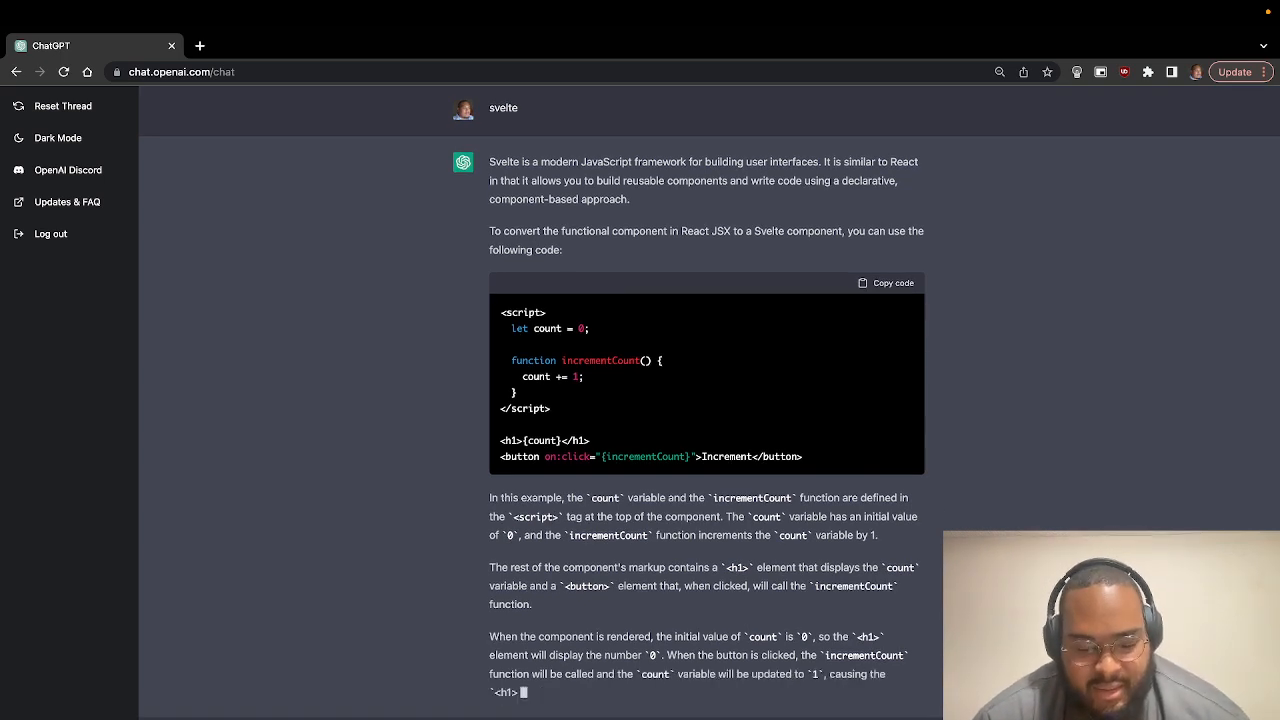
pyautogui.scroll(-3)
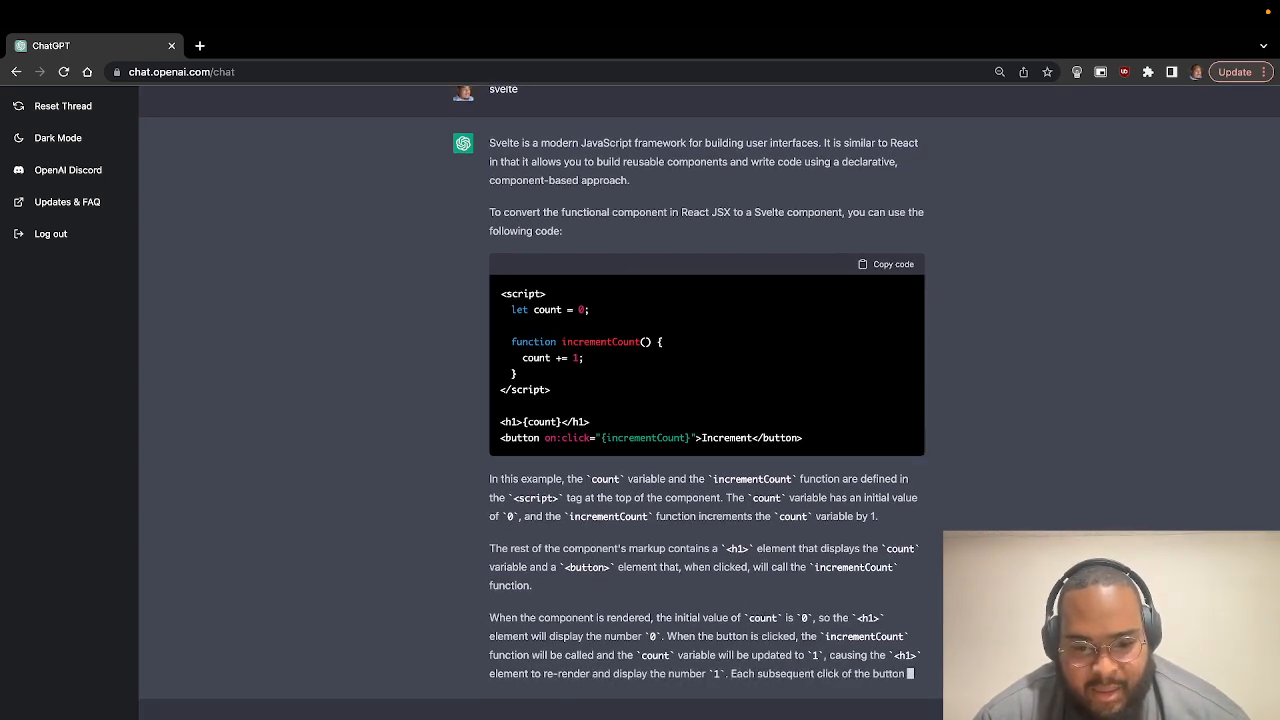
pyautogui.scroll(-3)
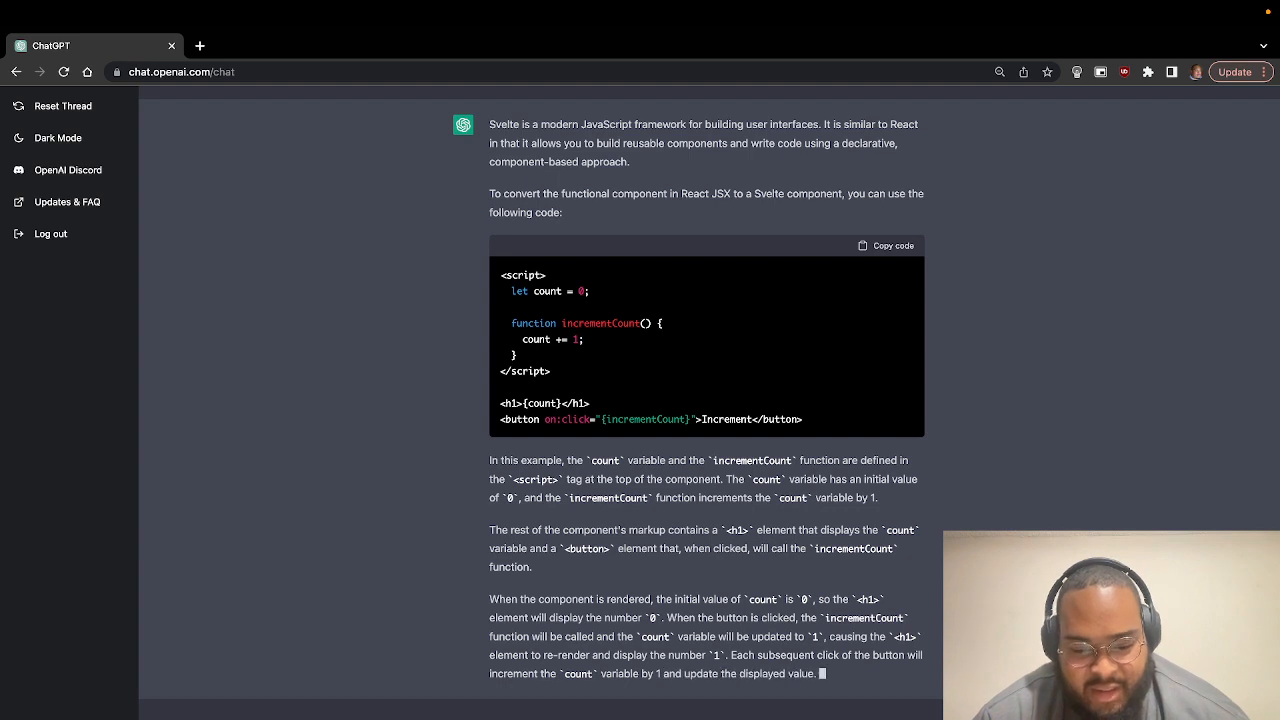
pyautogui.scroll(-3)
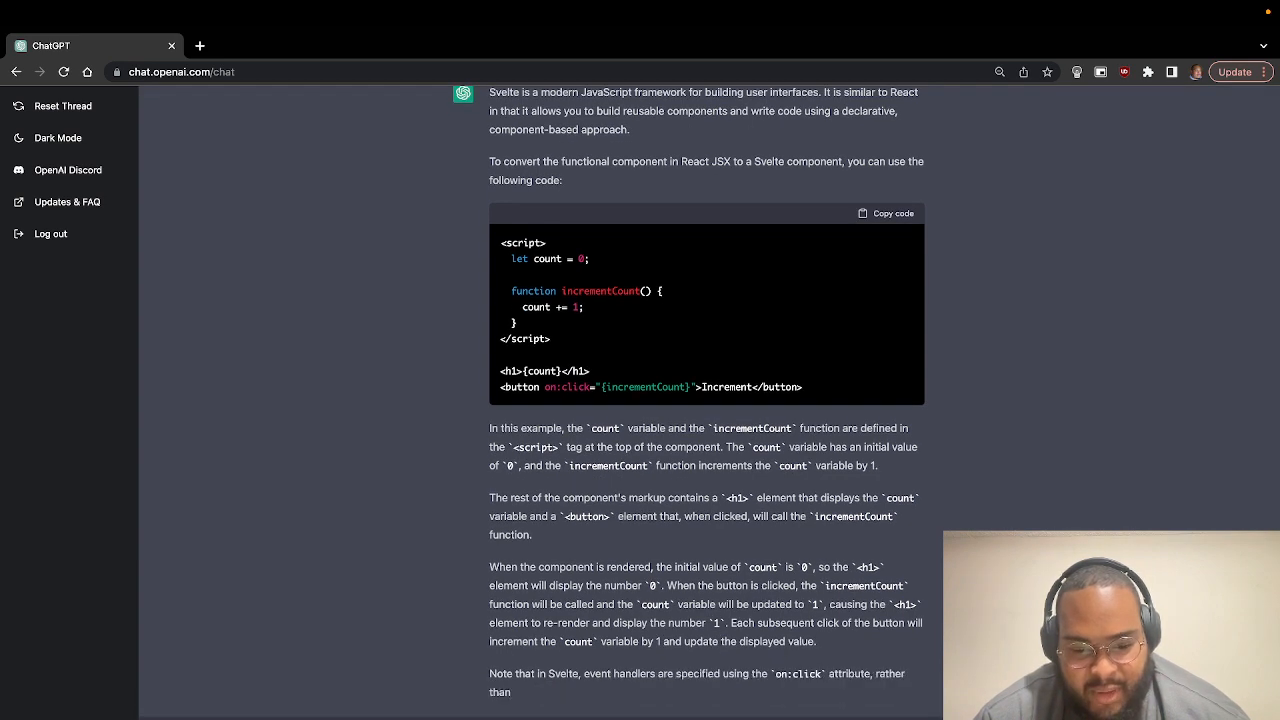
pyautogui.scroll(-3)
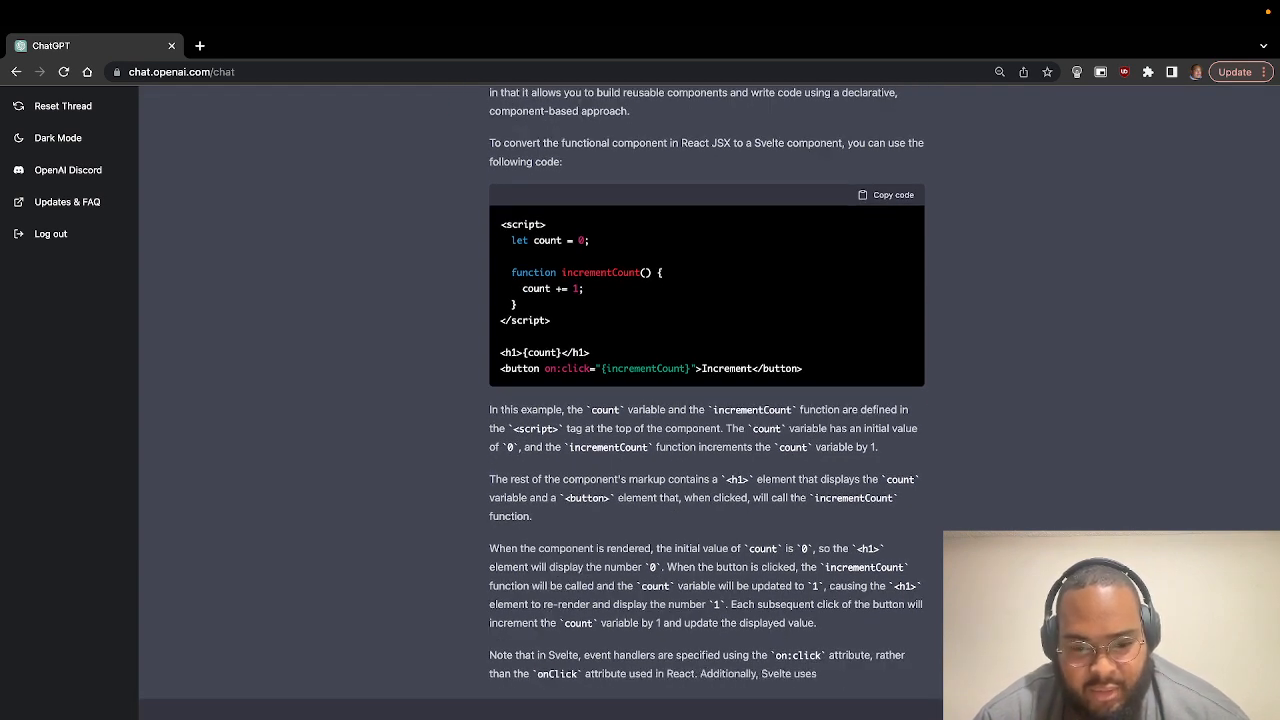
pyautogui.scroll(-3)
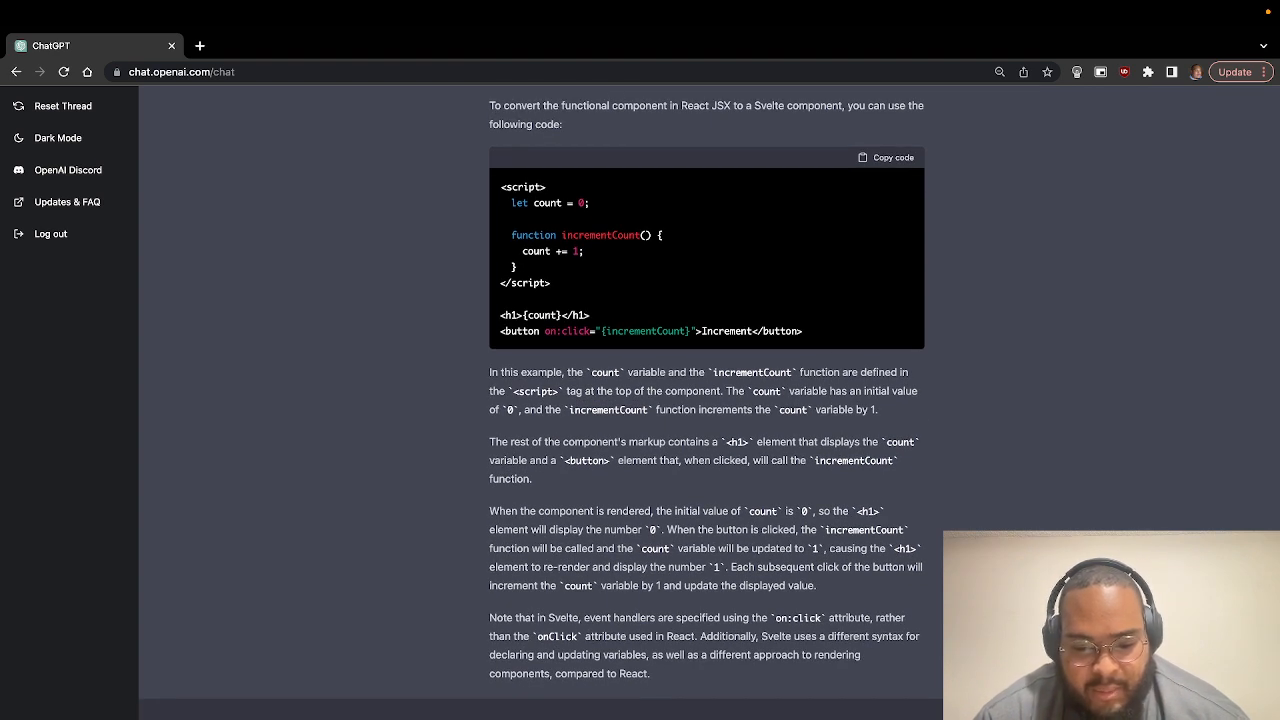
pyautogui.scroll(-3)
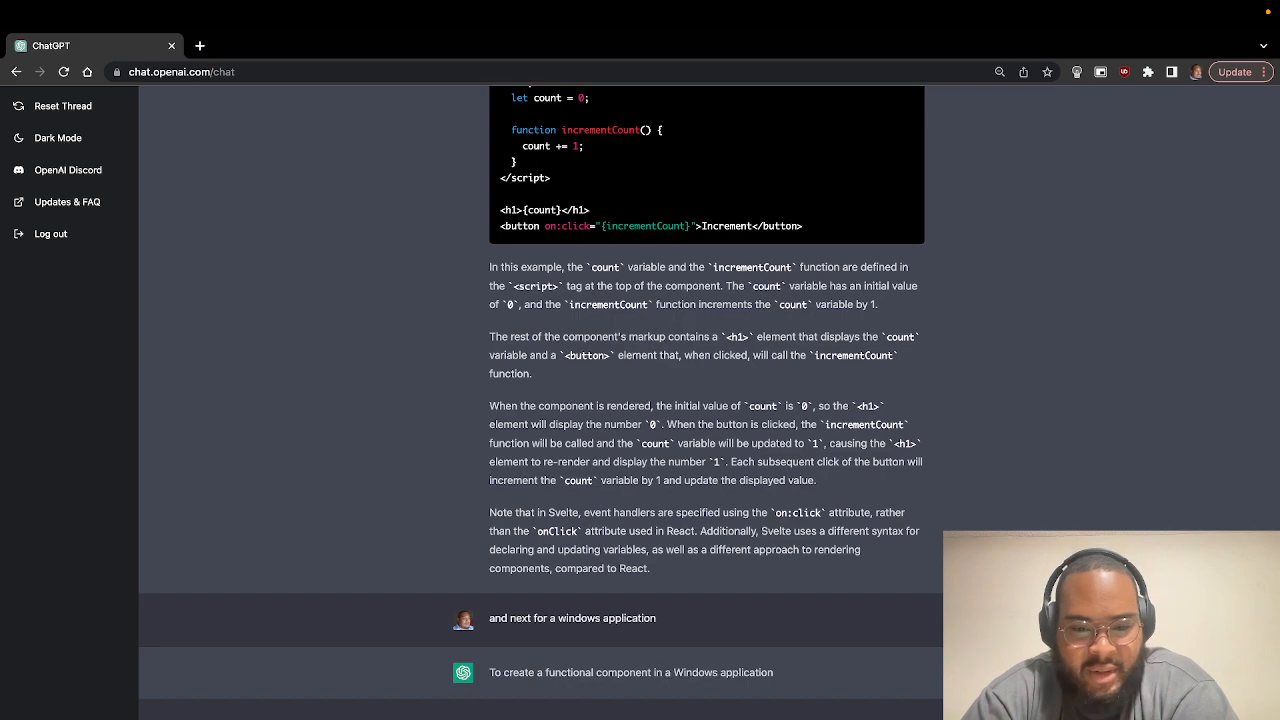
# Read the WPF XAML and C# code-behind counter, then send 'and what about android?'.
pyautogui.scroll(-3)
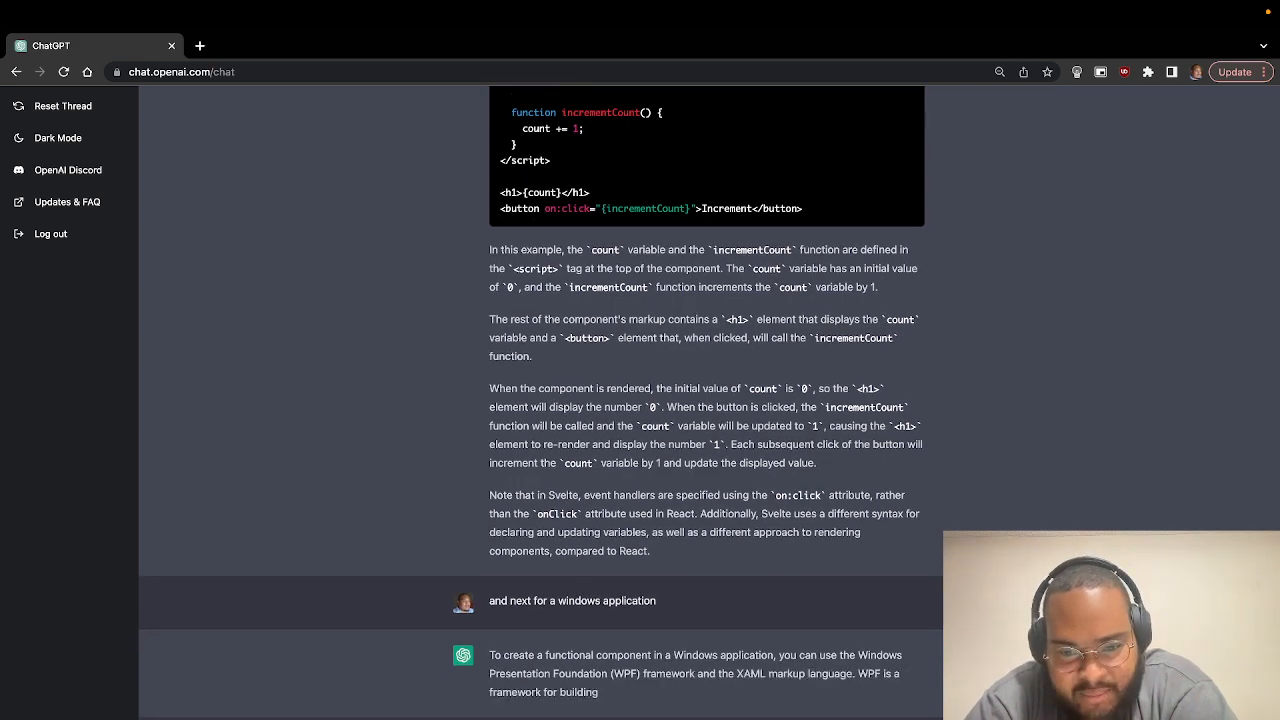
pyautogui.scroll(-3)
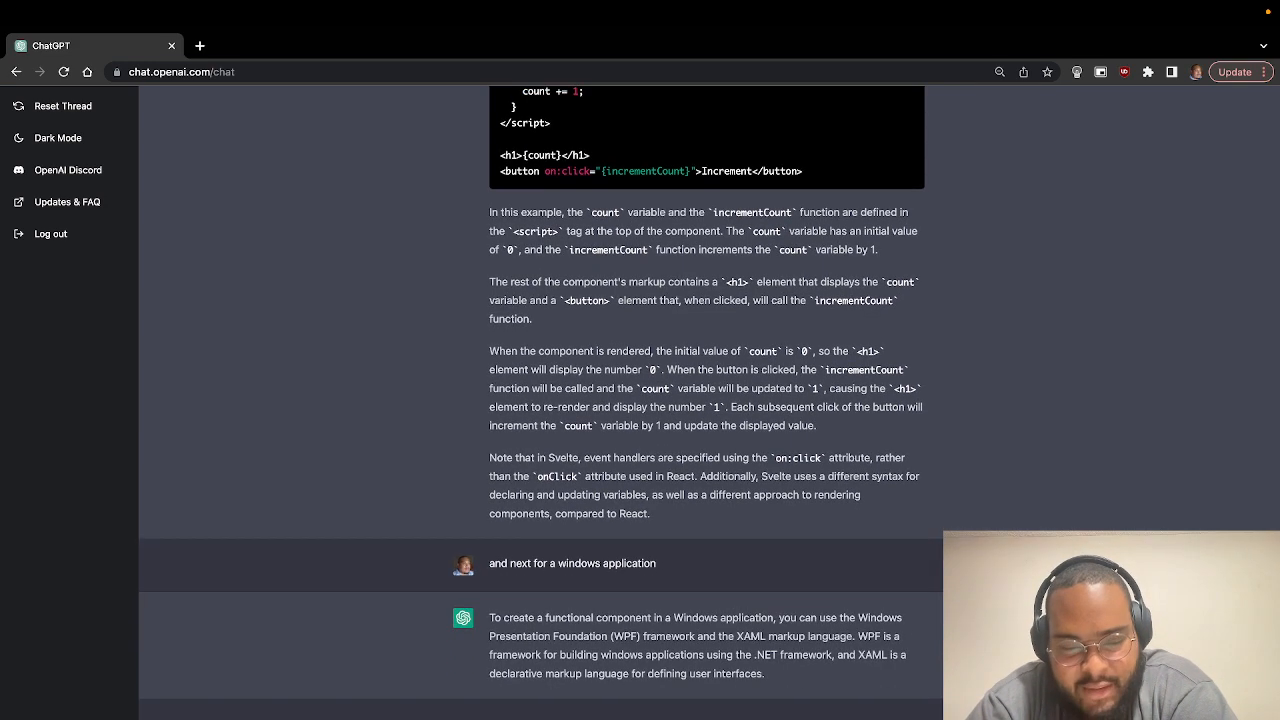
pyautogui.scroll(-3)
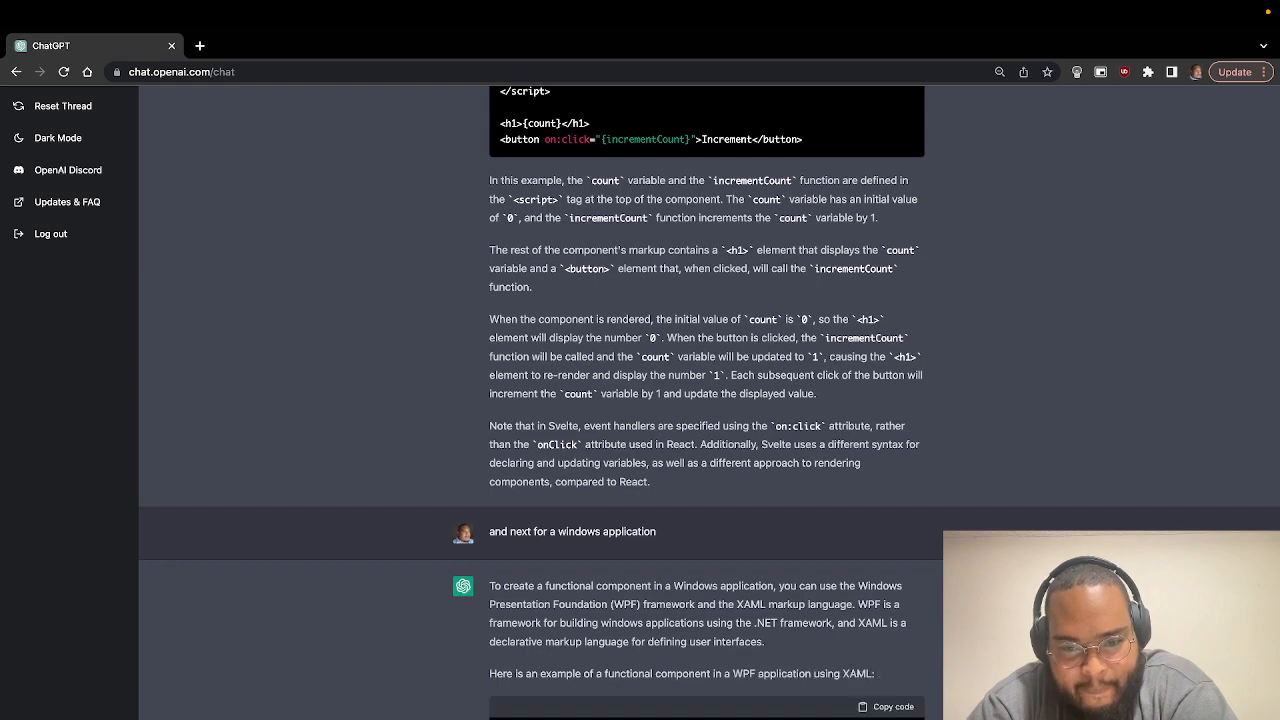
pyautogui.scroll(-3)
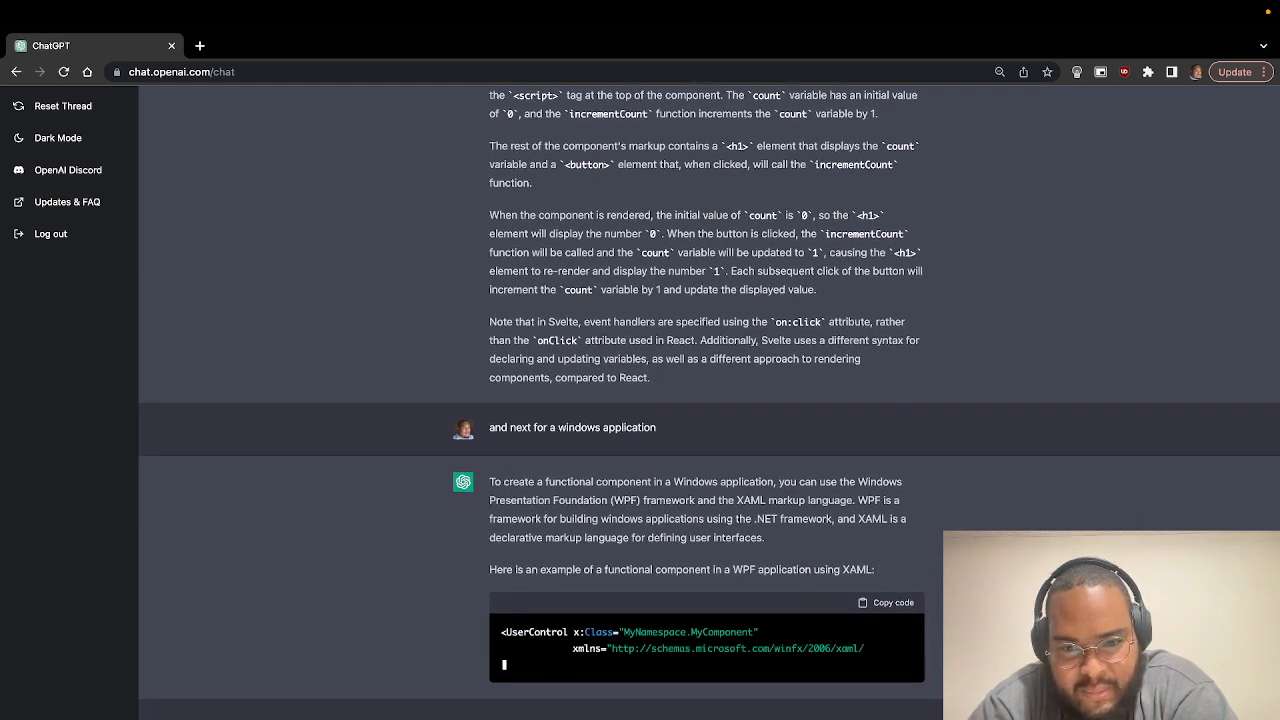
pyautogui.scroll(-3)
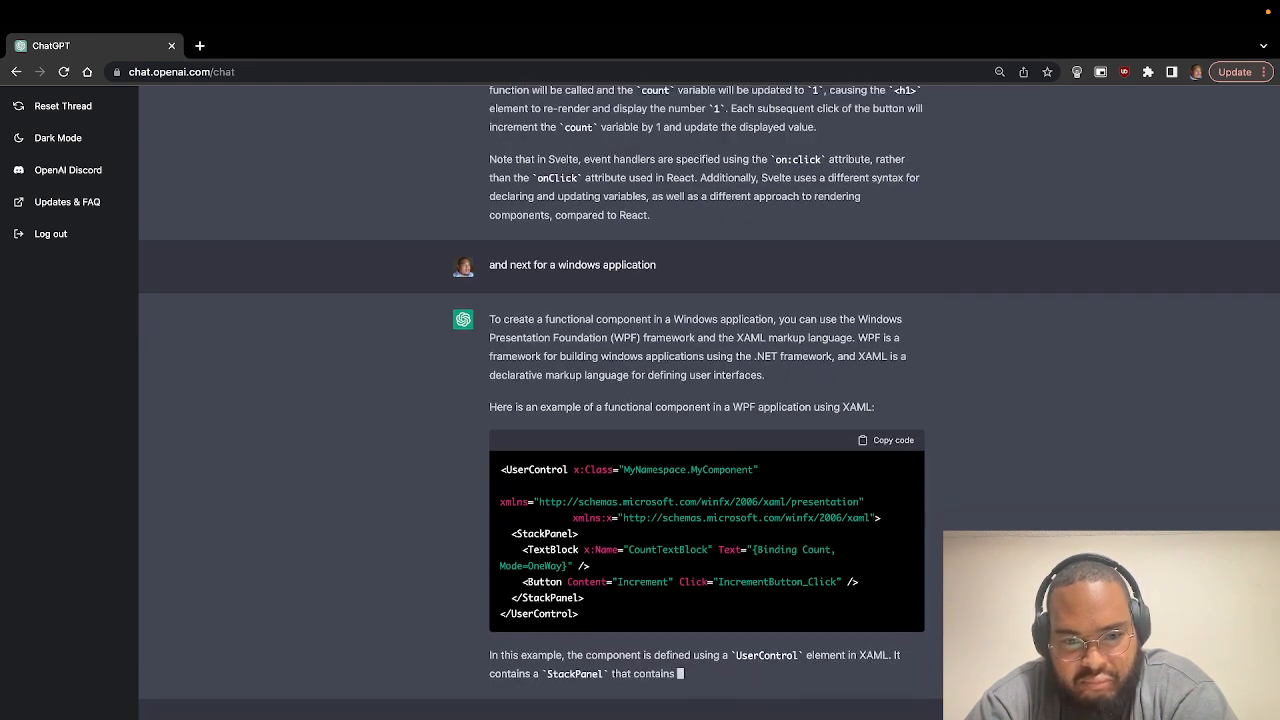
pyautogui.scroll(-3)
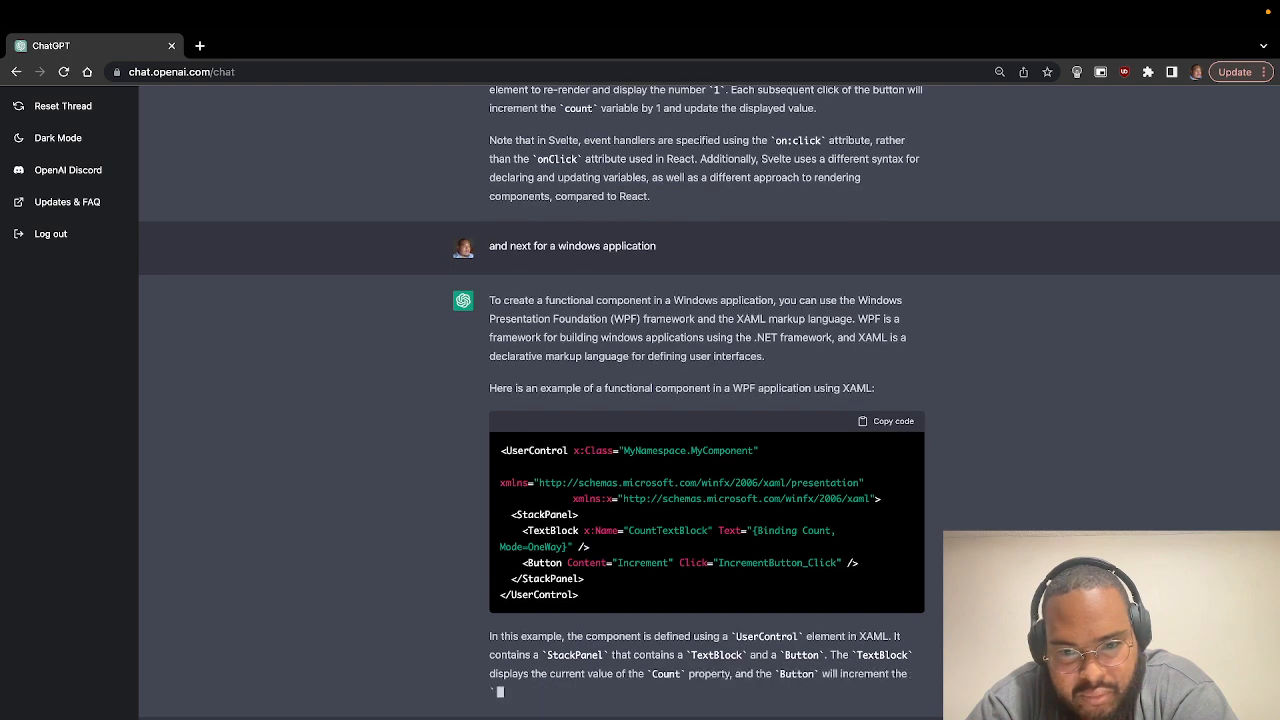
pyautogui.scroll(-3)
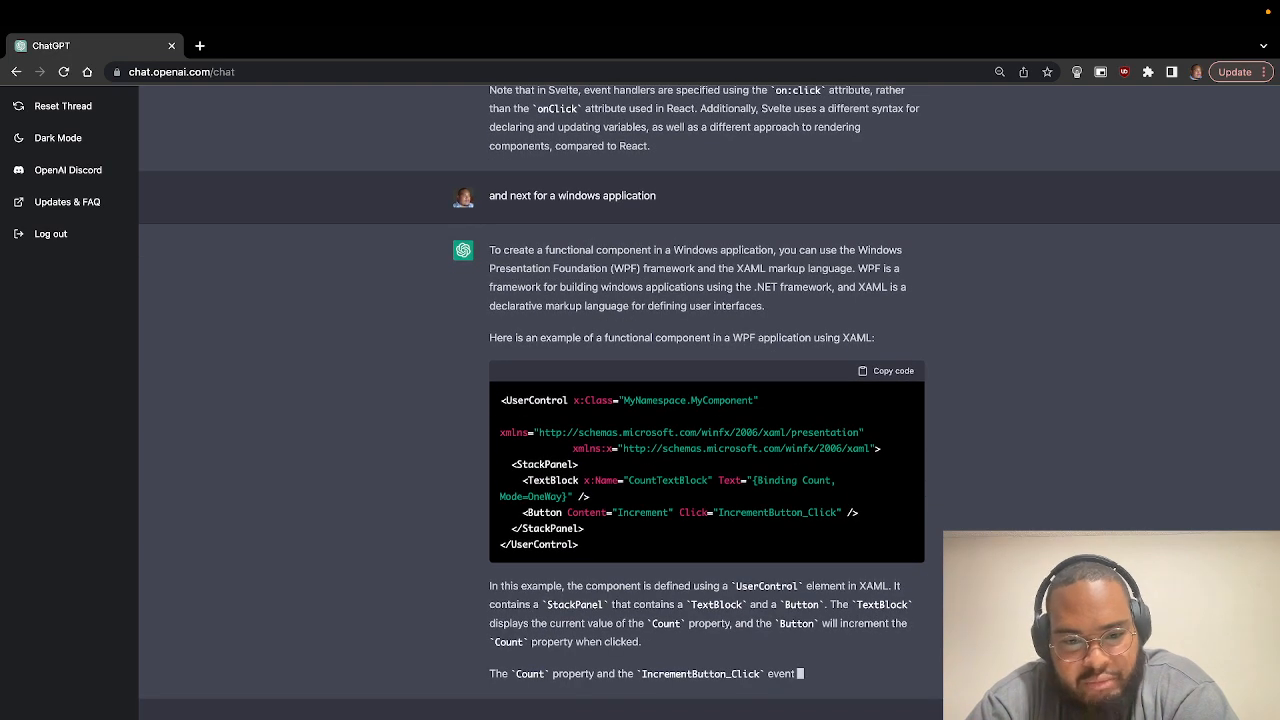
pyautogui.scroll(-3)
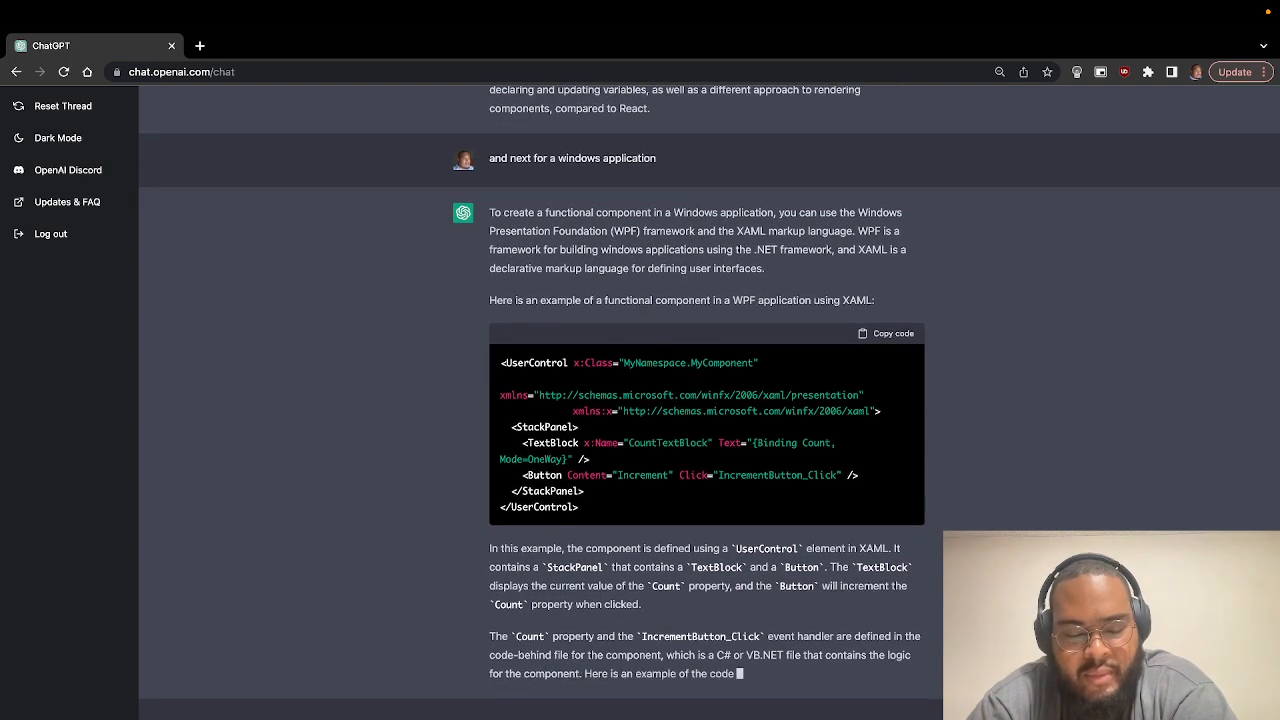
pyautogui.scroll(-3)
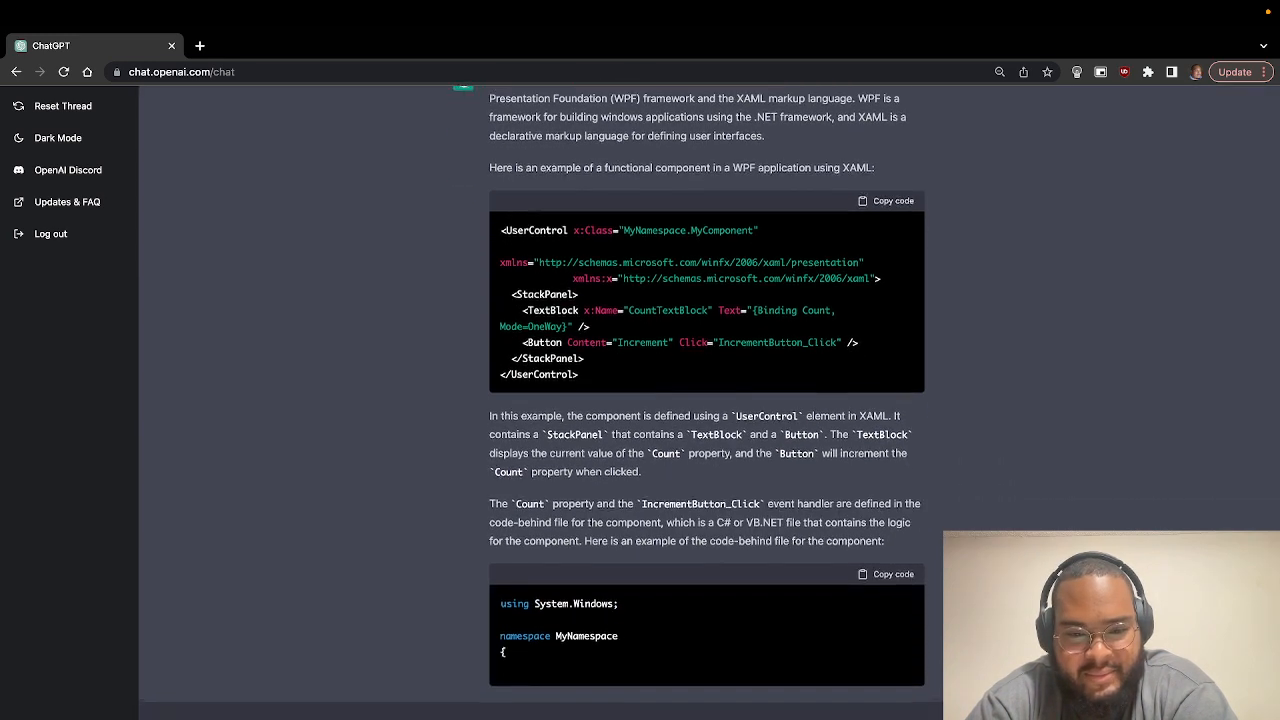
pyautogui.scroll(-3)
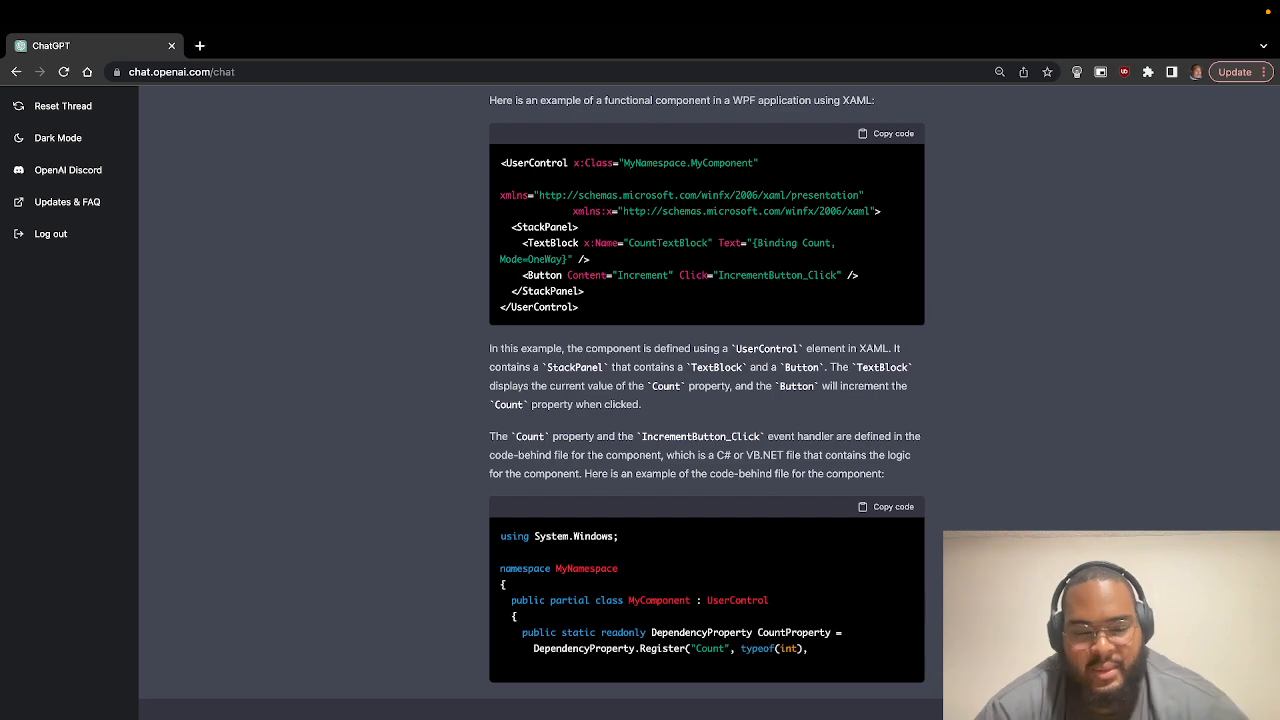
pyautogui.scroll(-3)
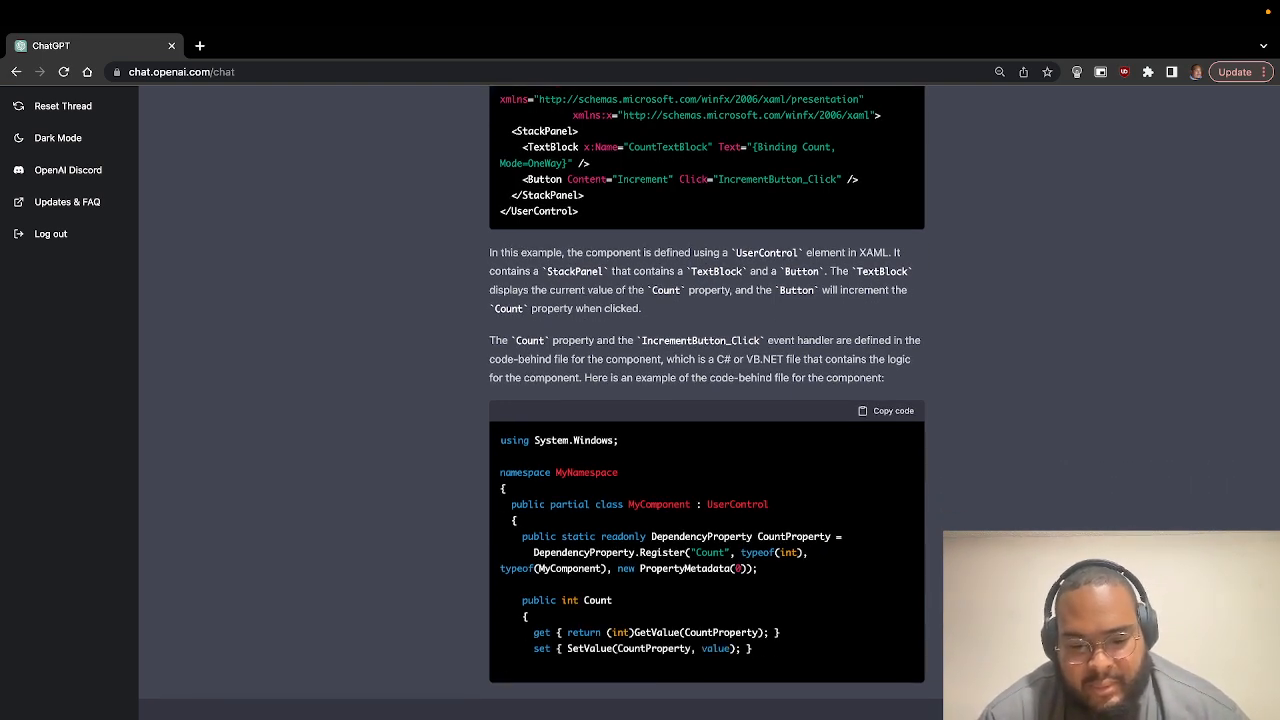
pyautogui.scroll(-3)
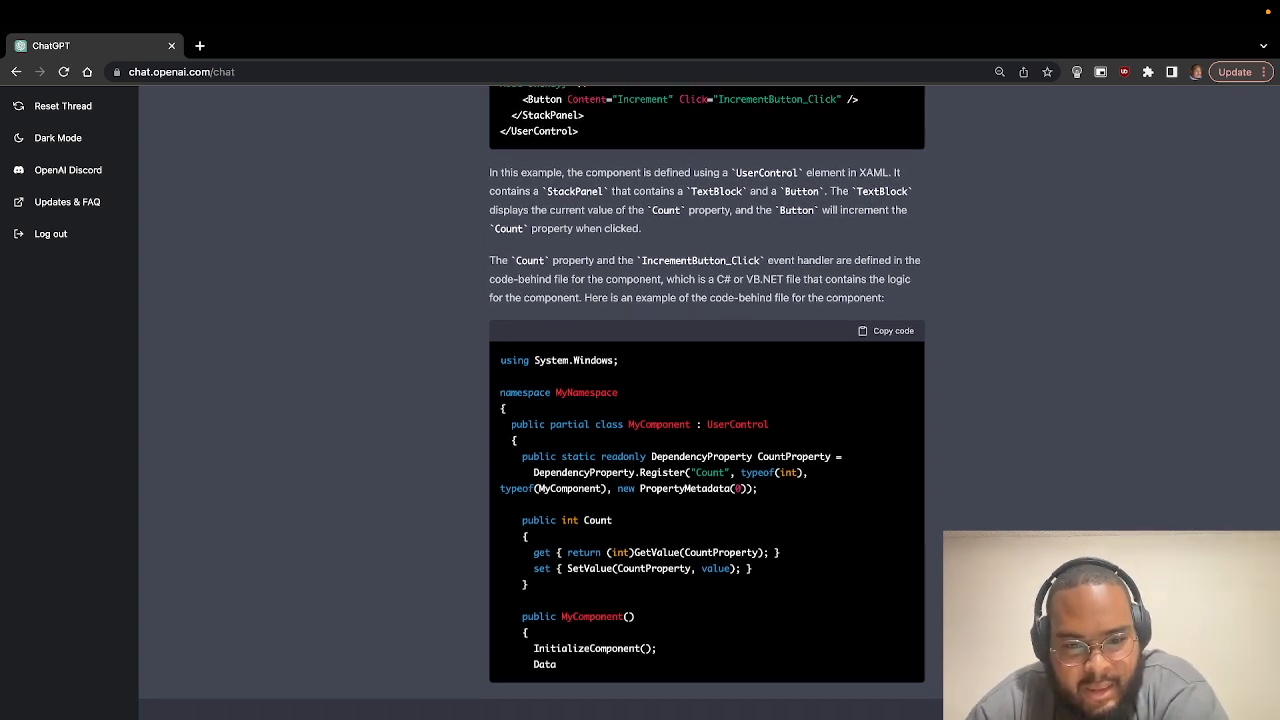
pyautogui.scroll(-3)
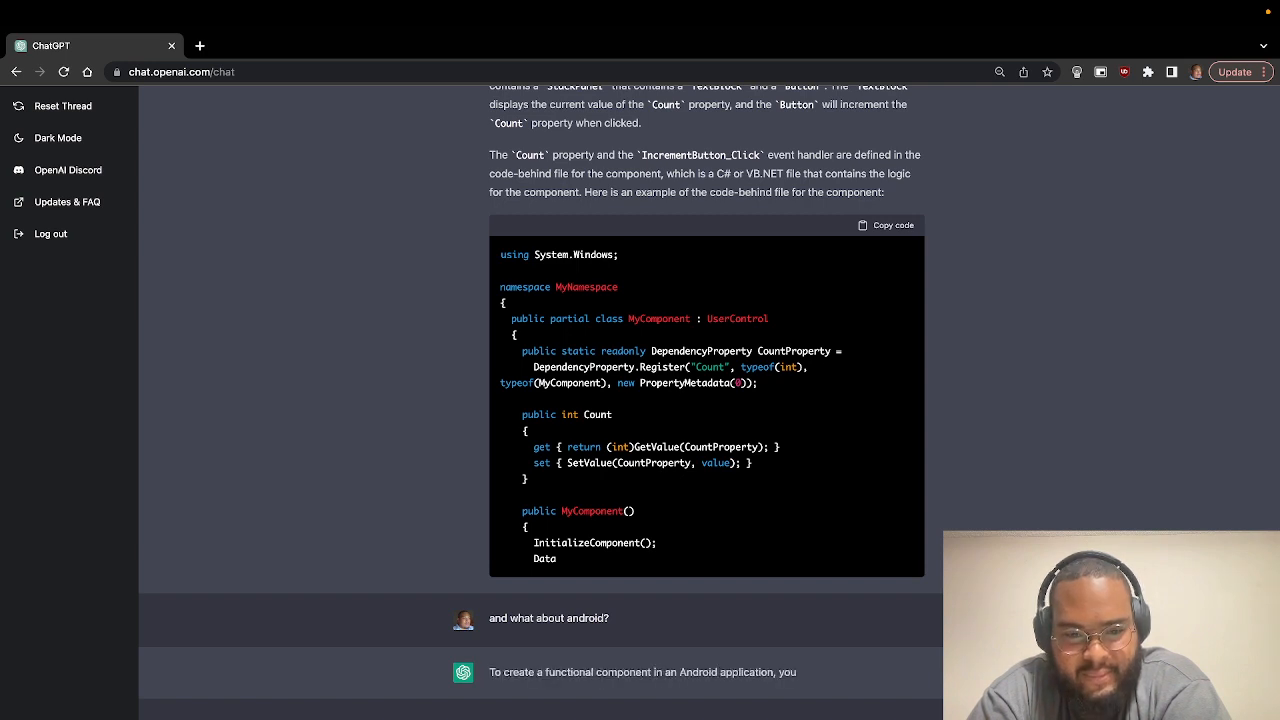
# Scroll through the Android XML layout answer and explanation as ChatGPT writes it.
pyautogui.scroll(-3)
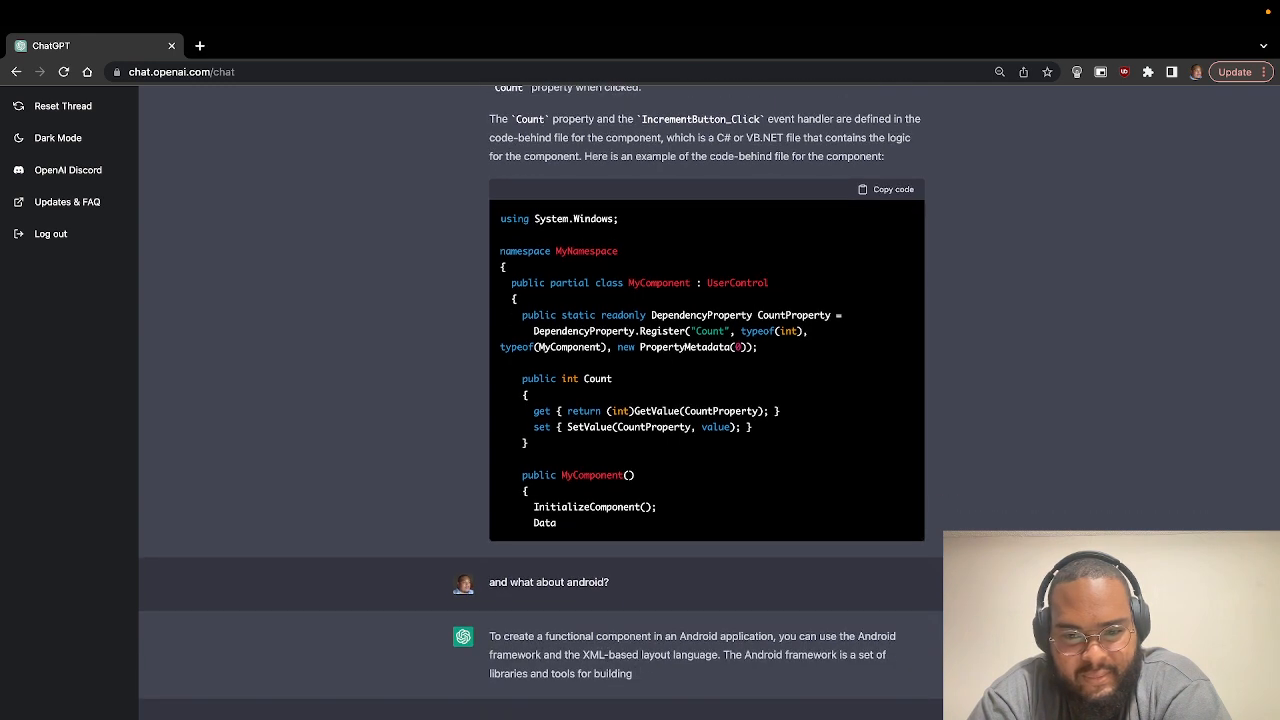
pyautogui.scroll(-3)
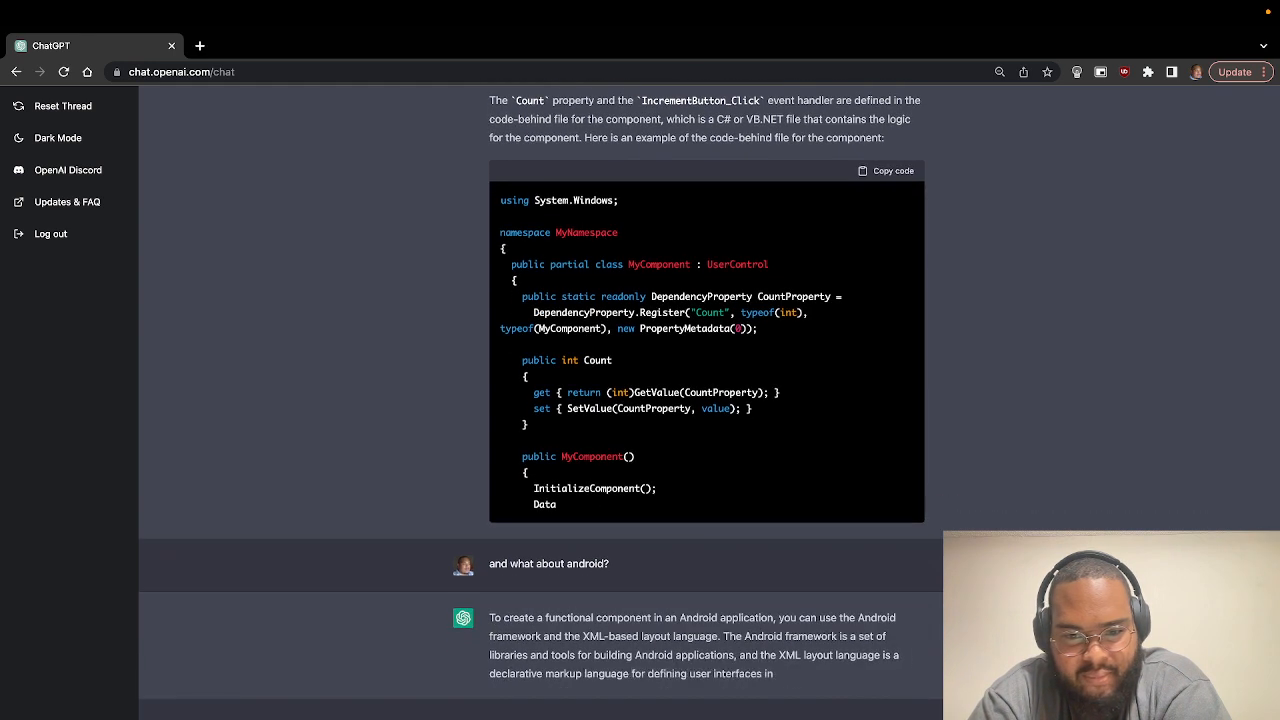
pyautogui.scroll(-3)
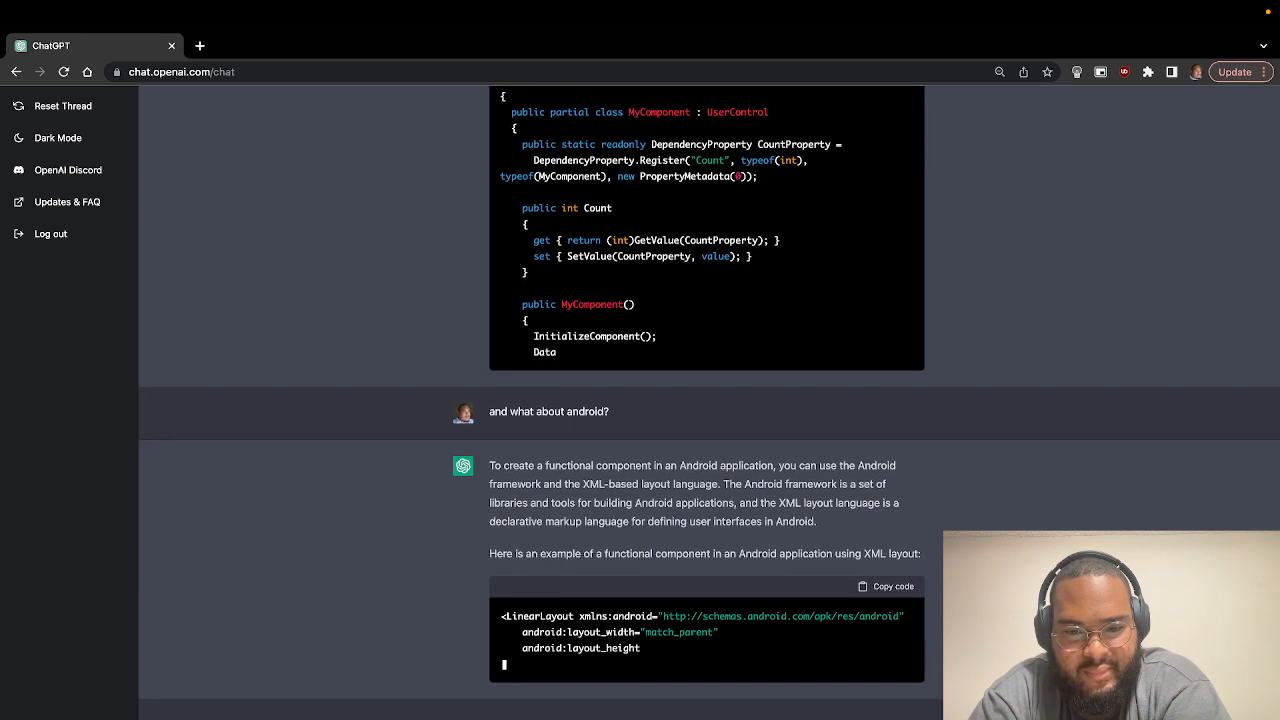
pyautogui.scroll(-3)
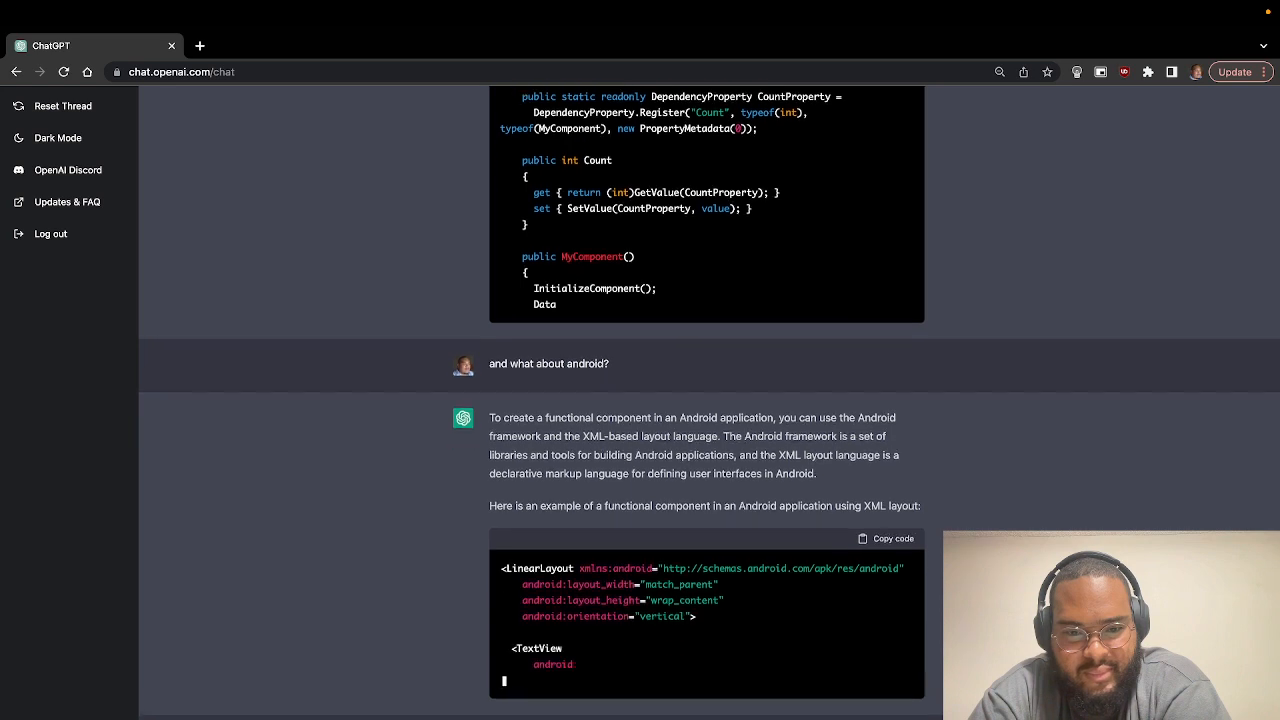
pyautogui.scroll(-3)
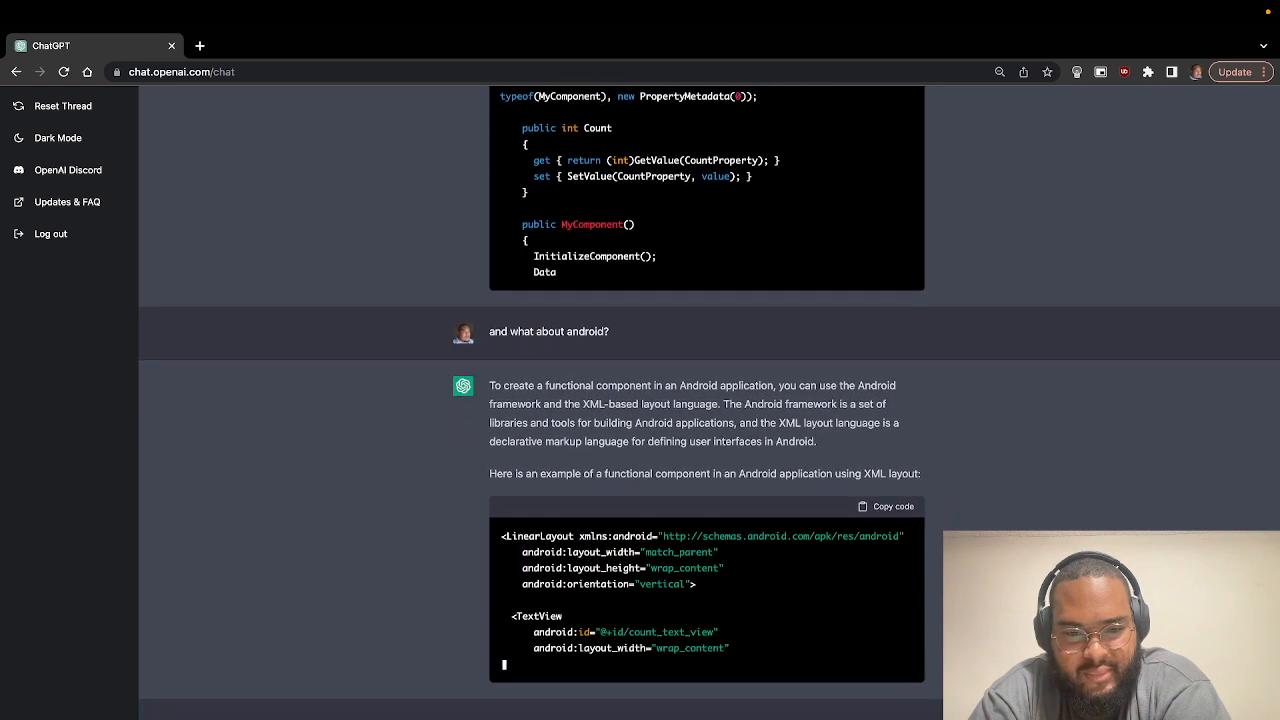
pyautogui.scroll(-3)
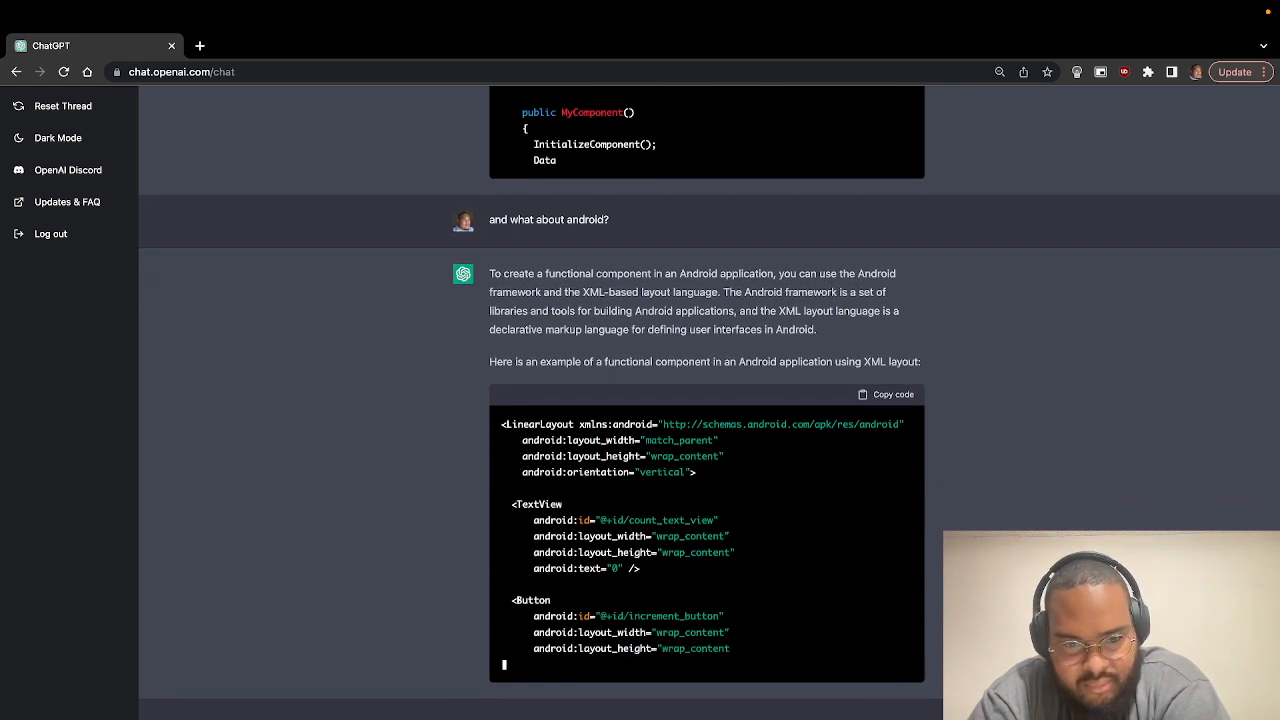
pyautogui.scroll(-3)
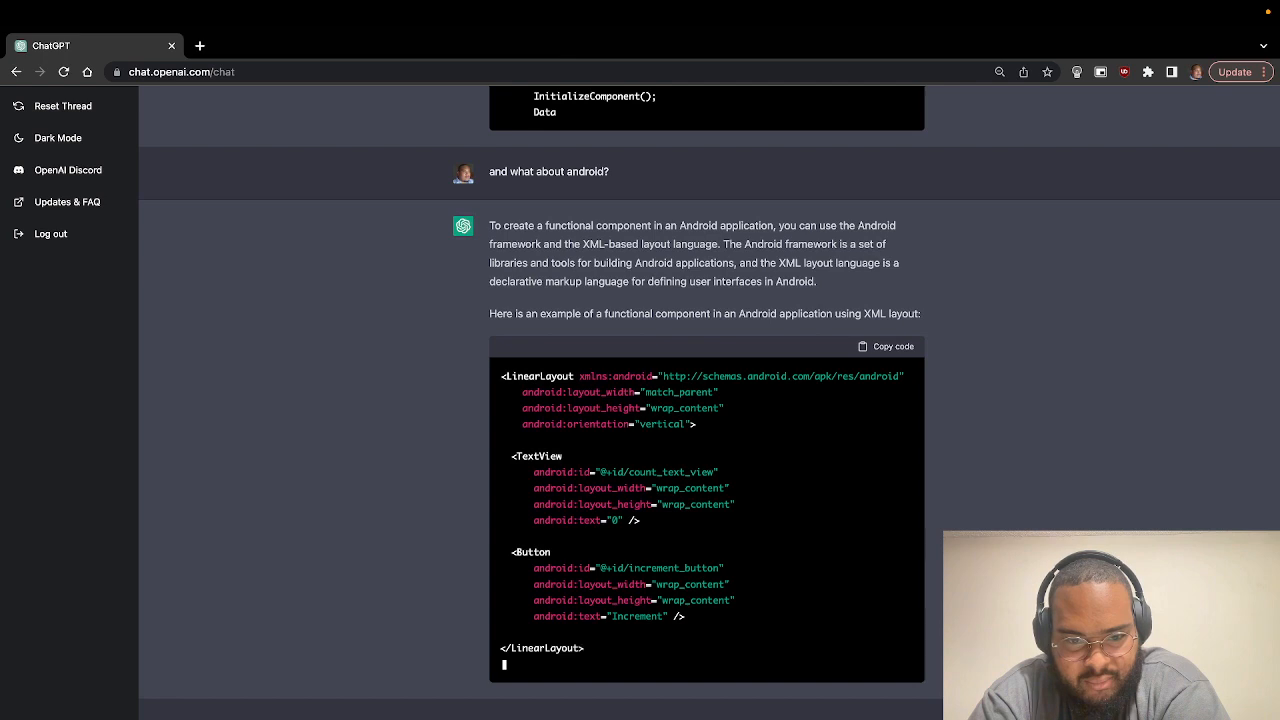
pyautogui.scroll(-3)
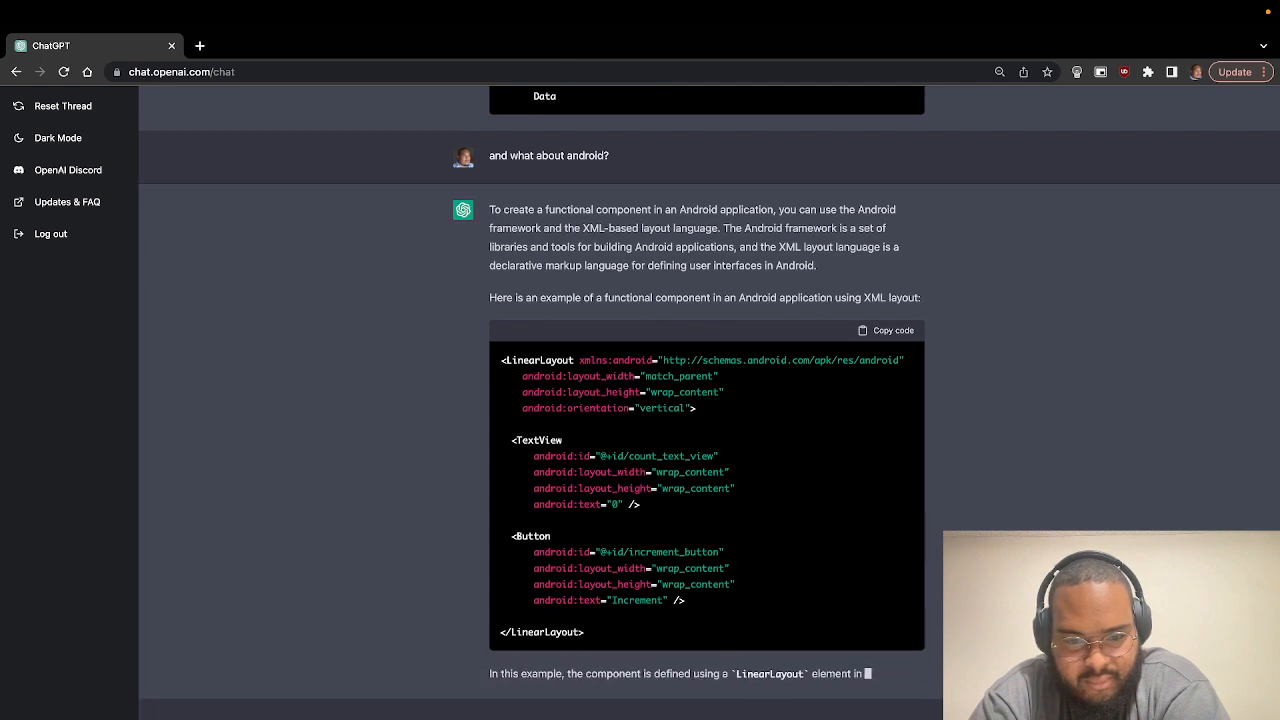
pyautogui.scroll(-3)
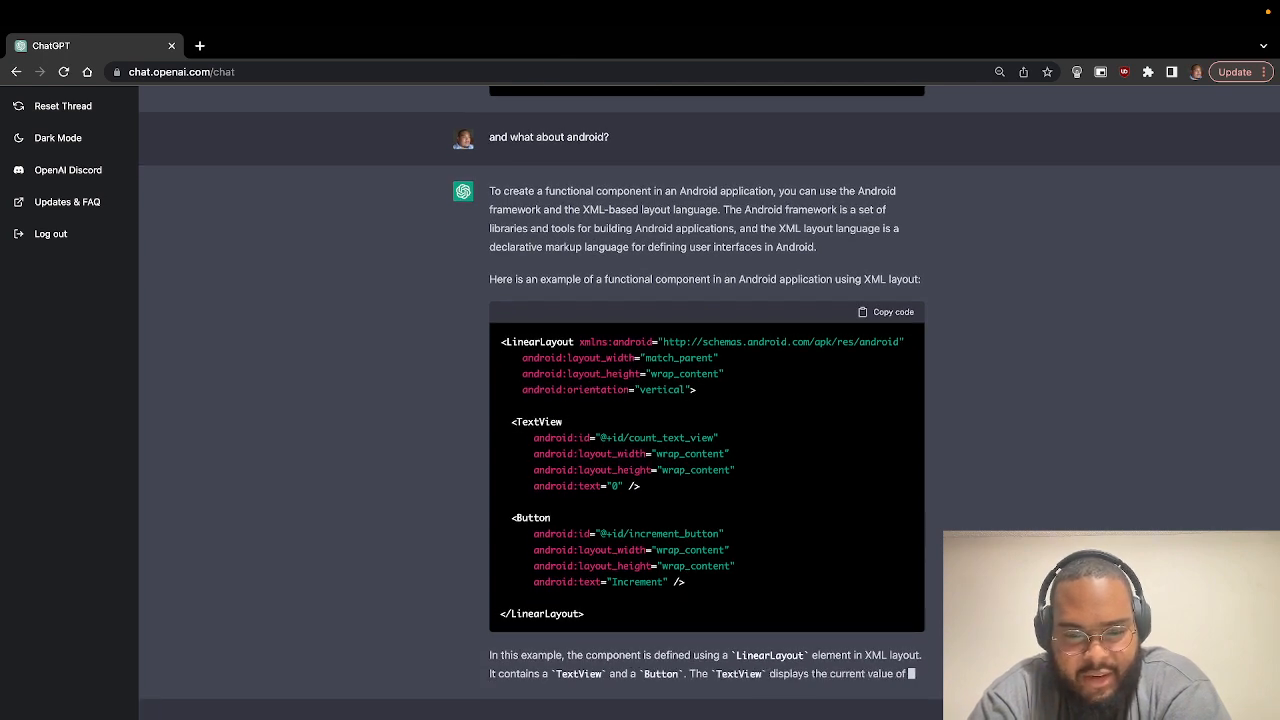
pyautogui.scroll(-3)
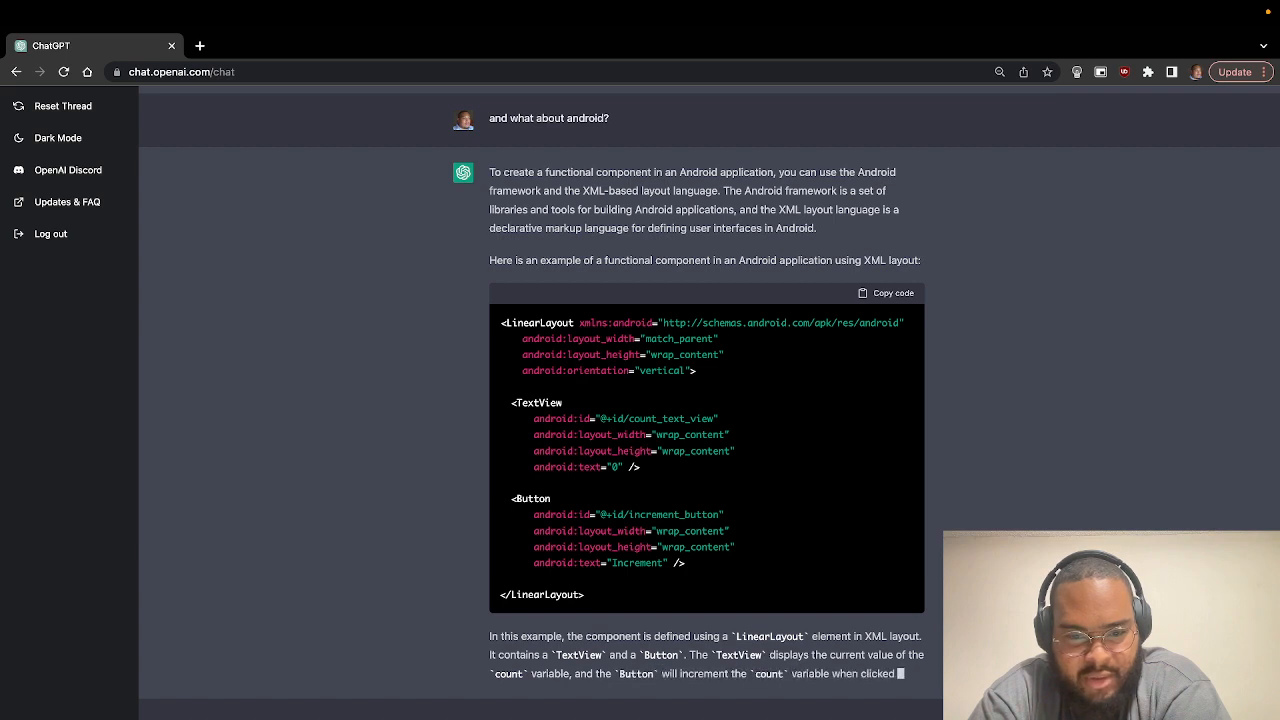
pyautogui.scroll(-3)
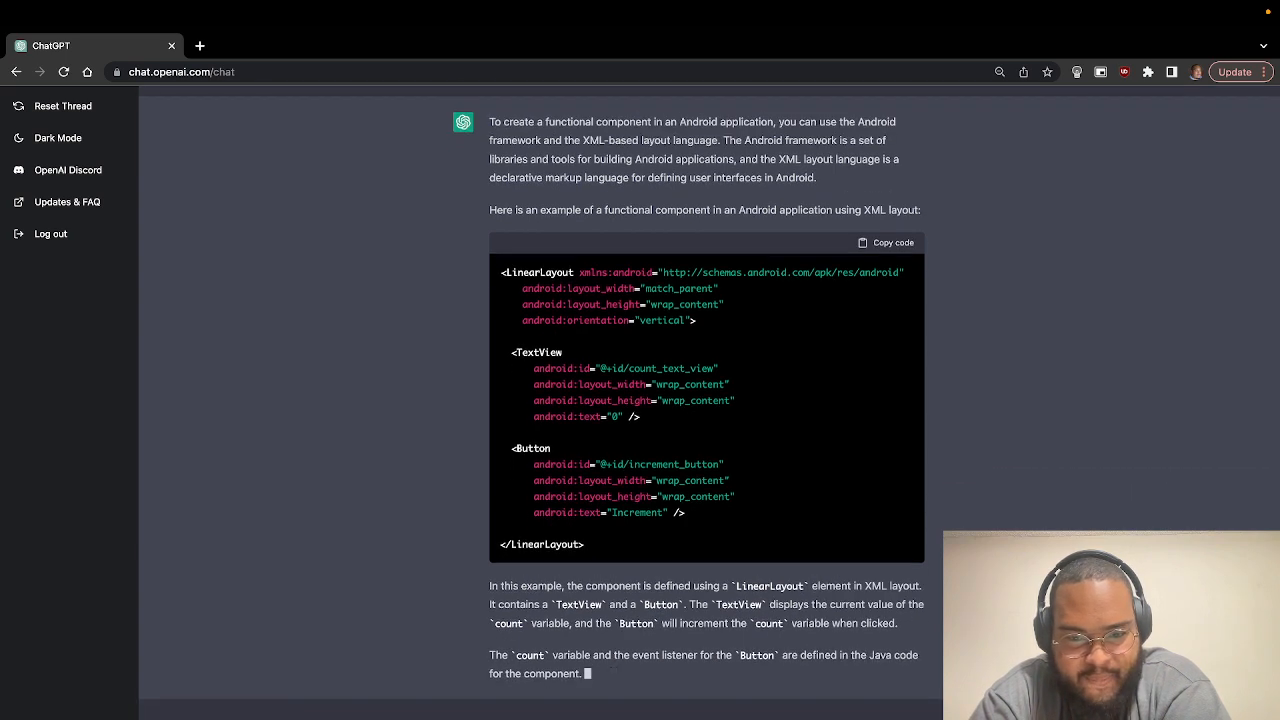
pyautogui.scroll(-3)
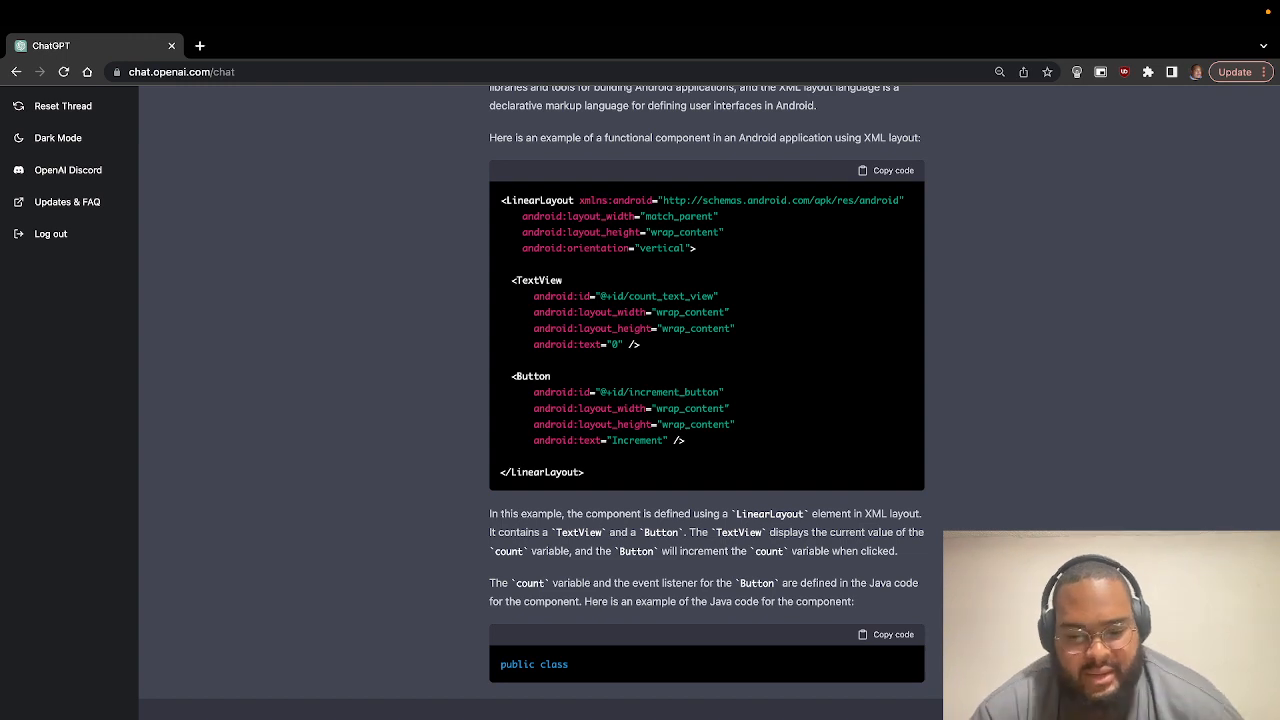
pyautogui.scroll(-3)
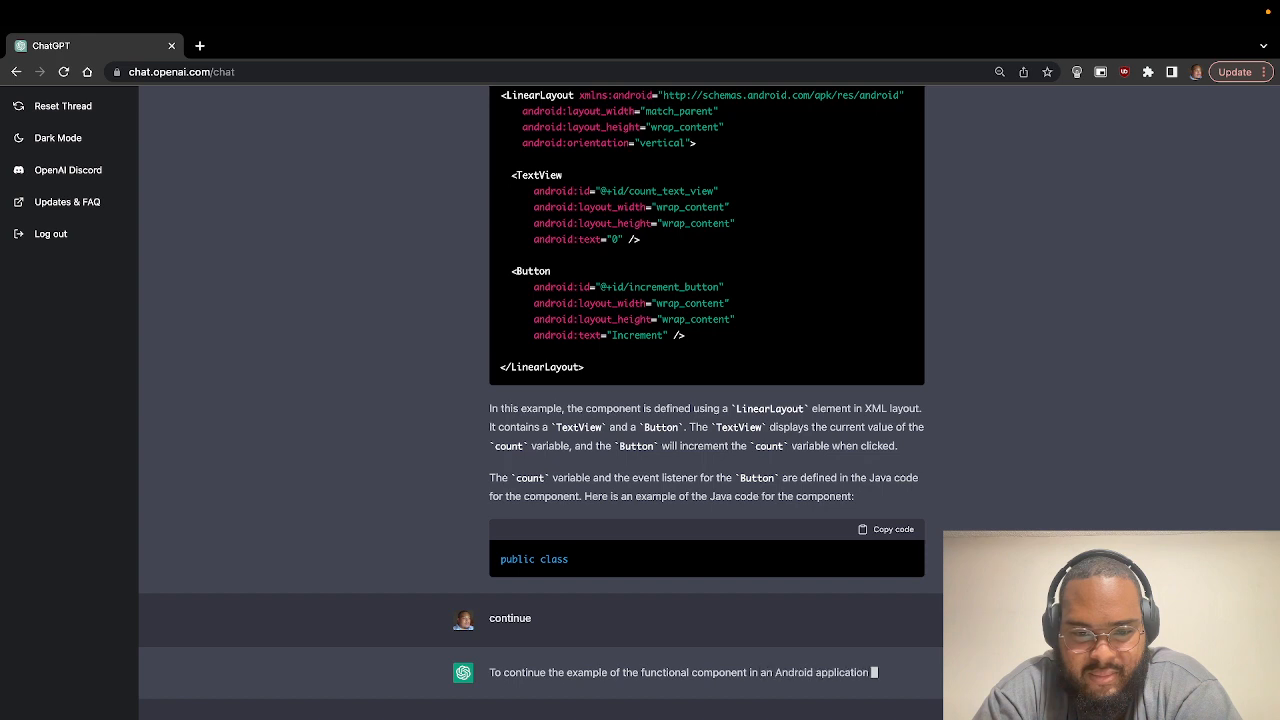
# Follow the continued Java MyComponent class with its click listener as it generates.
pyautogui.scroll(-3)
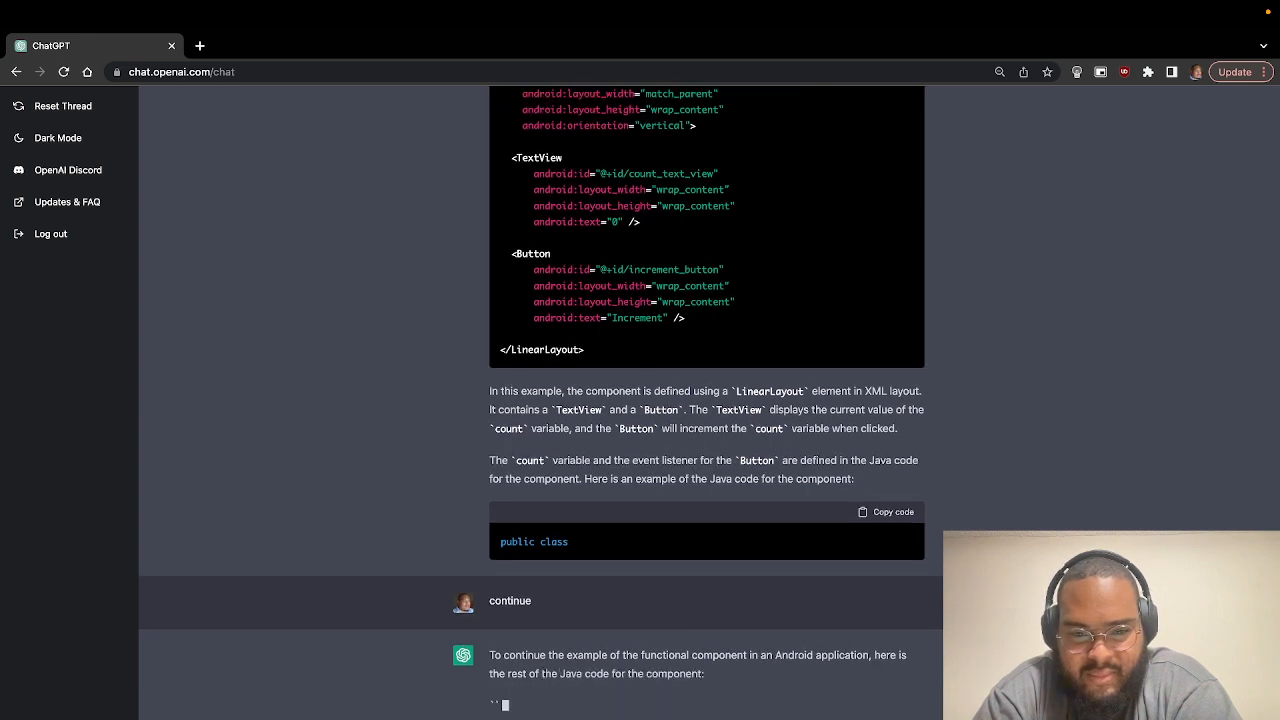
pyautogui.scroll(-3)
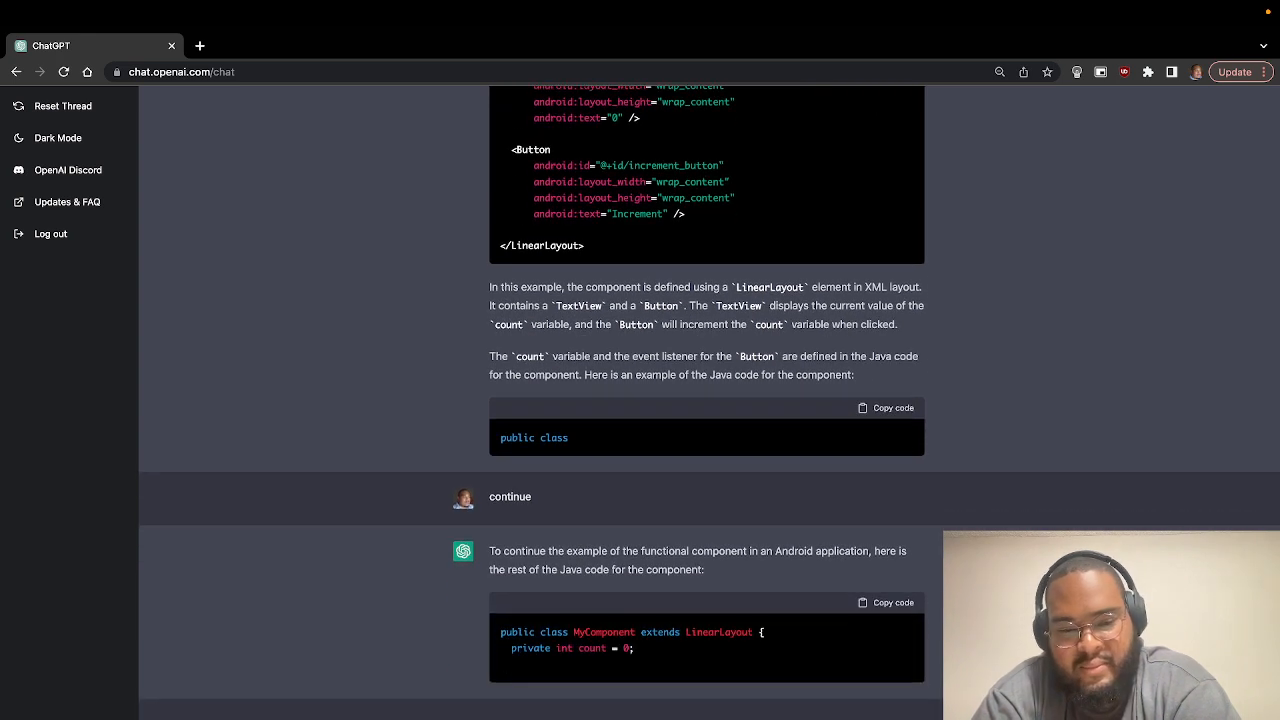
pyautogui.scroll(-3)
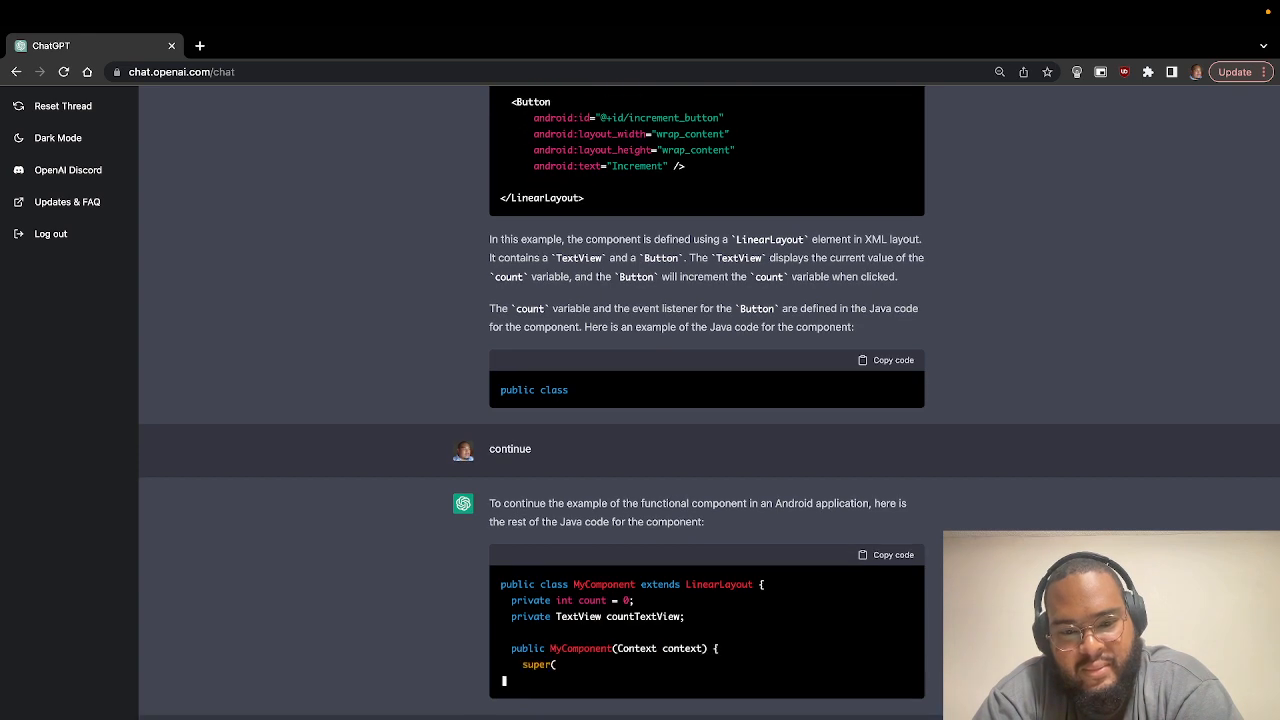
pyautogui.scroll(-3)
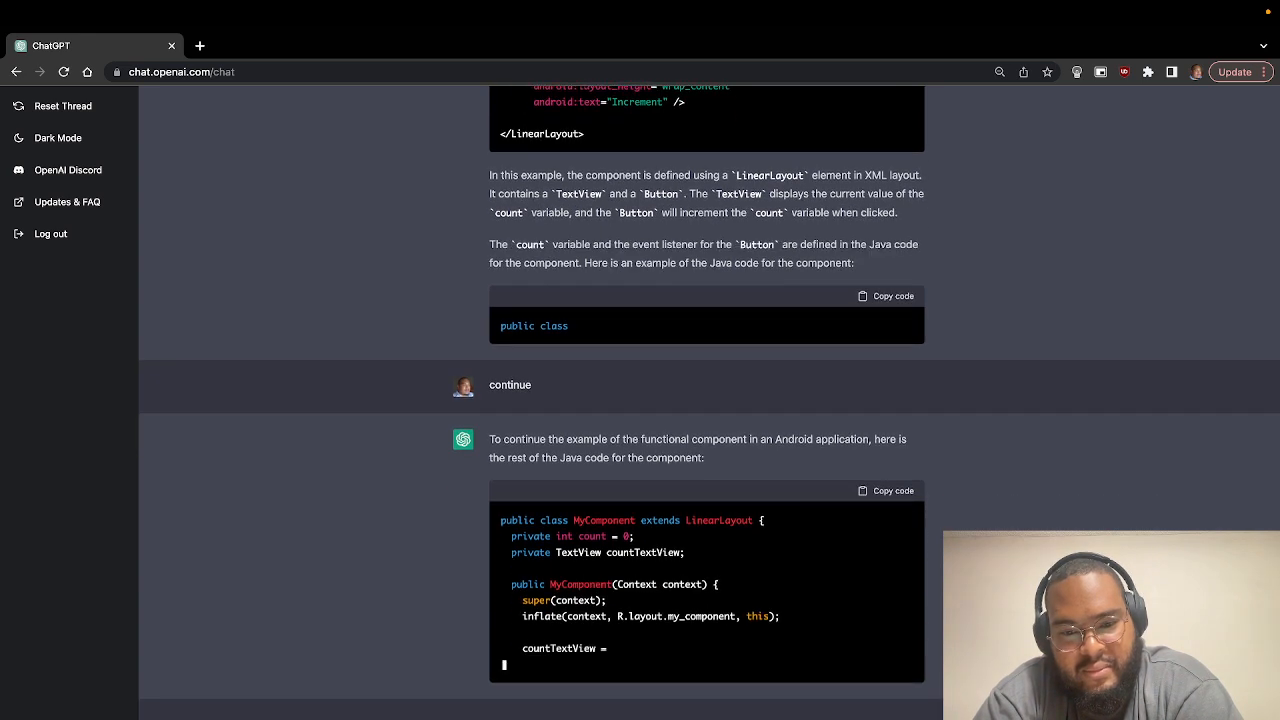
pyautogui.scroll(3)
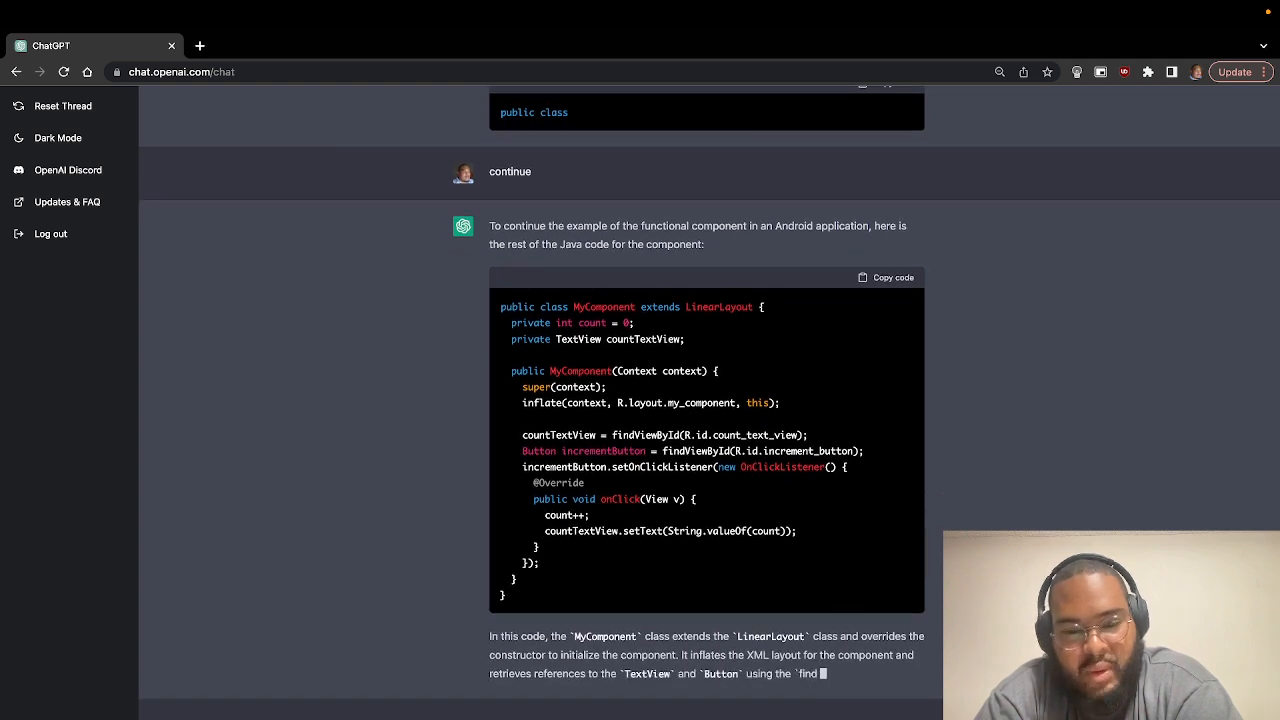
pyautogui.scroll(-3)
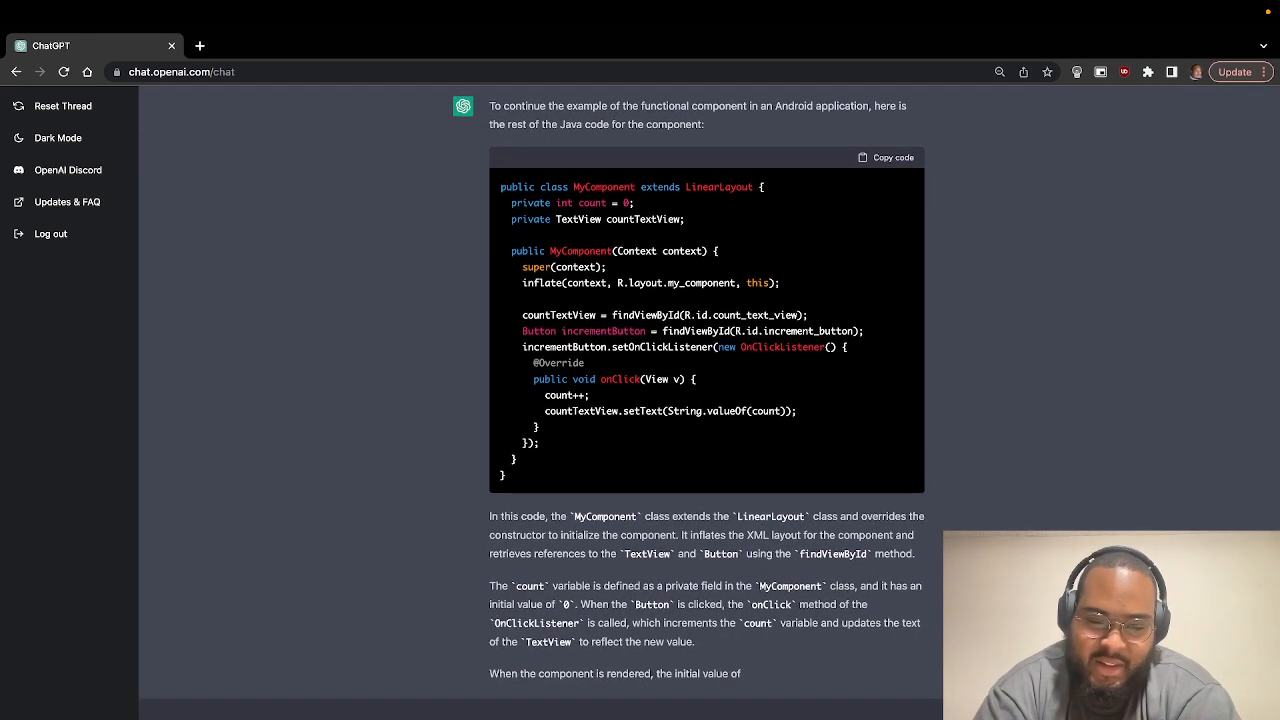
pyautogui.scroll(-3)
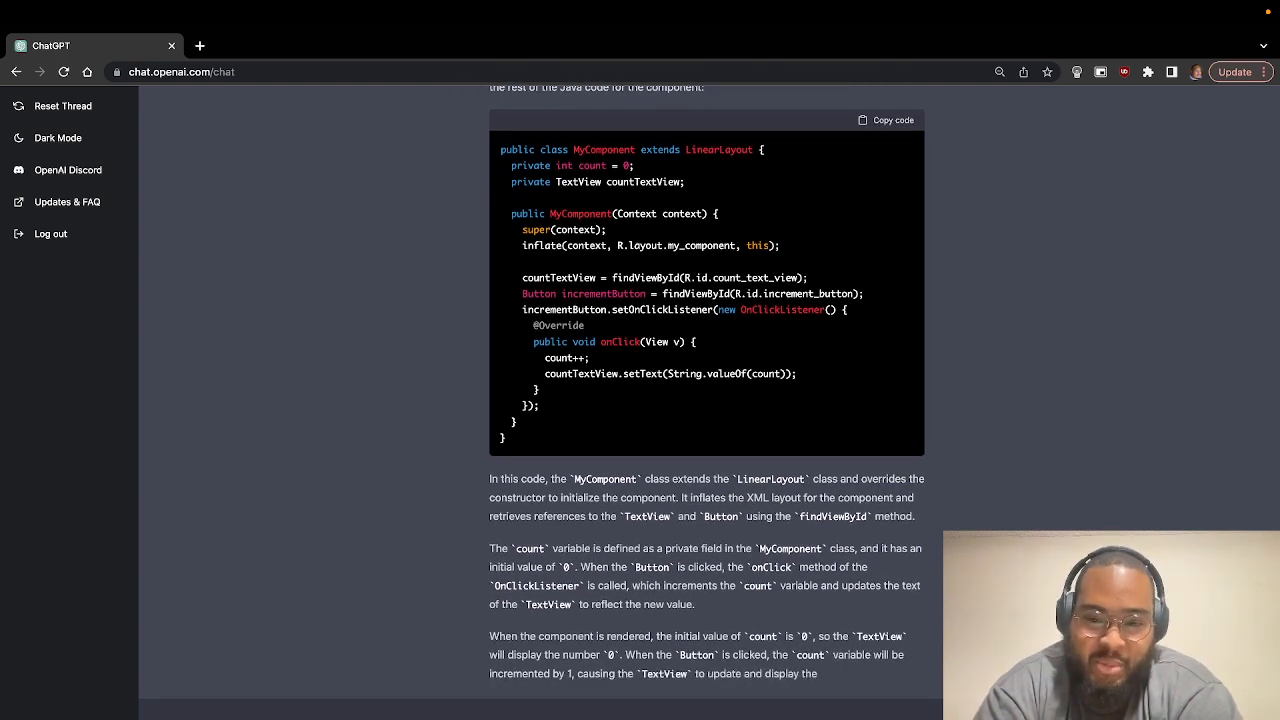
pyautogui.scroll(-3)
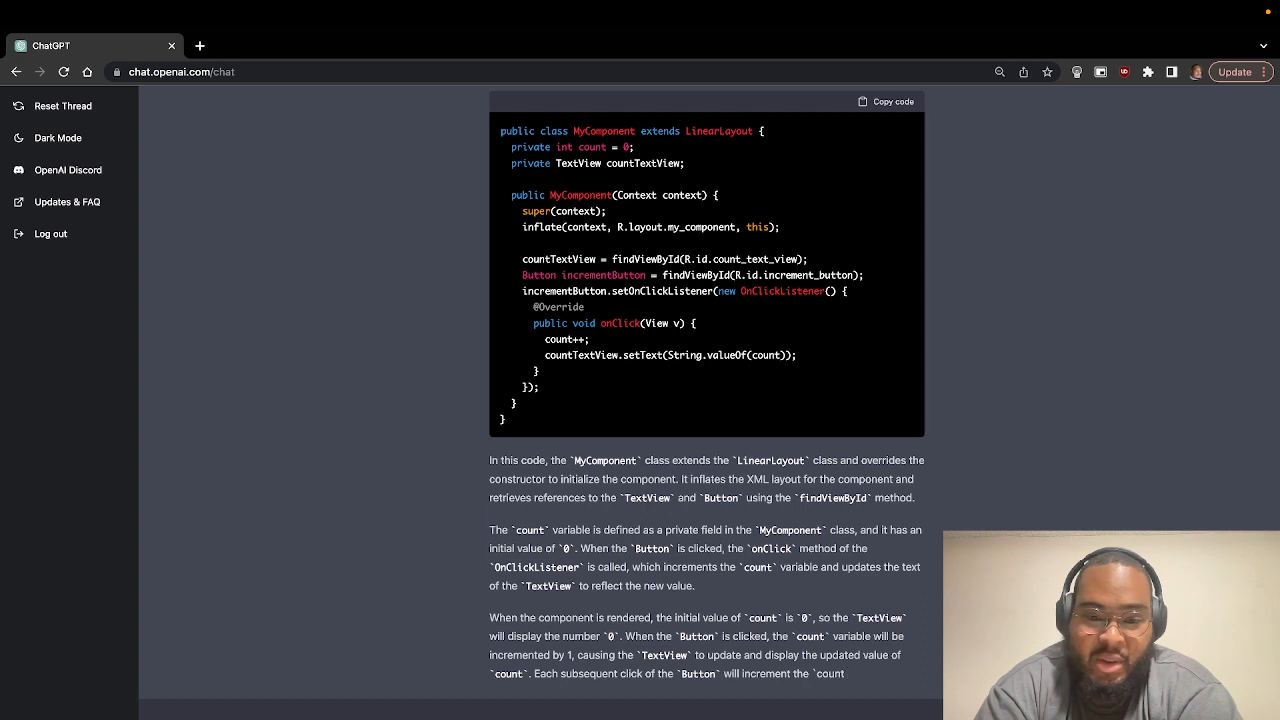